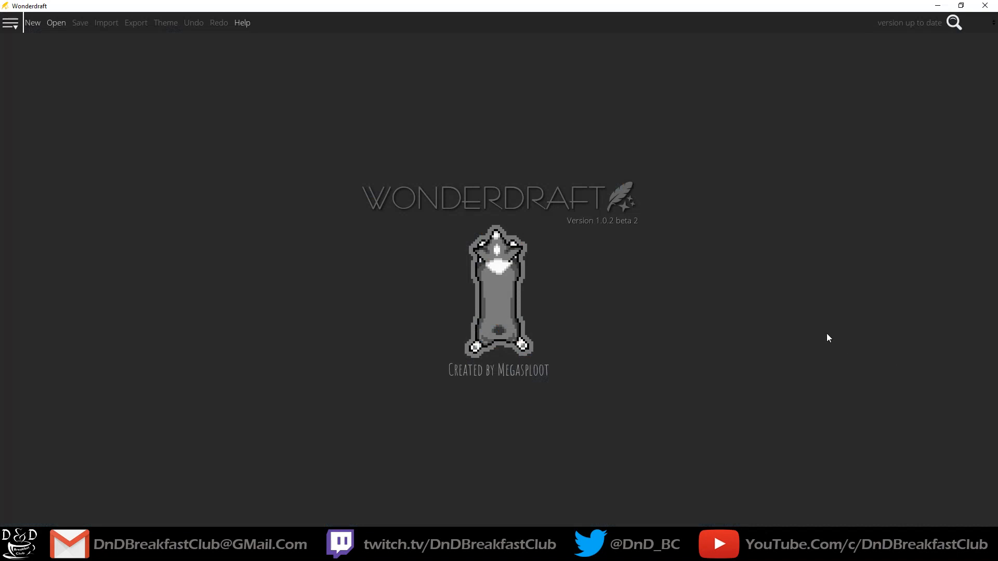
mouse_move(820, 338)
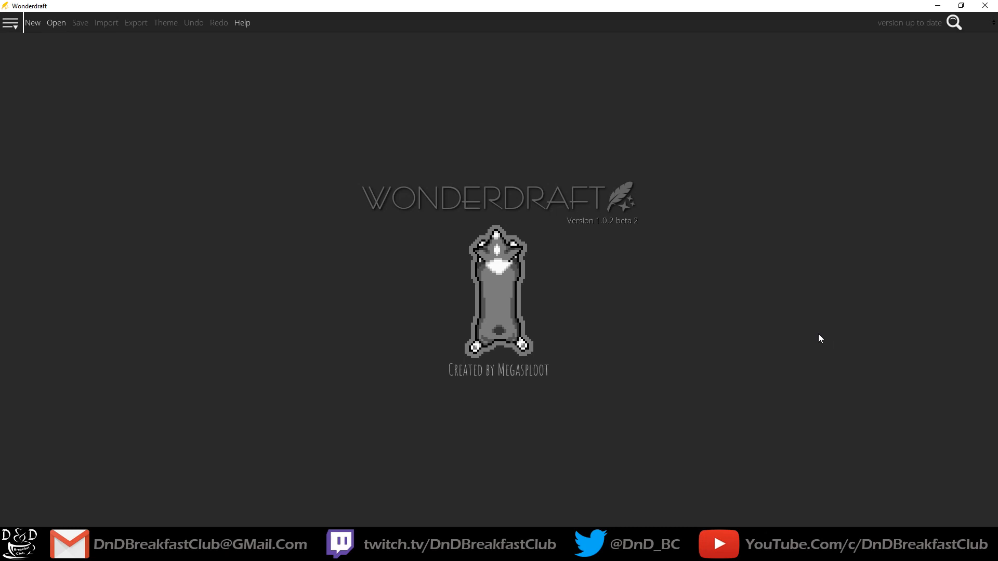
Create a new HD 720p (1280×720) landscape Adventure-theme map after comparing 1080p and 4K templates
key(ctrl+n)
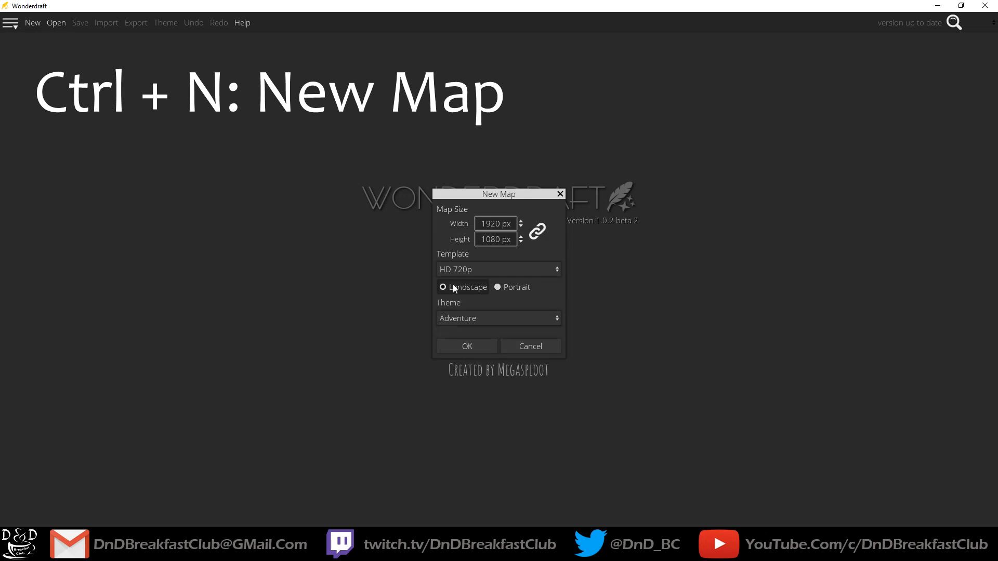
click(498, 269)
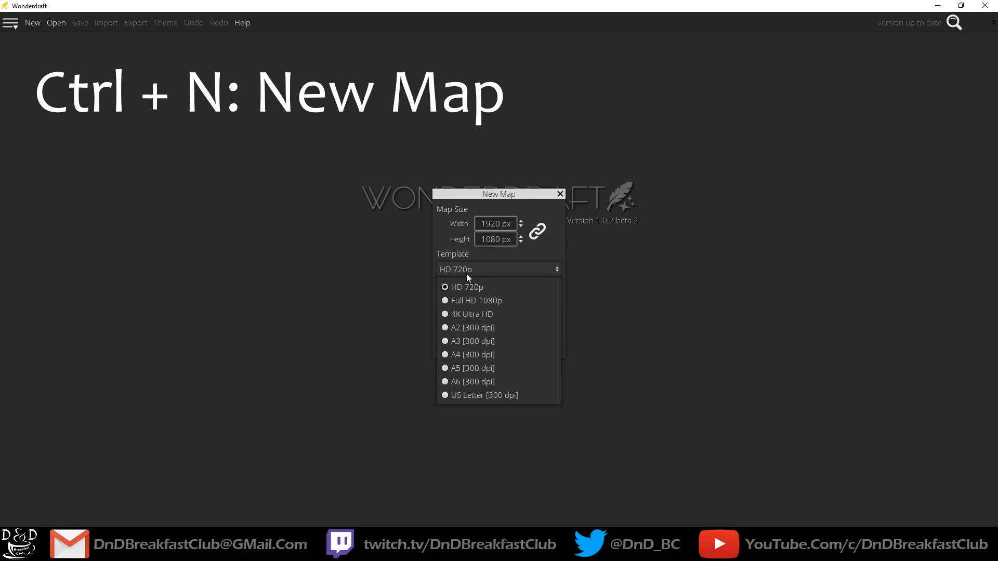
mouse_move(471, 314)
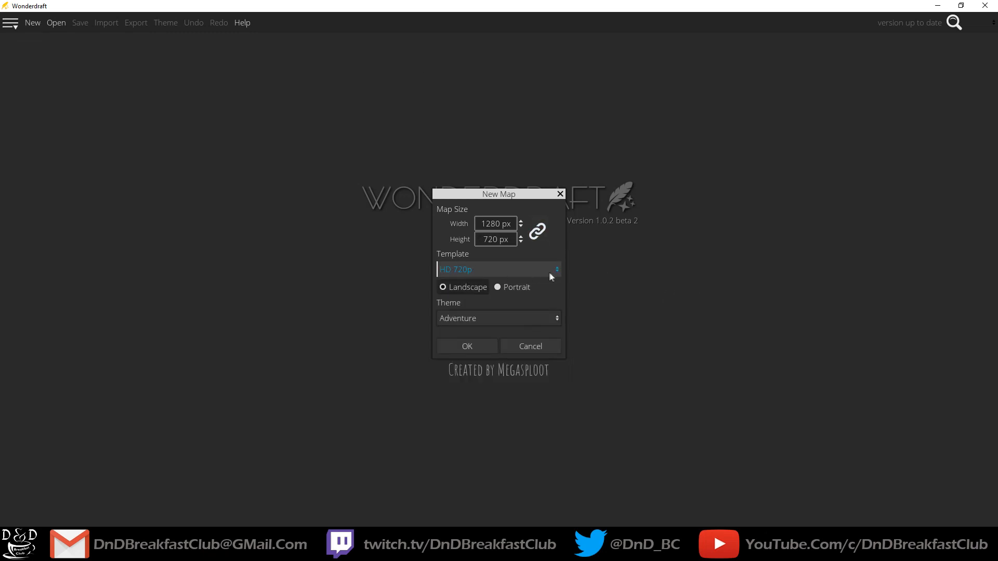
click(498, 269)
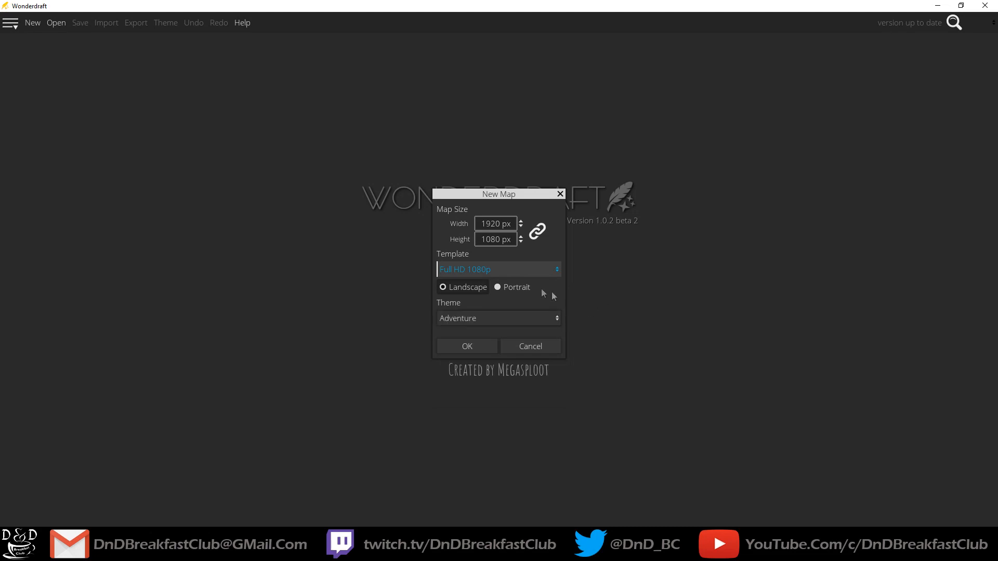
click(498, 269)
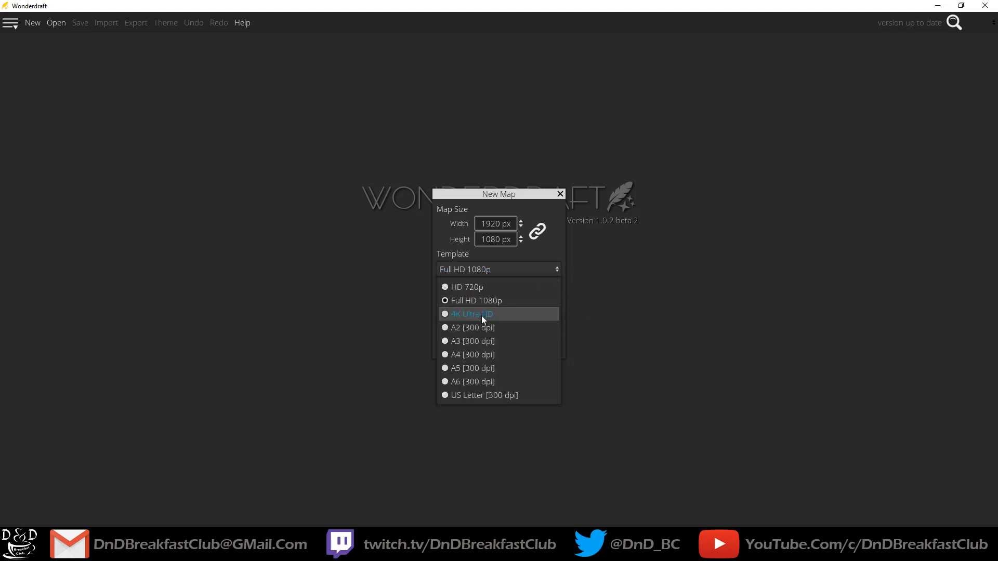
click(471, 314)
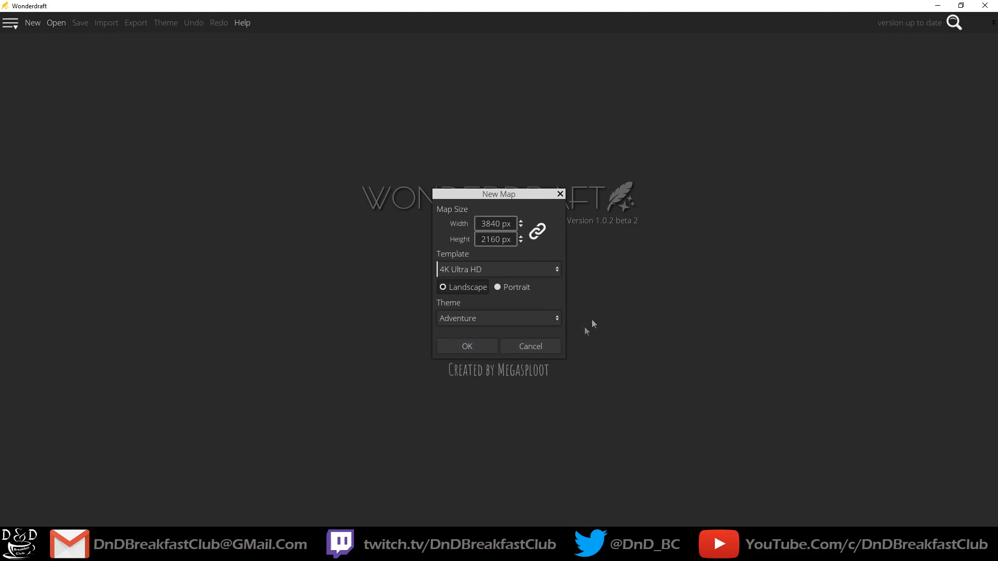
mouse_move(614, 311)
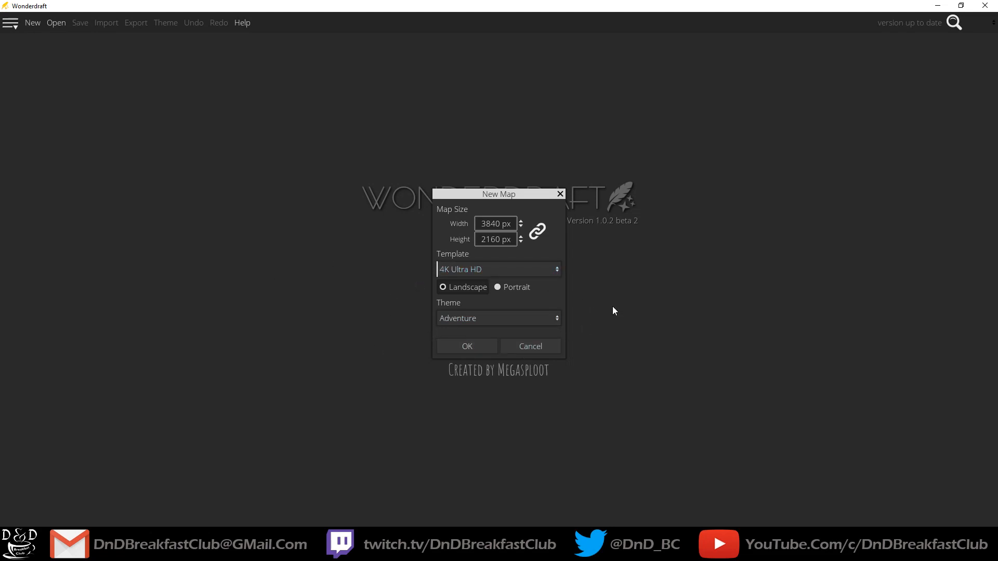
click(498, 269)
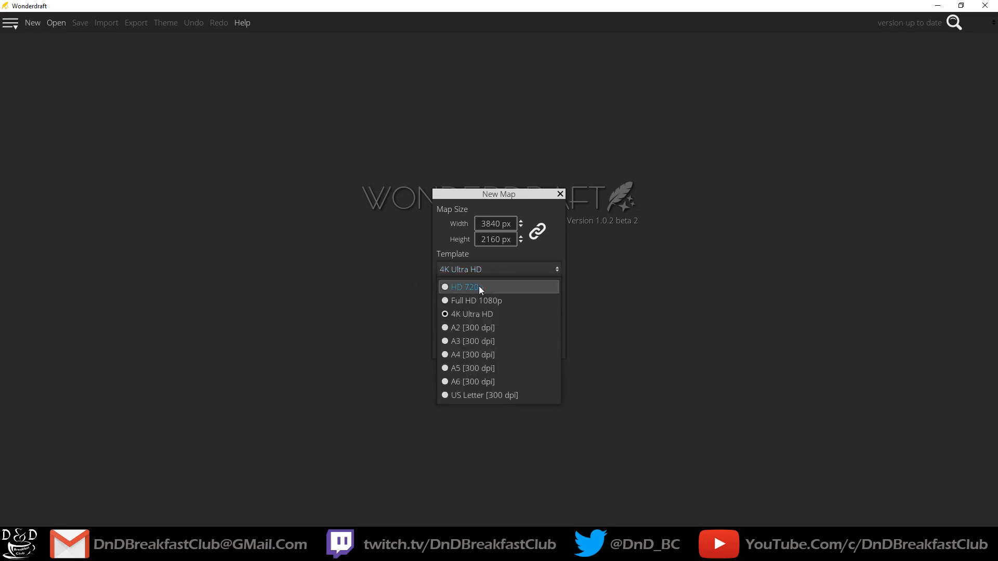
click(463, 286)
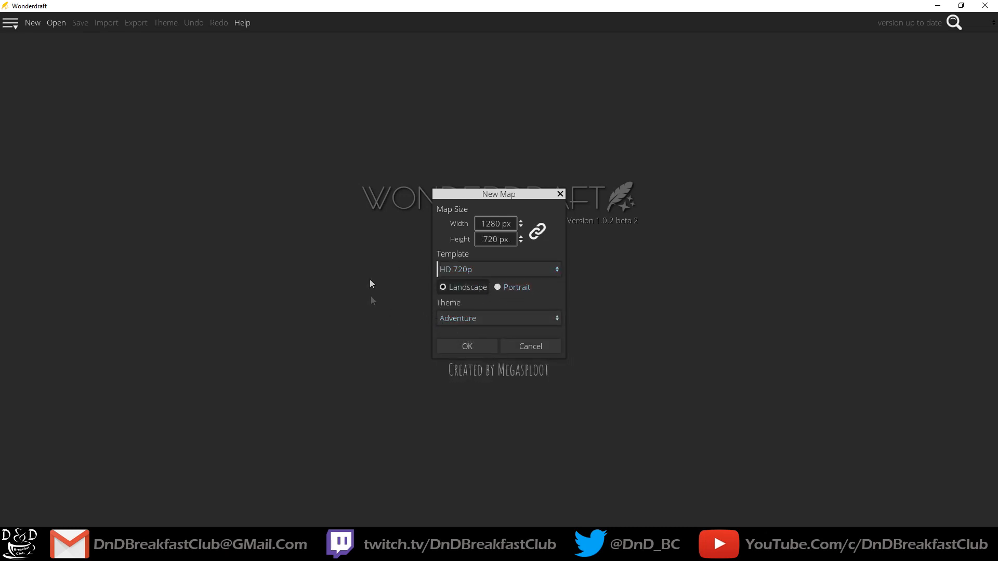
click(498, 270)
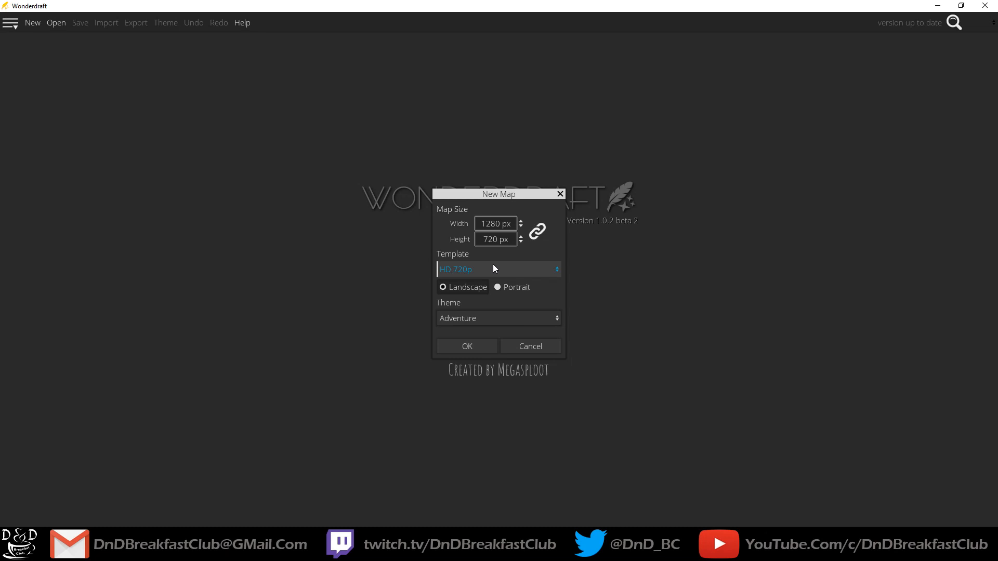
click(465, 347)
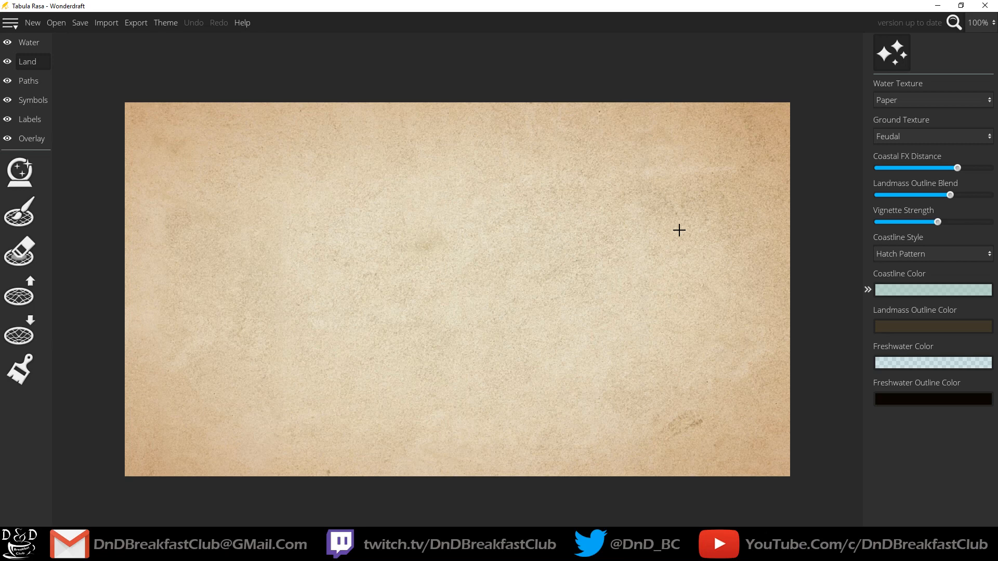
mouse_move(412, 138)
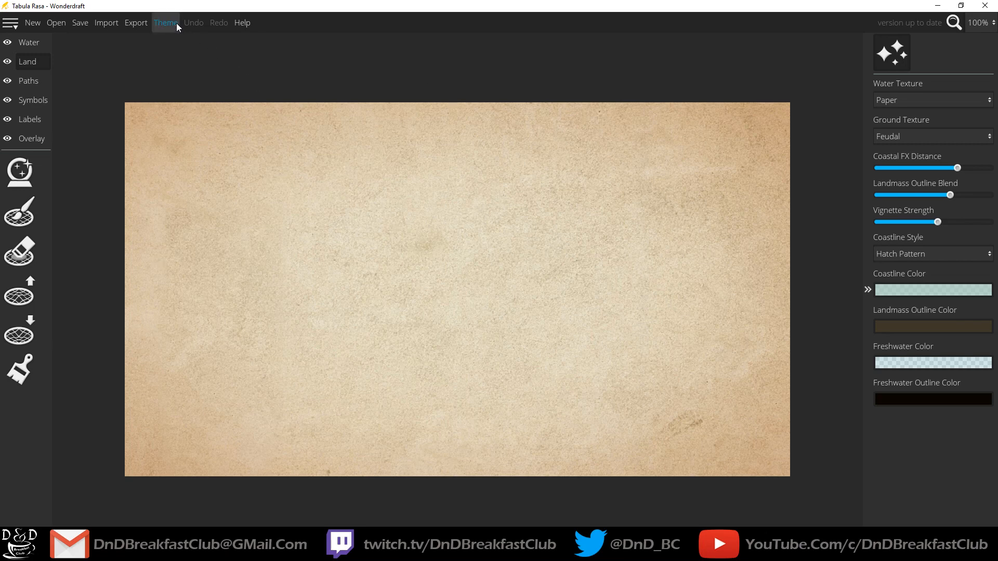
Preview the Worn, Pastel, Paper and Feudal themes on the map
click(165, 22)
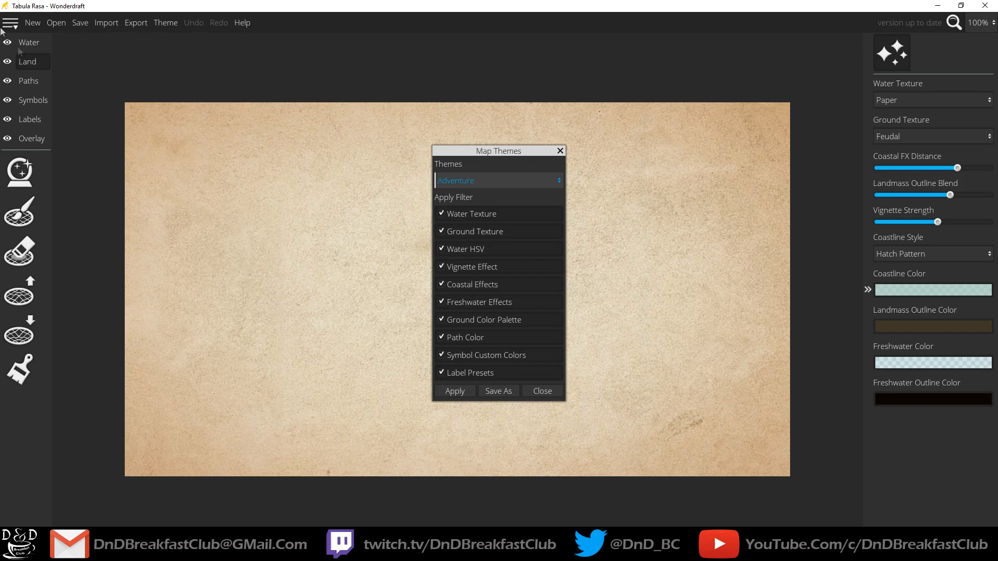
mouse_move(515, 203)
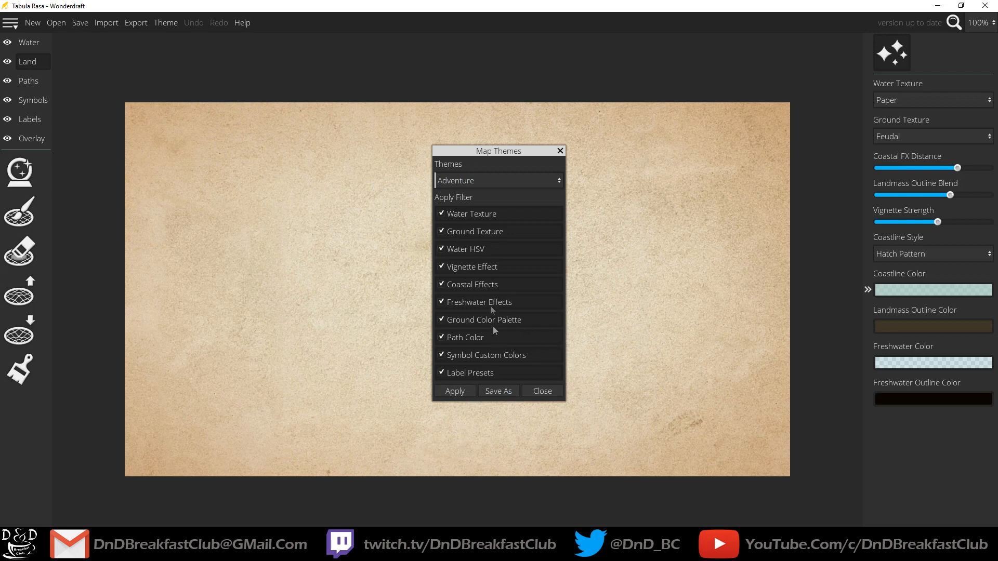
click(499, 180)
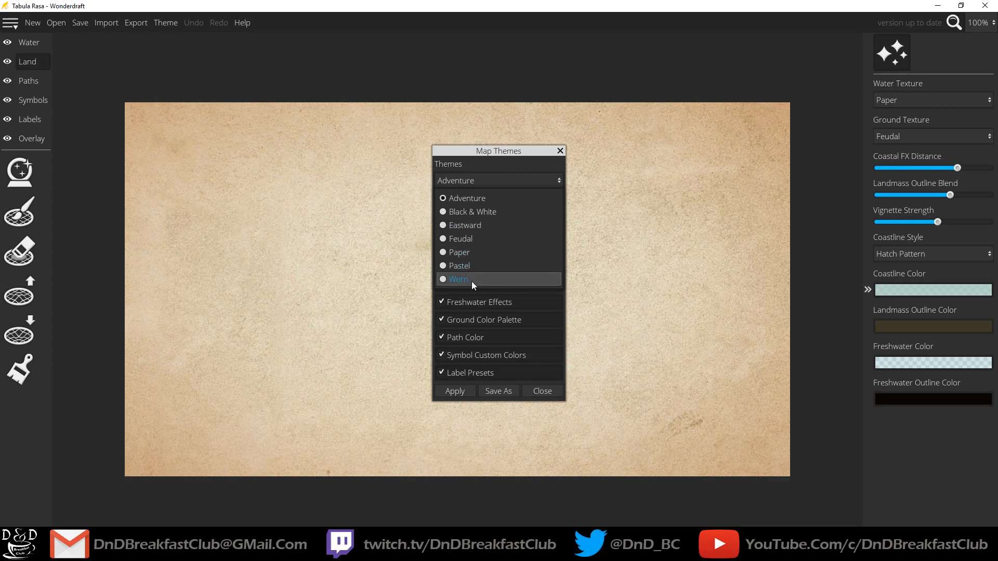
click(459, 280)
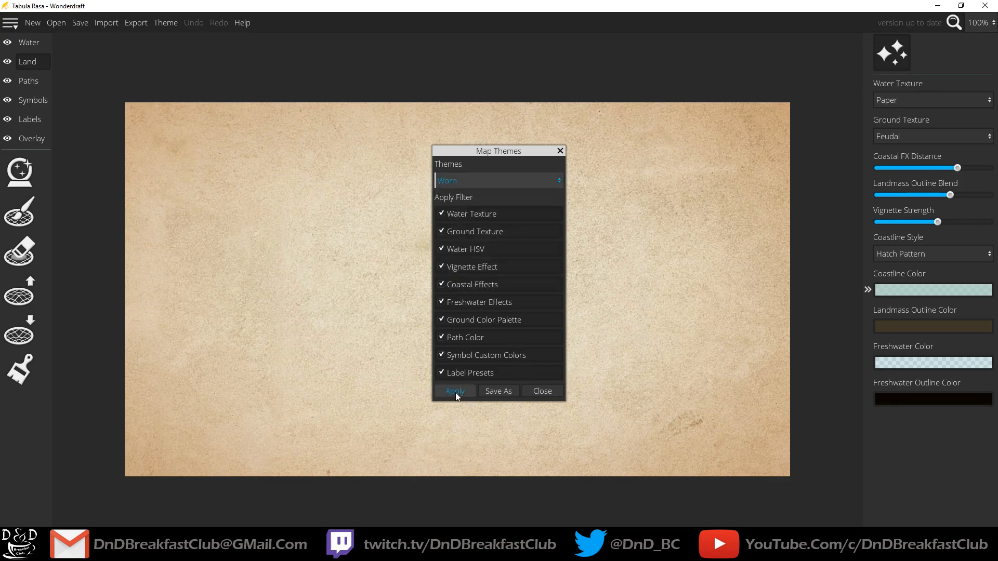
click(454, 391)
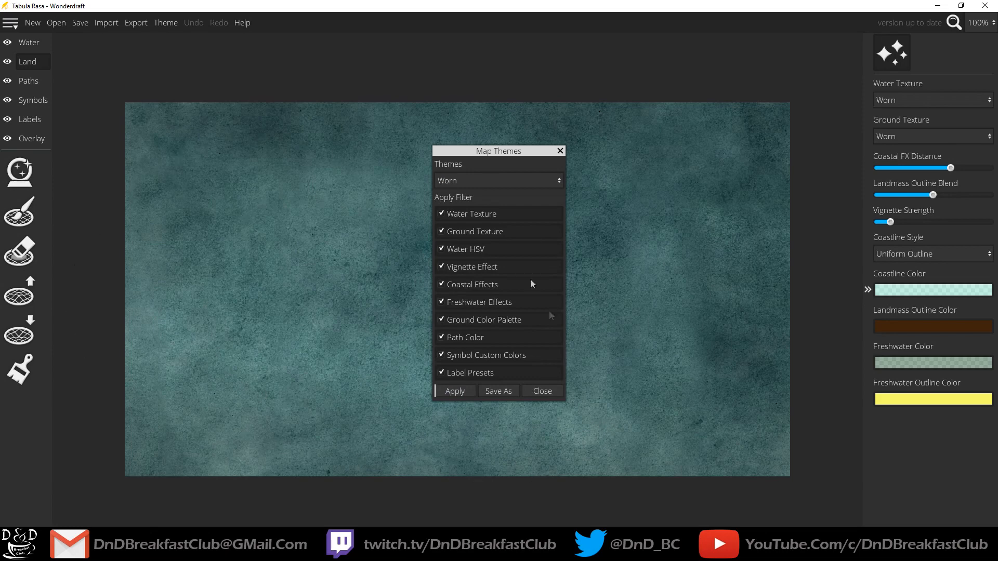
click(499, 180)
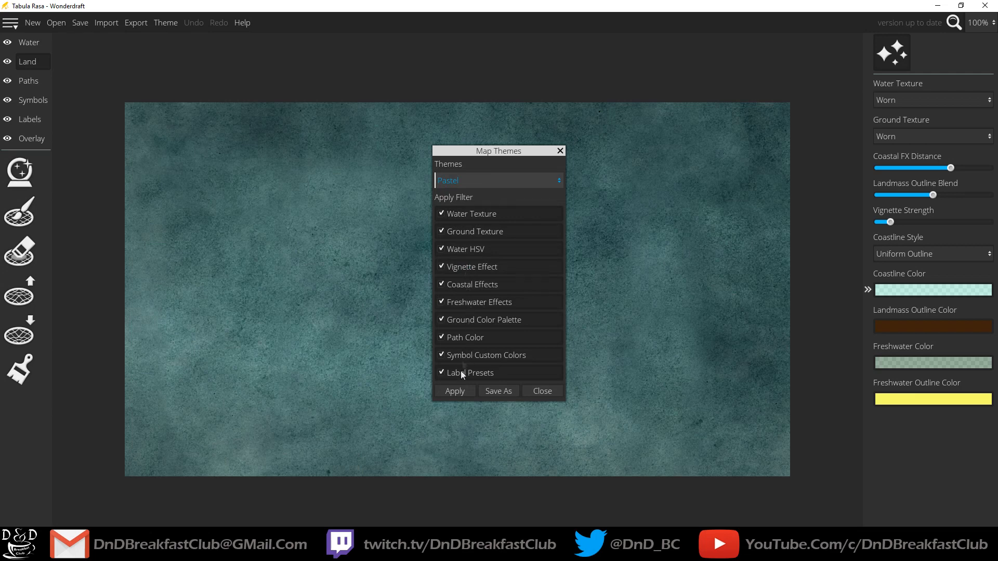
click(498, 181)
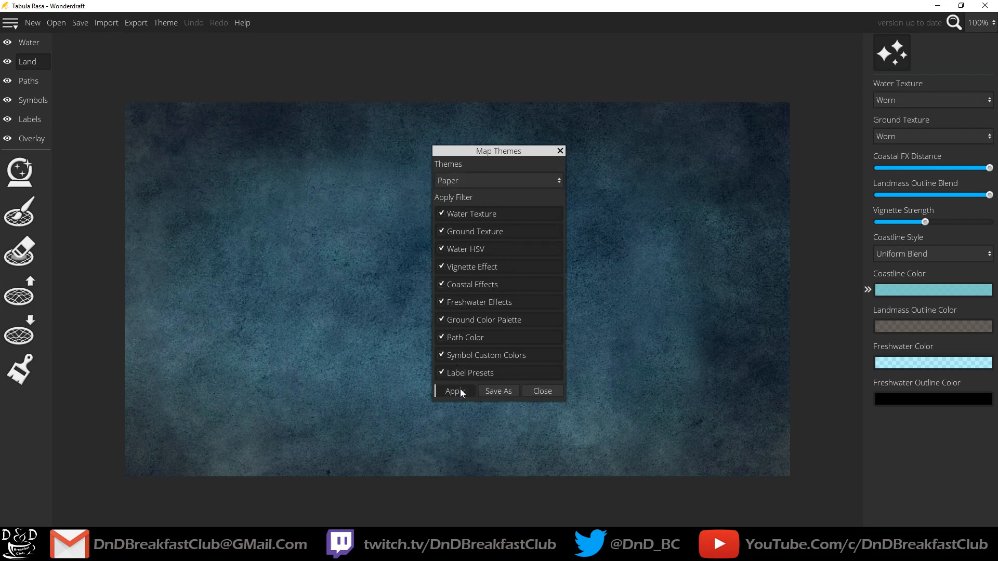
click(454, 391)
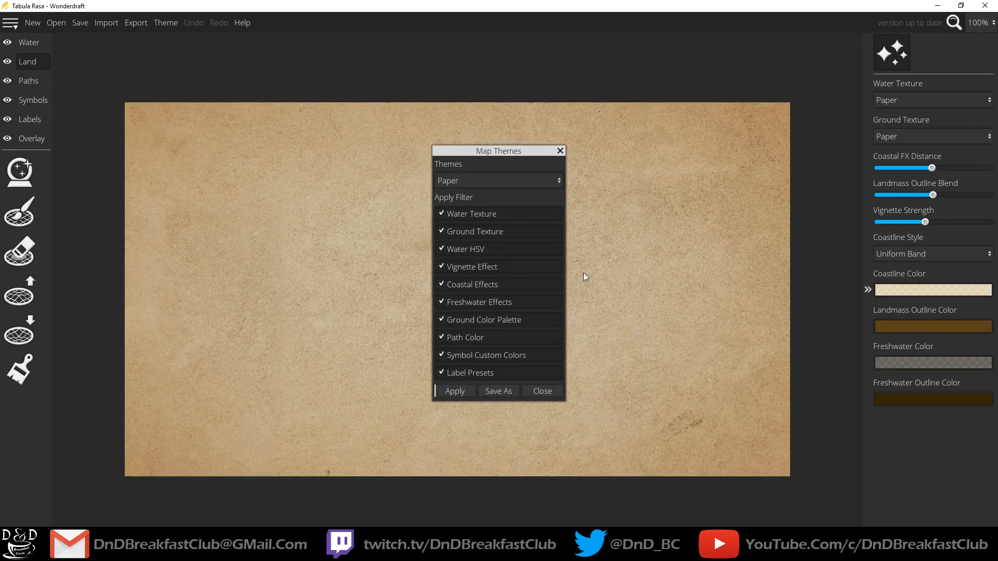
click(498, 181)
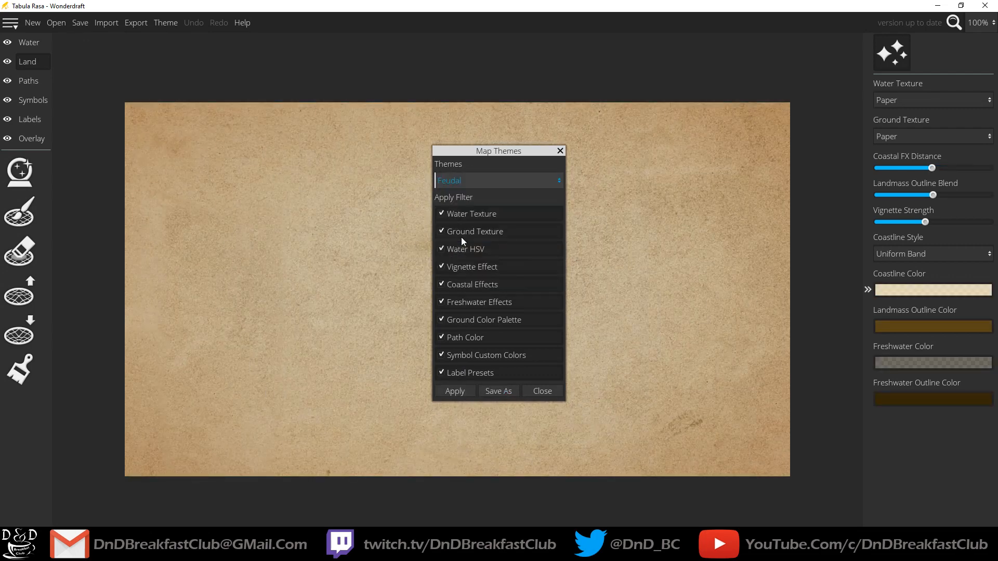
click(454, 391)
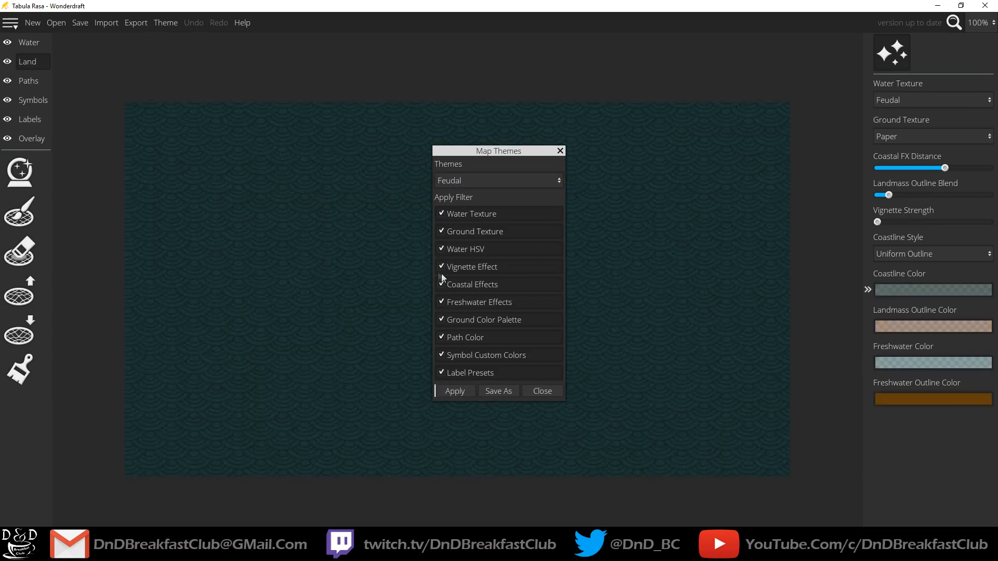
mouse_move(382, 253)
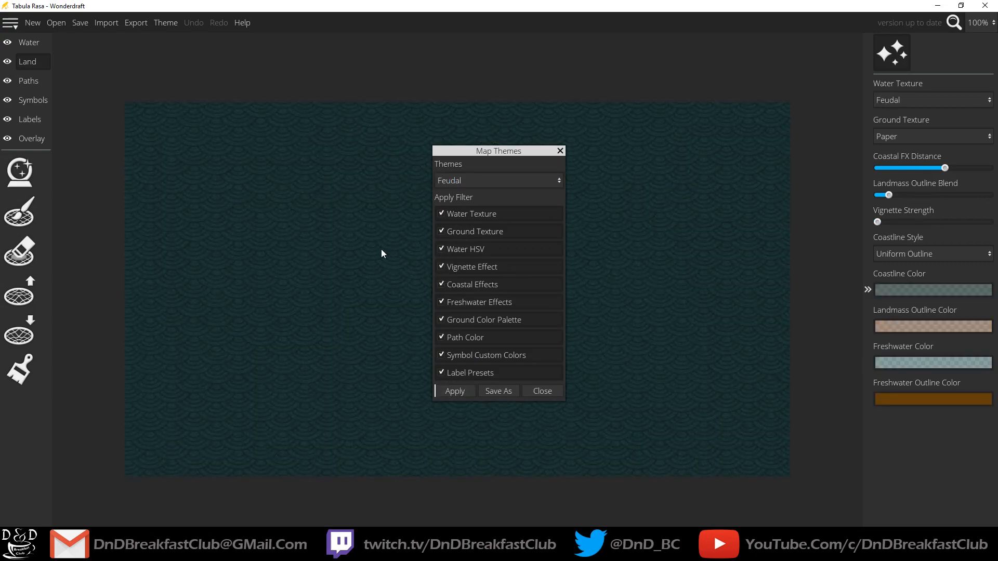
Try the Eastward, Black & White and Adventure themes, then apply the Pastel theme
click(499, 181)
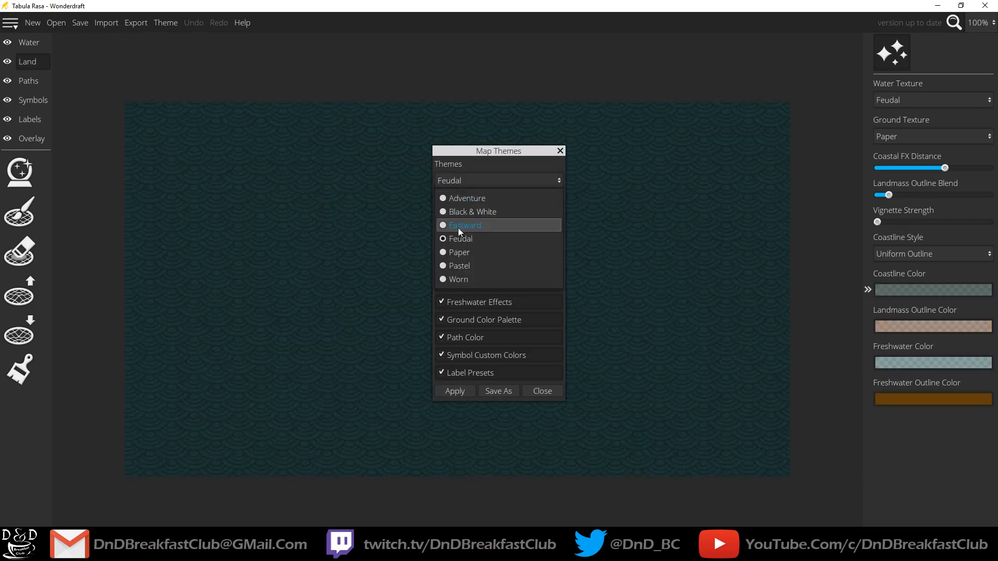
click(465, 224)
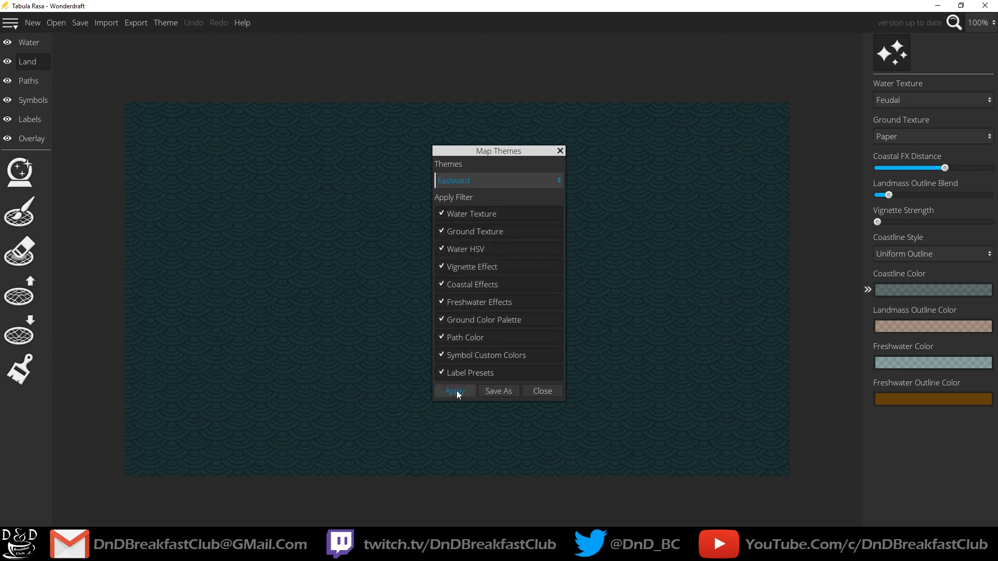
click(455, 391)
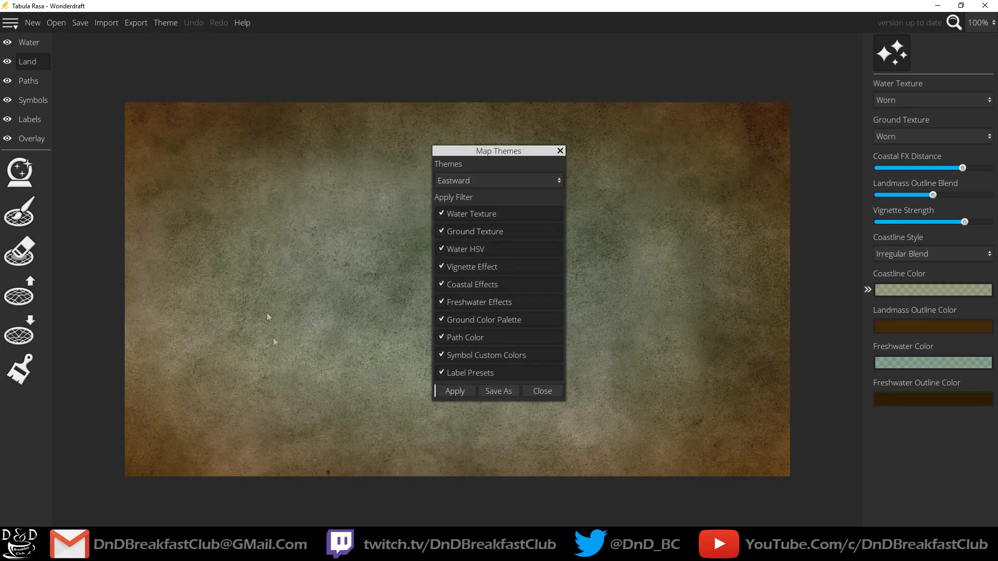
click(498, 181)
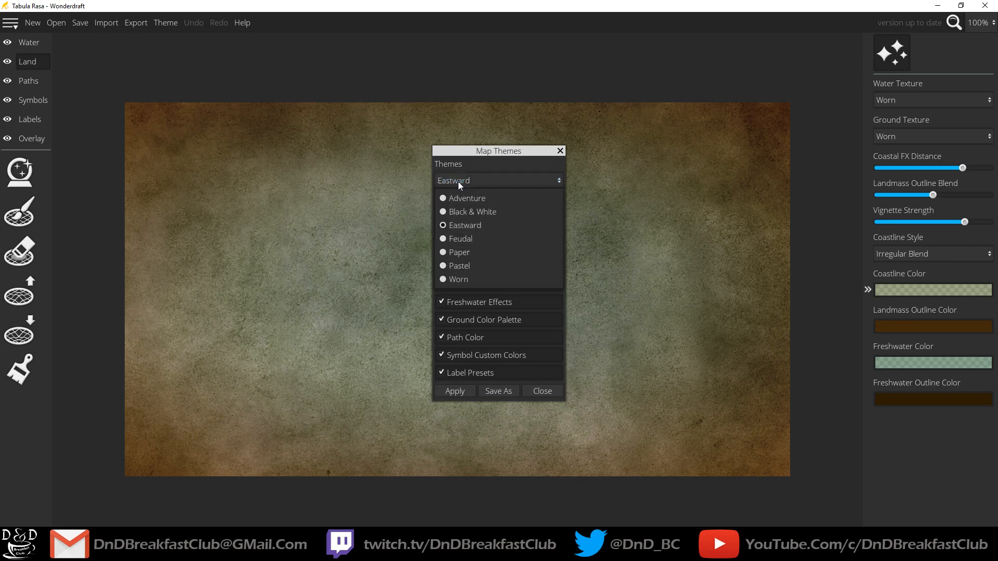
click(470, 212)
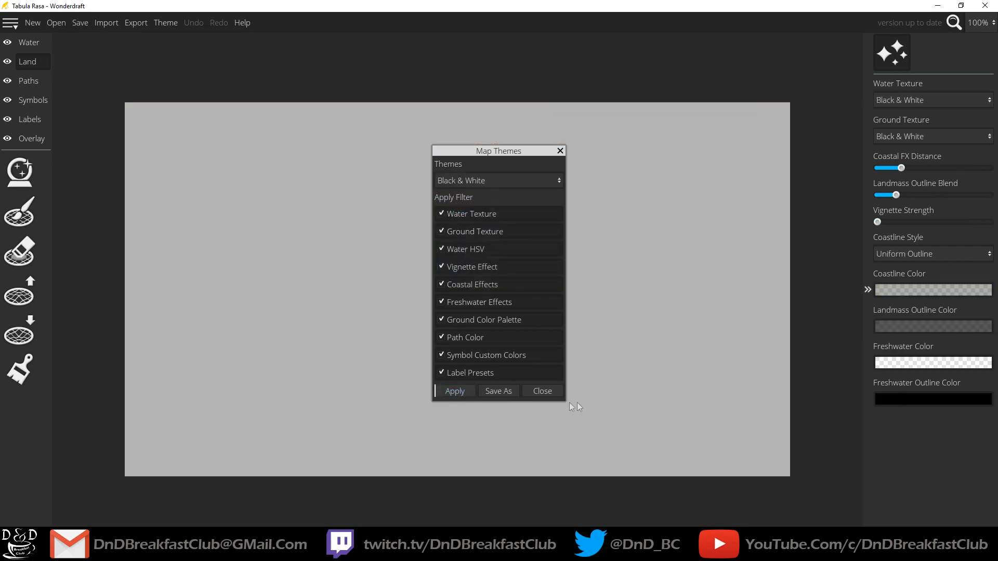
click(498, 180)
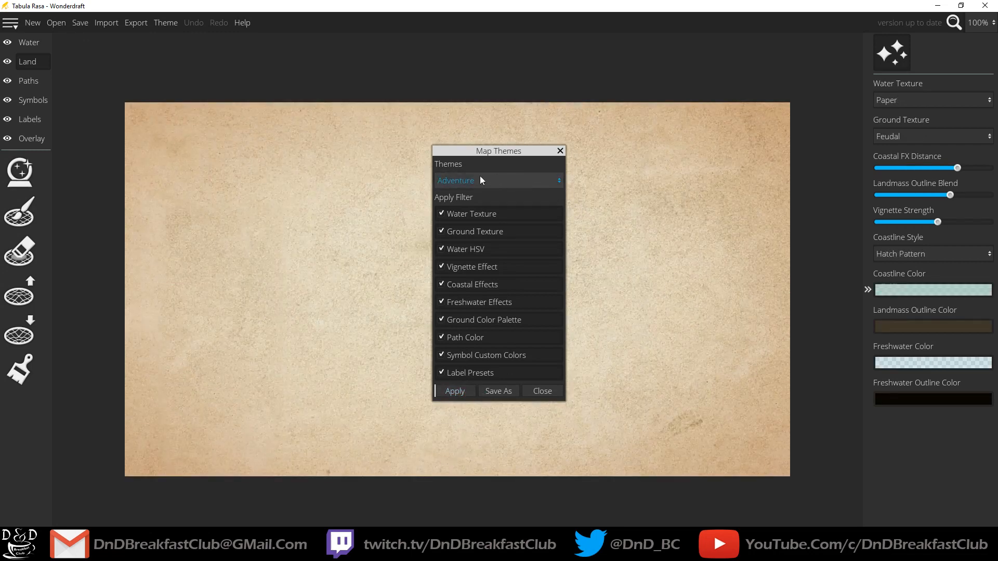
click(499, 181)
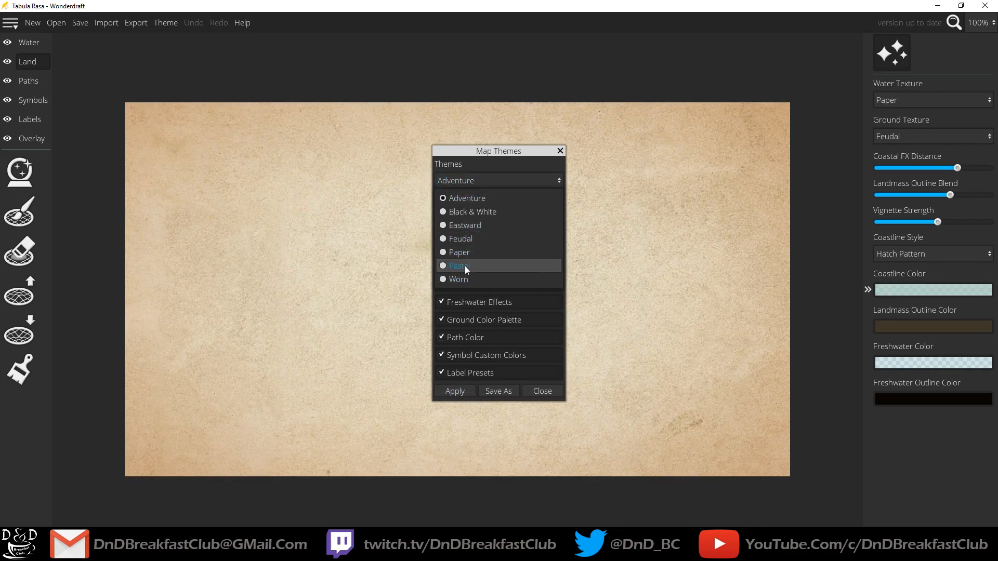
click(460, 265)
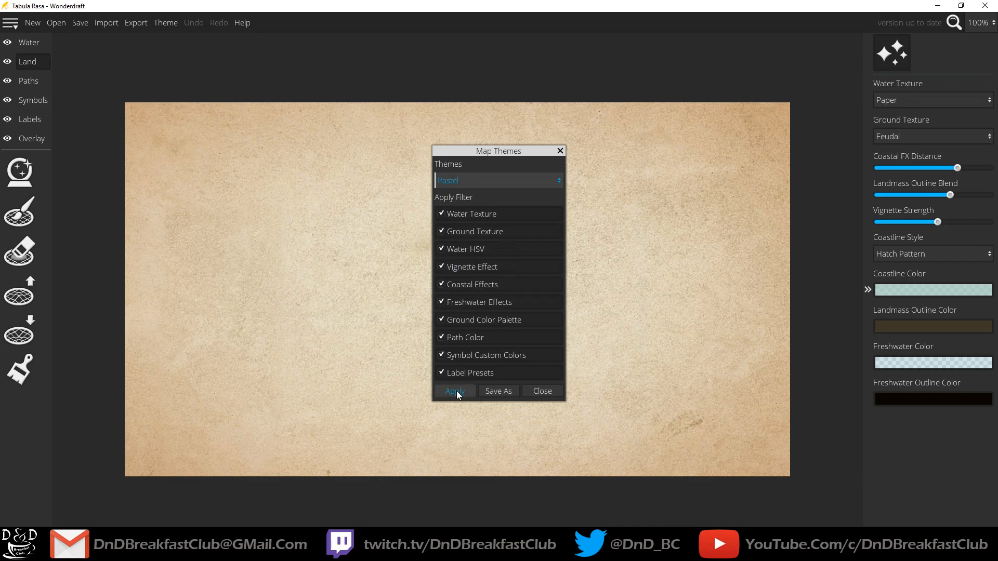
click(453, 391)
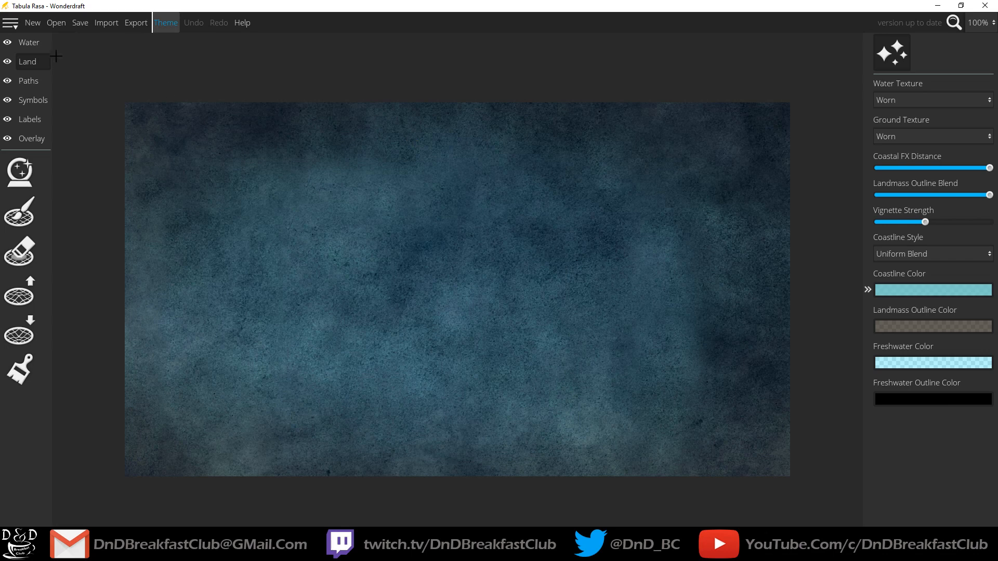
mouse_move(36, 157)
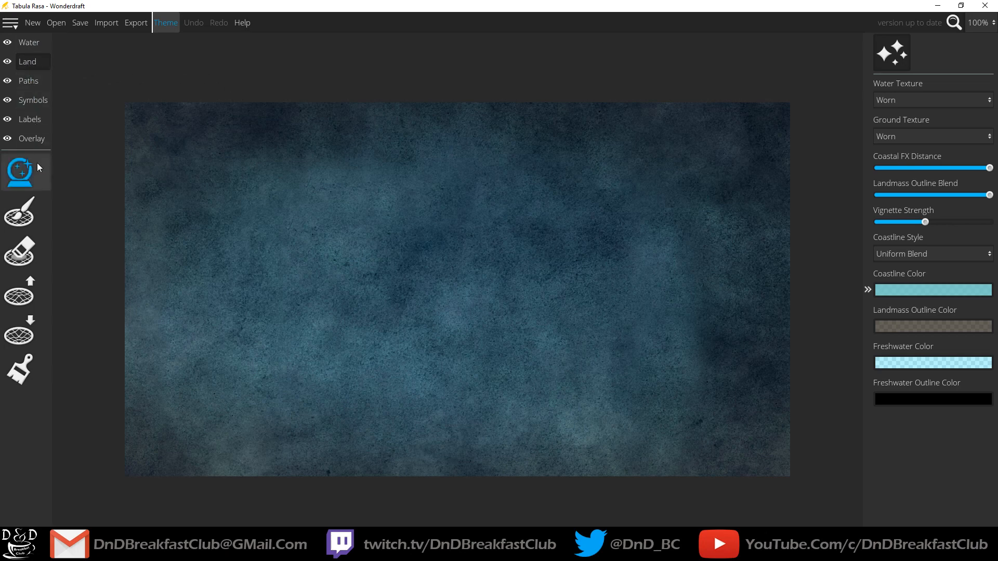
mouse_move(31, 67)
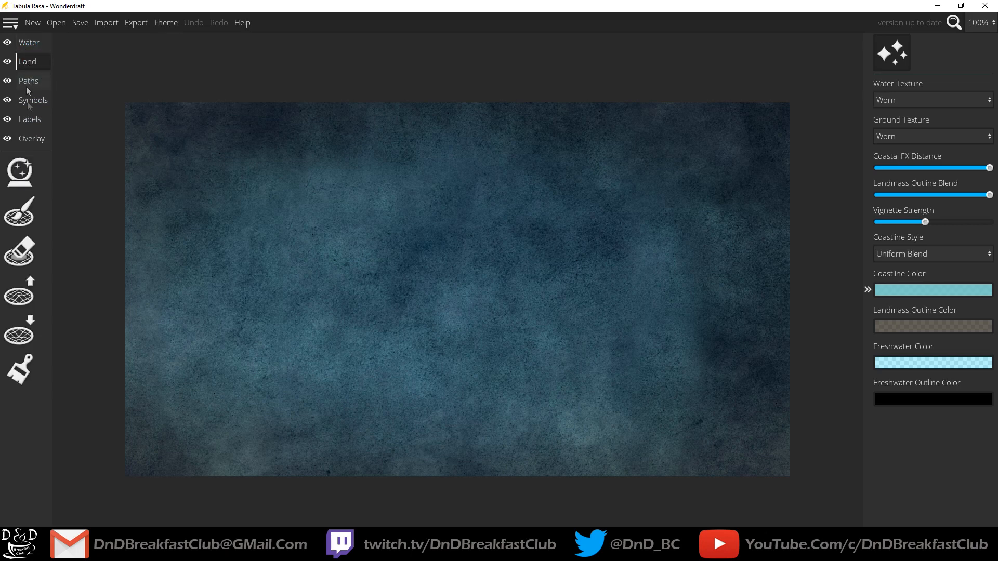
Select the Landmass Brush from the toolbar to paint land by hand
click(28, 81)
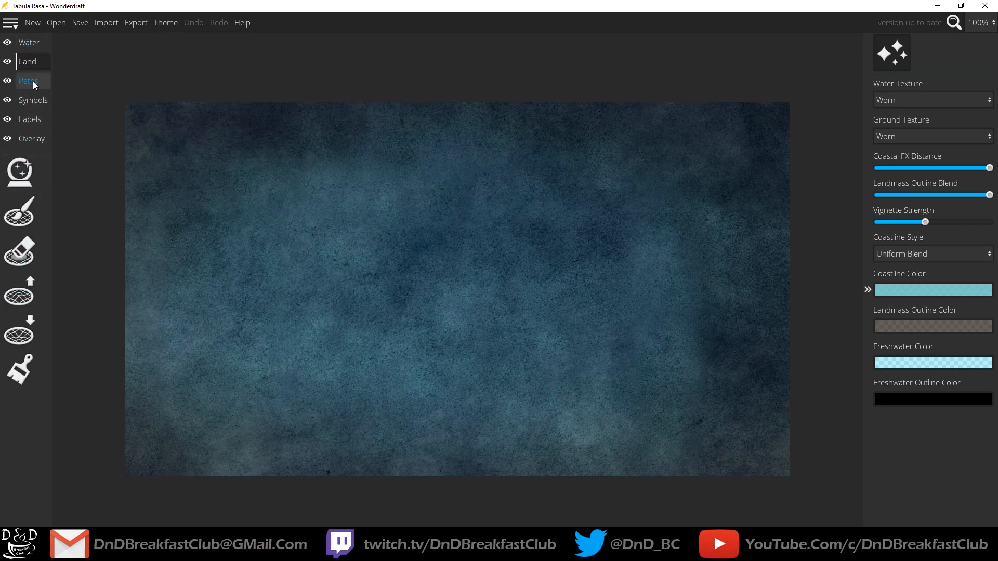
click(20, 172)
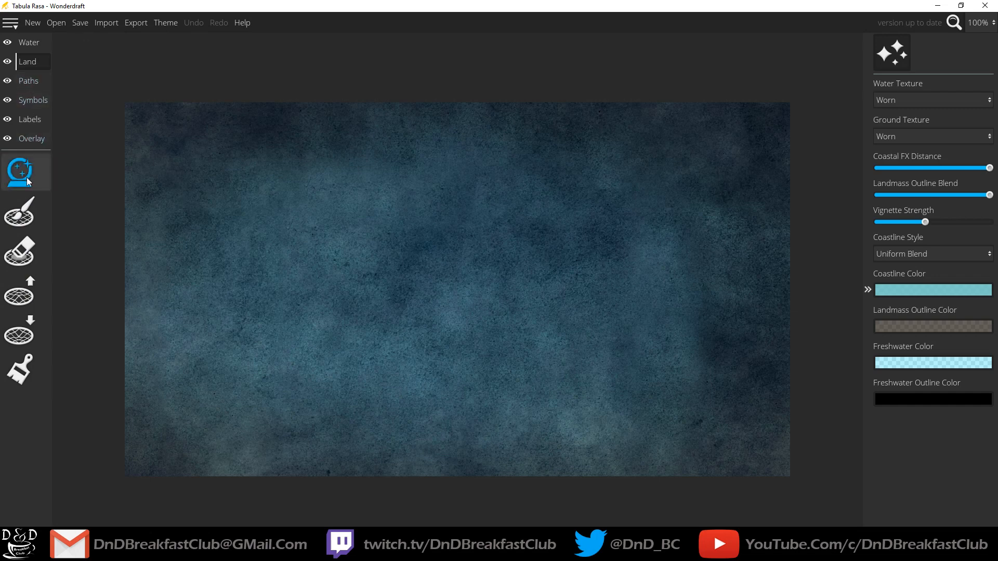
mouse_move(21, 172)
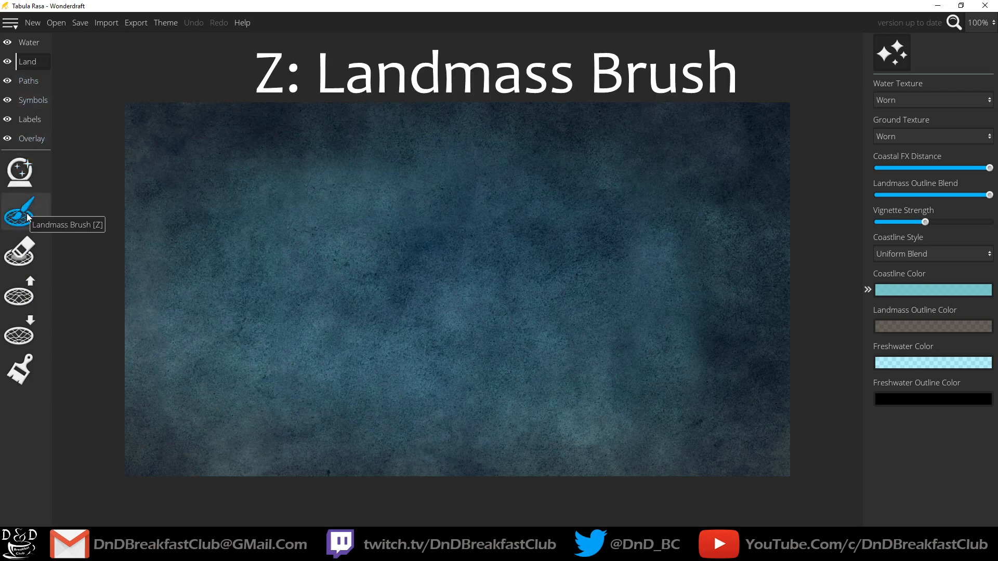
click(931, 53)
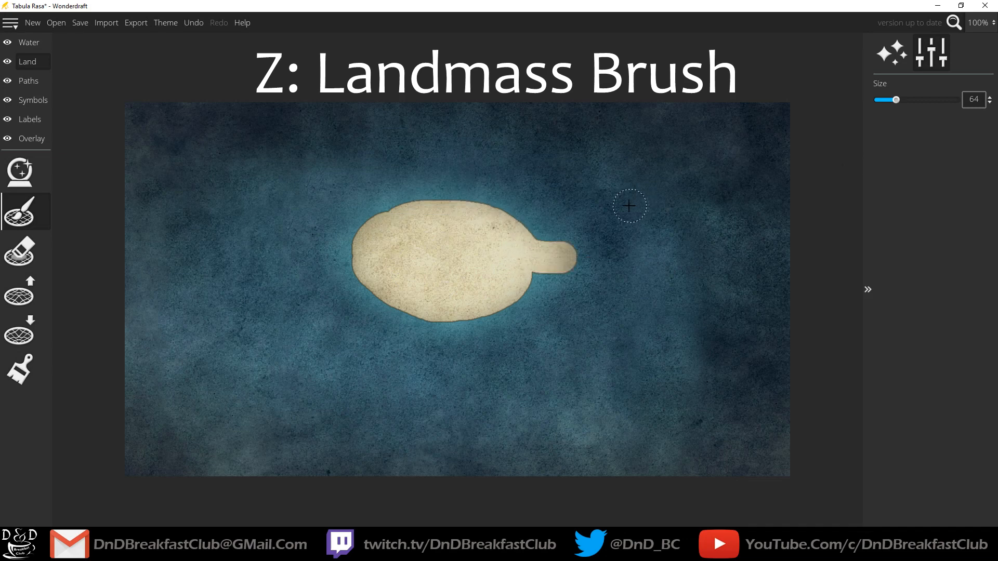
Undo the test blob and raise a rough-edged island around the map centre
click(19, 290)
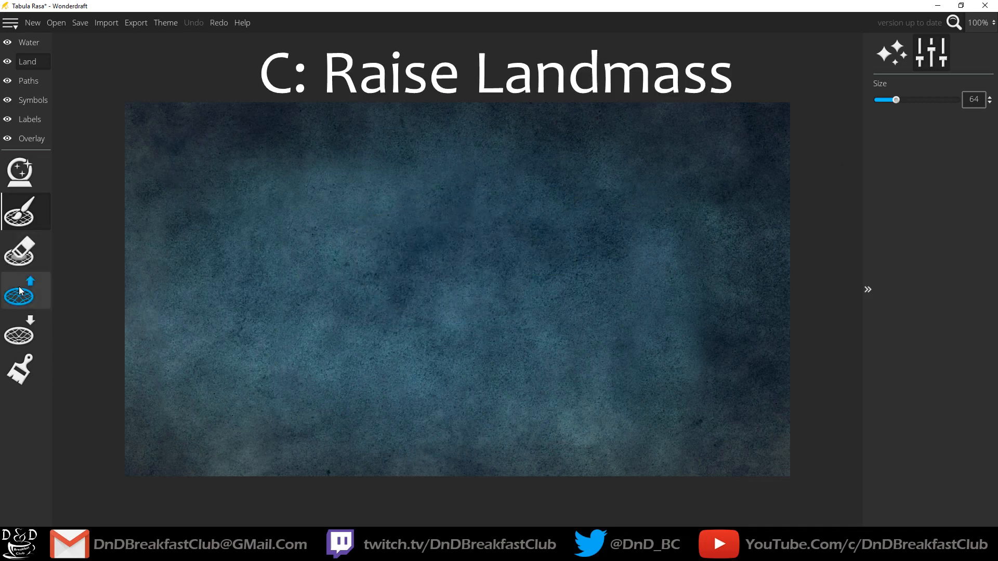
click(19, 292)
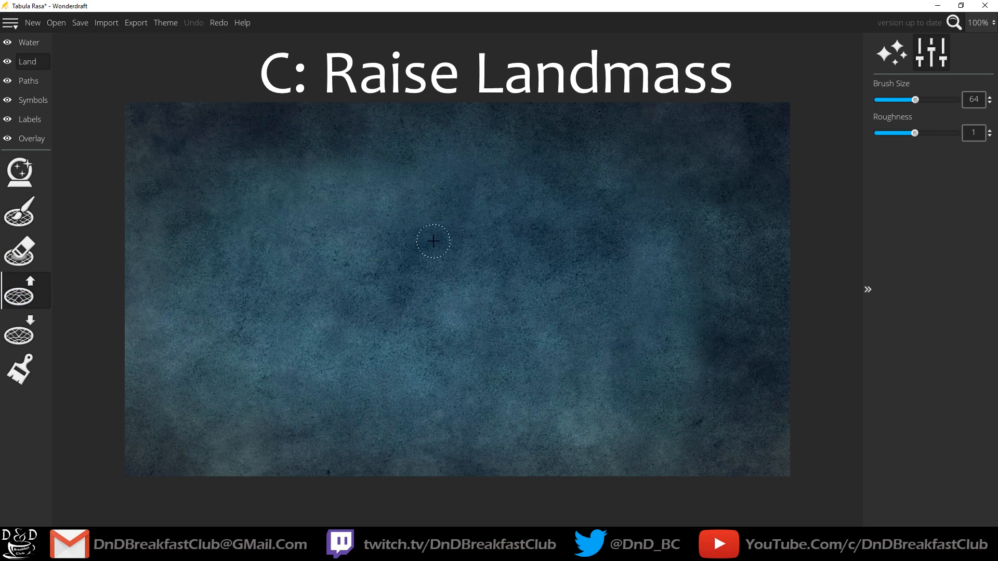
drag(433, 241, 463, 256)
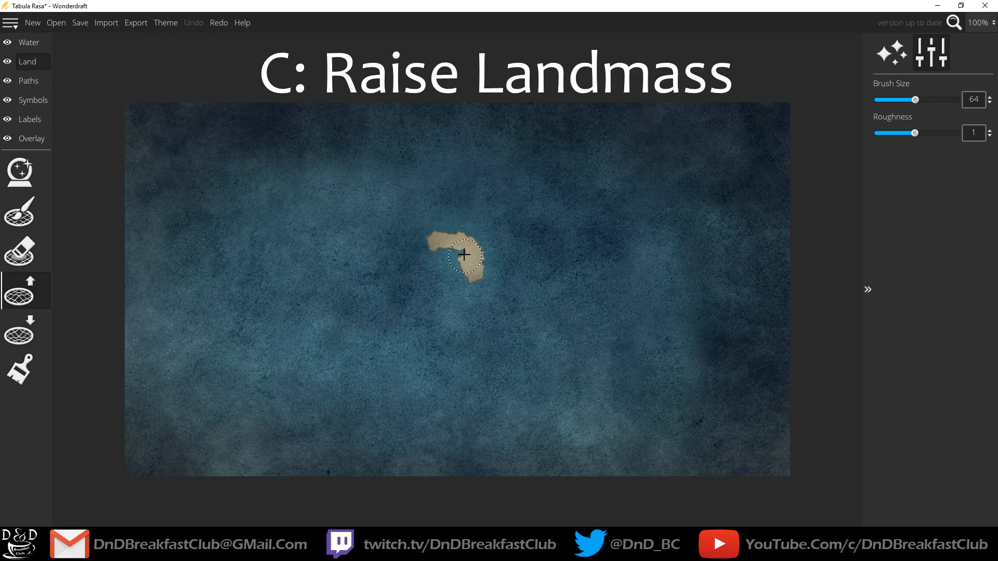
drag(463, 255, 482, 260)
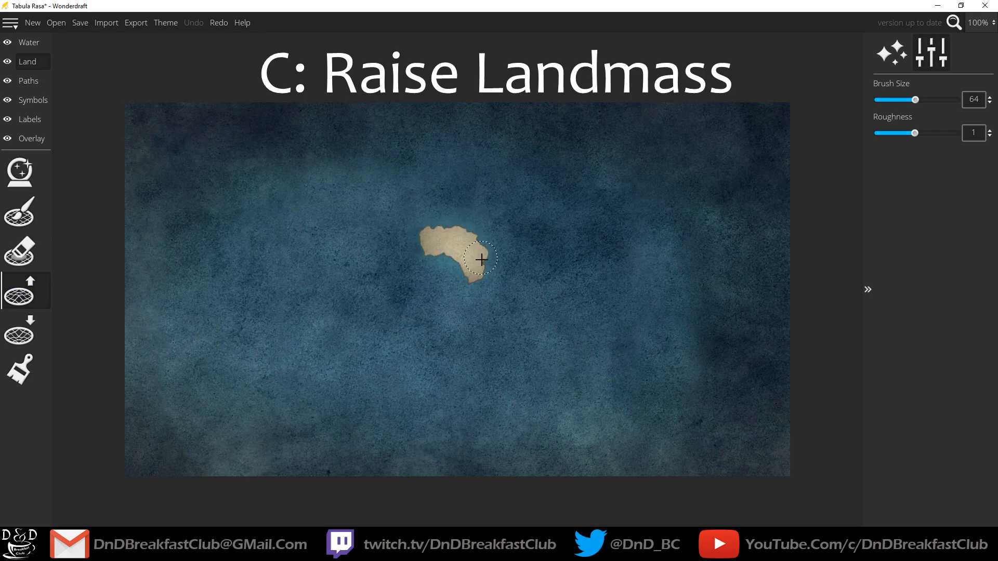
drag(481, 260, 406, 256)
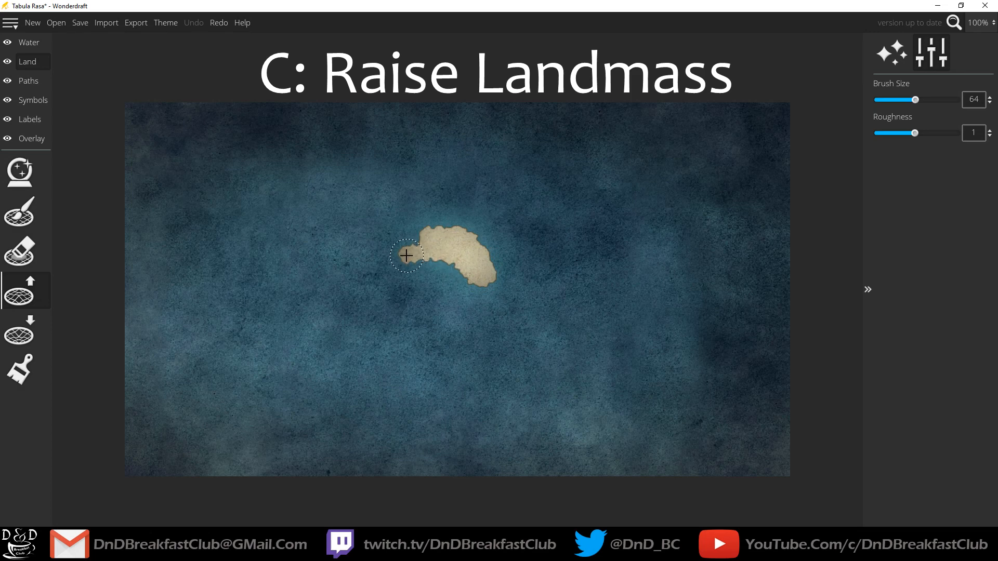
drag(407, 256, 458, 232)
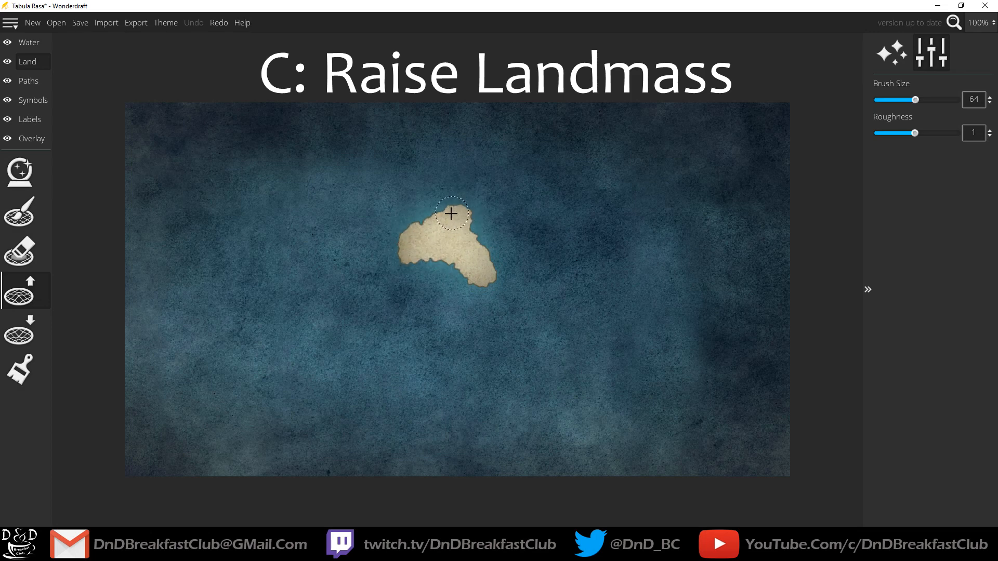
click(452, 216)
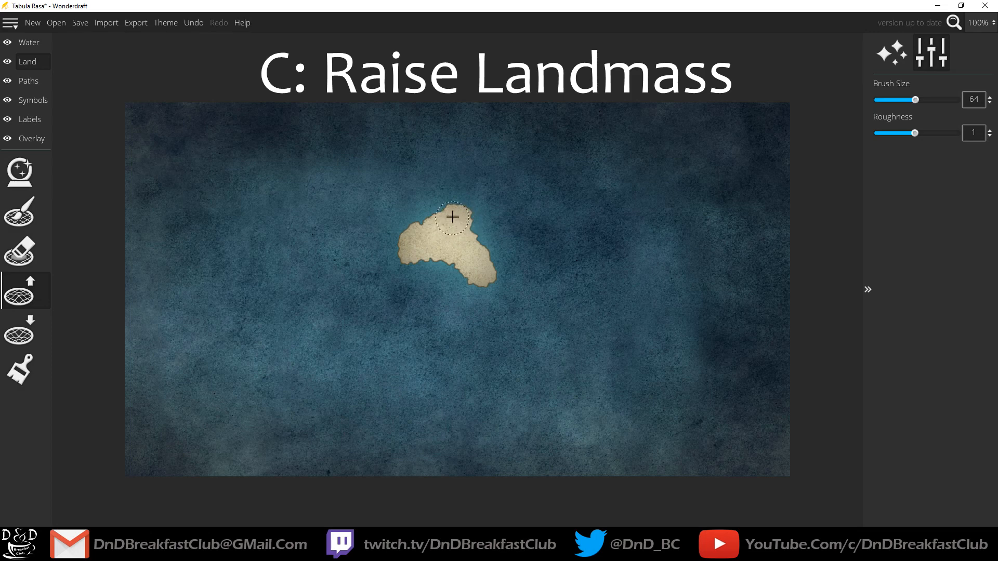
drag(451, 216, 488, 254)
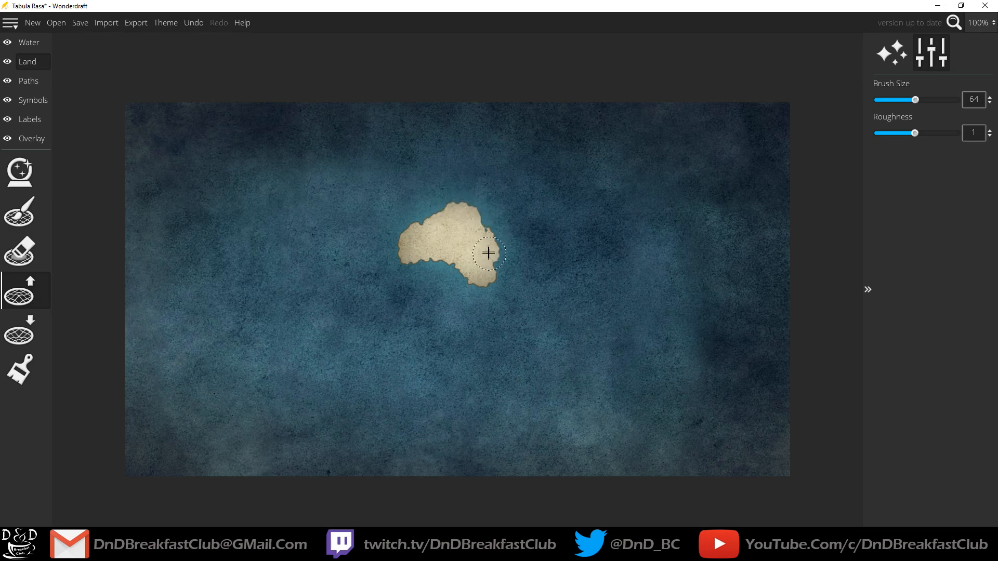
drag(489, 252, 486, 217)
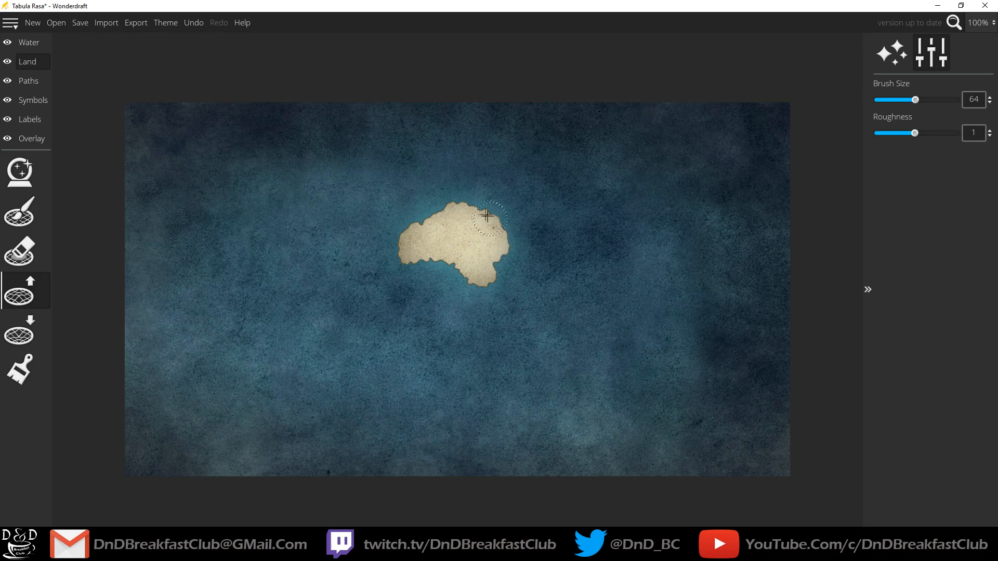
Max out coastline roughness at 2 and raise a curling eastern arm joined to the island
drag(915, 134, 944, 133)
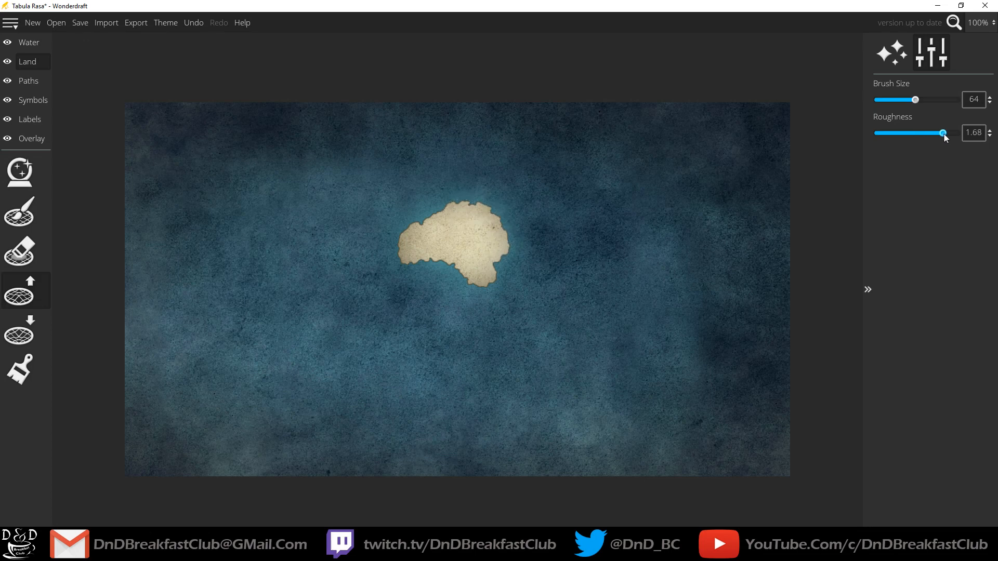
drag(943, 133, 955, 133)
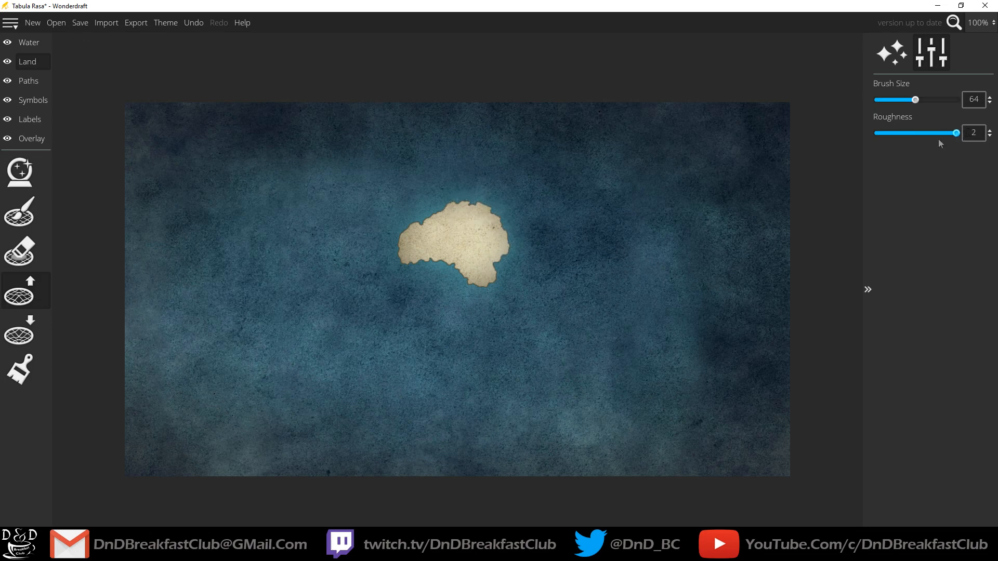
click(567, 218)
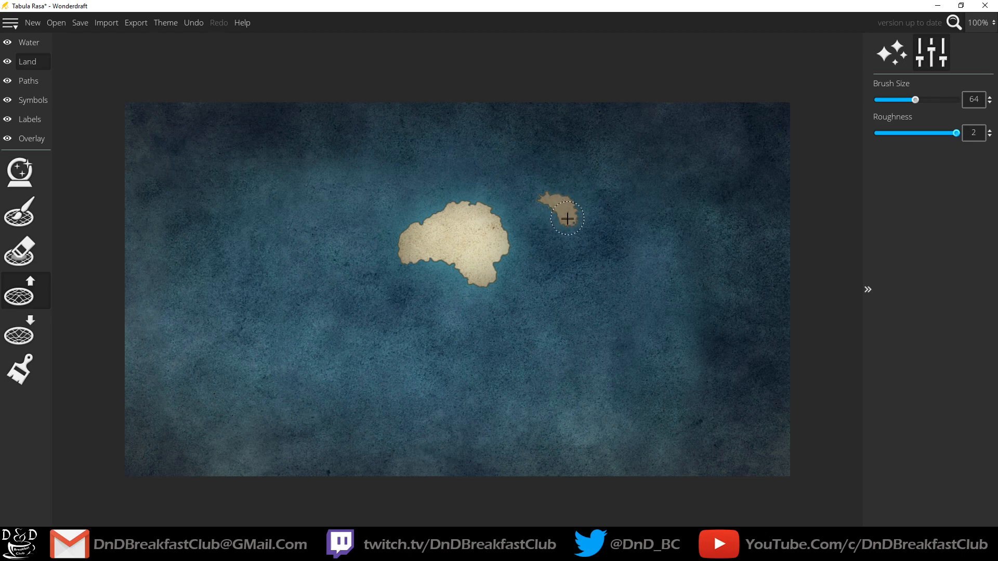
drag(567, 219, 510, 247)
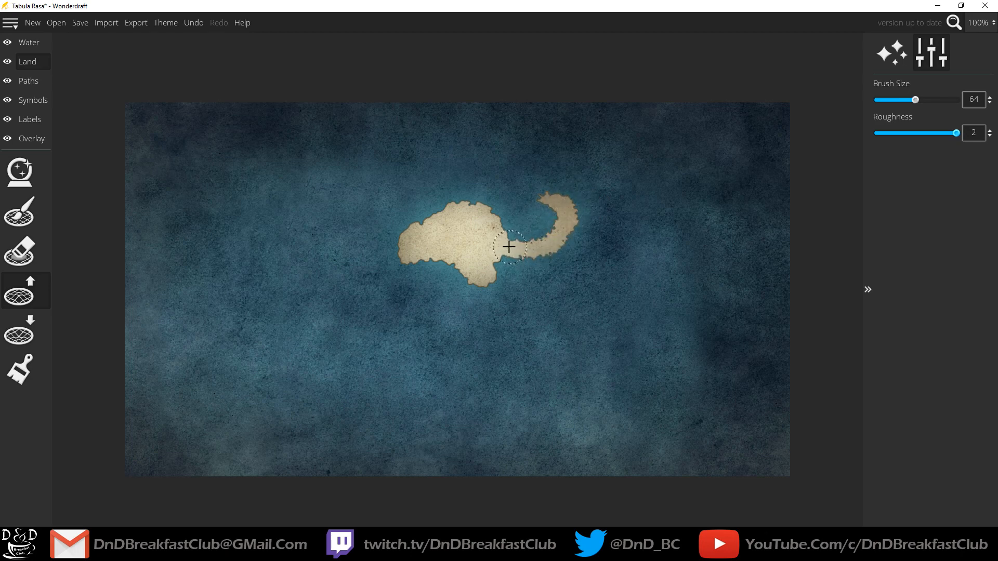
drag(510, 247, 491, 203)
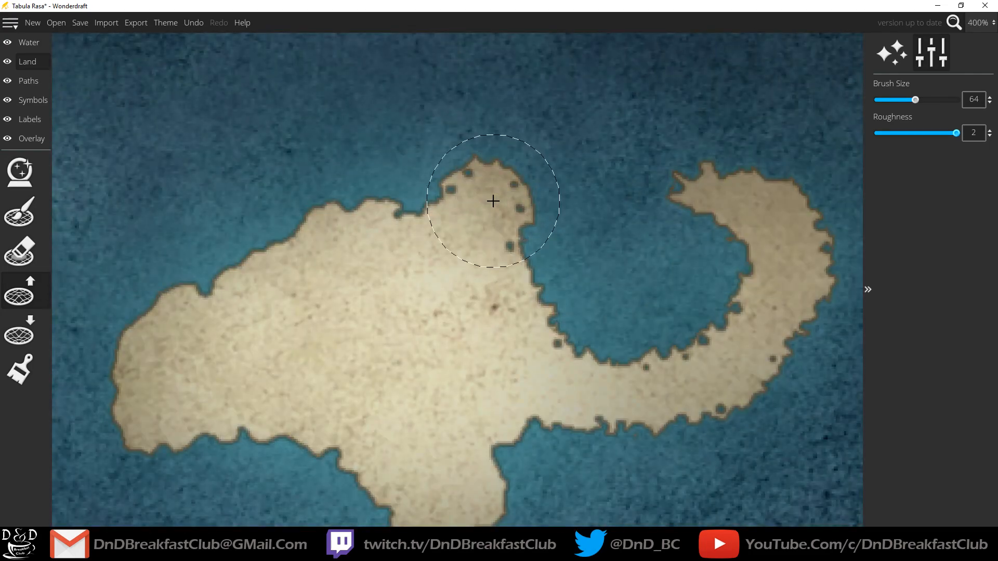
Raise a long northern strip from north-west to east, enclosing a bay
drag(494, 201, 239, 138)
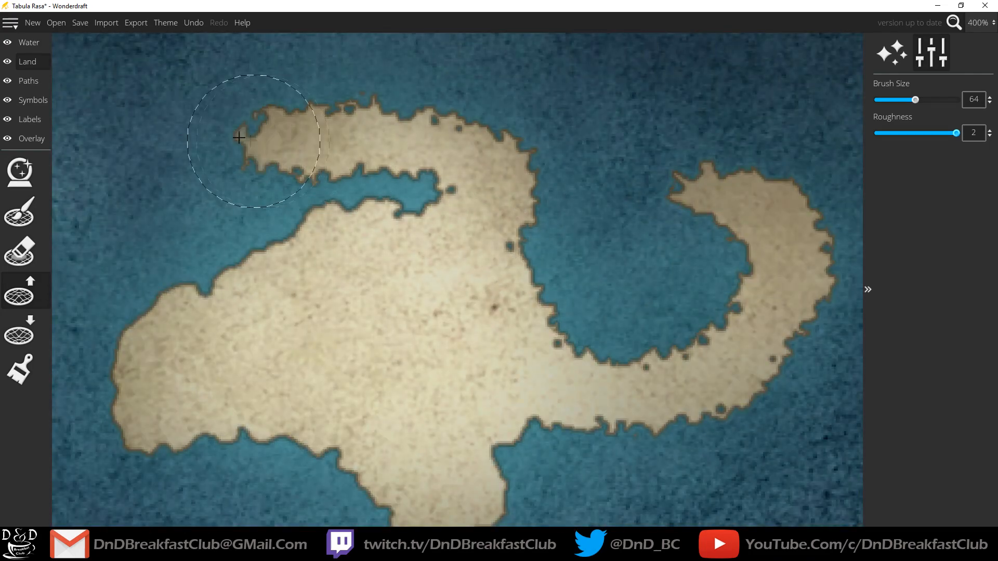
drag(239, 137, 388, 127)
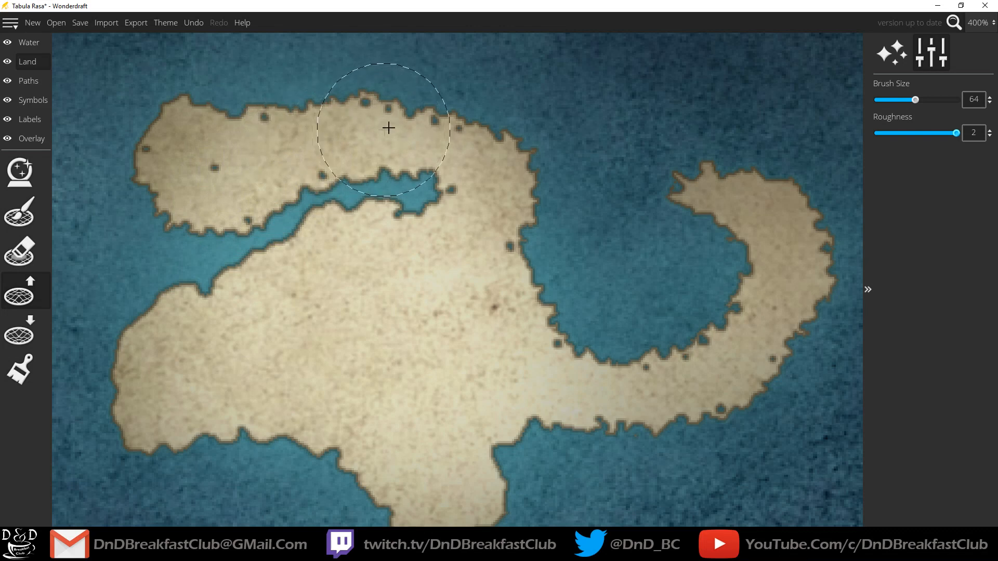
drag(389, 128, 624, 126)
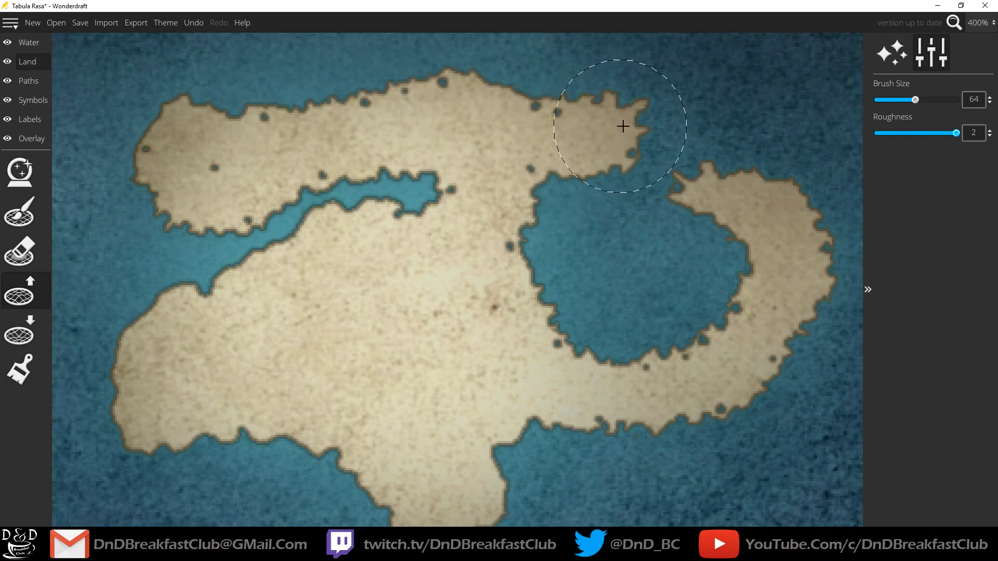
With smooth coastlines, add a southern lobe, fill the western channel and reshape the north coast
scroll(down, 3)
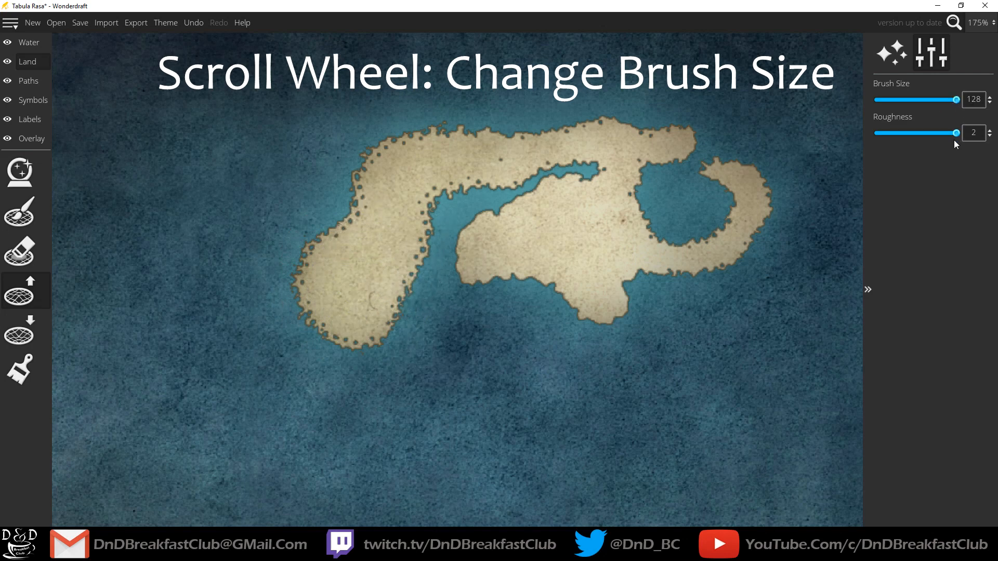
drag(953, 133, 877, 133)
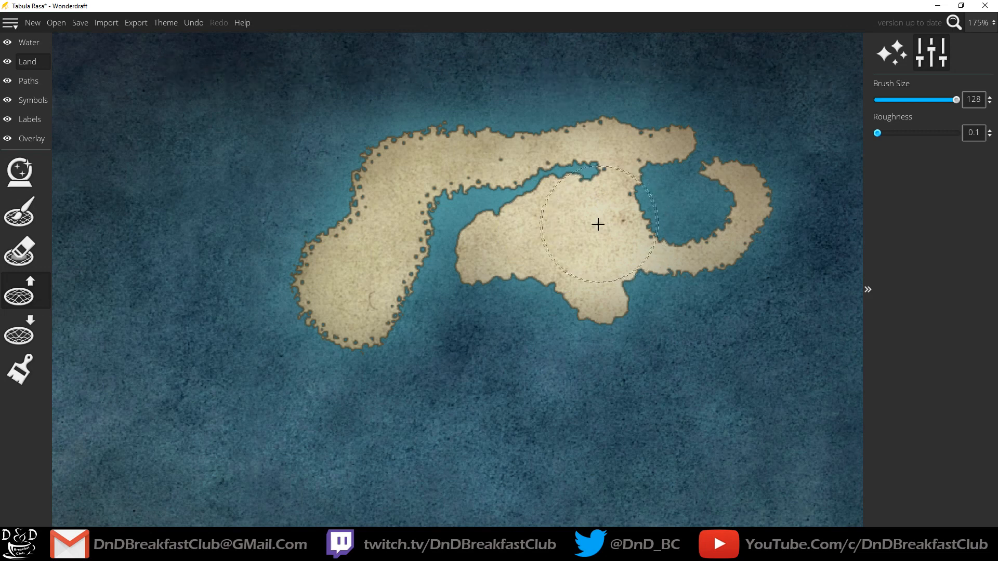
drag(599, 224, 502, 340)
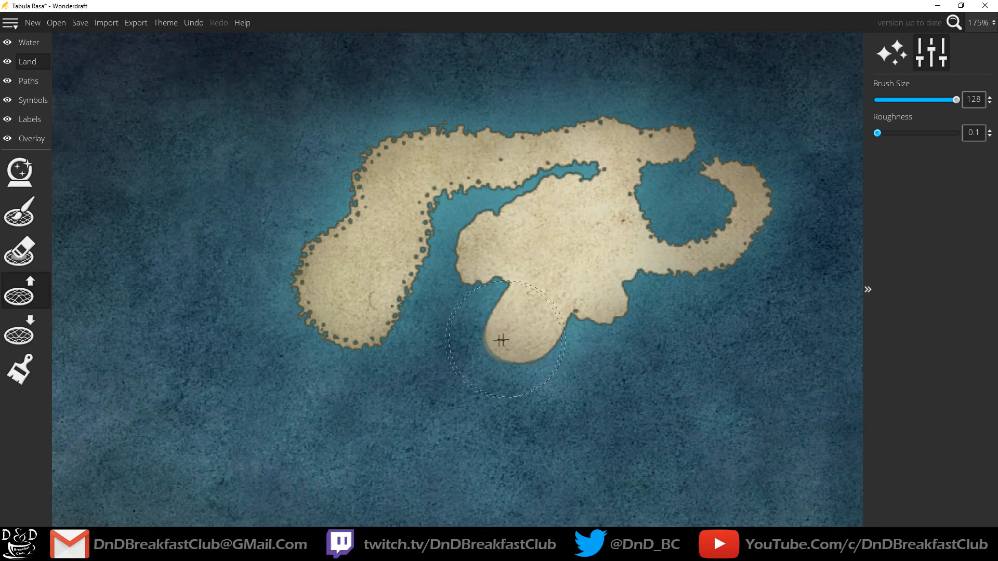
drag(501, 340, 531, 310)
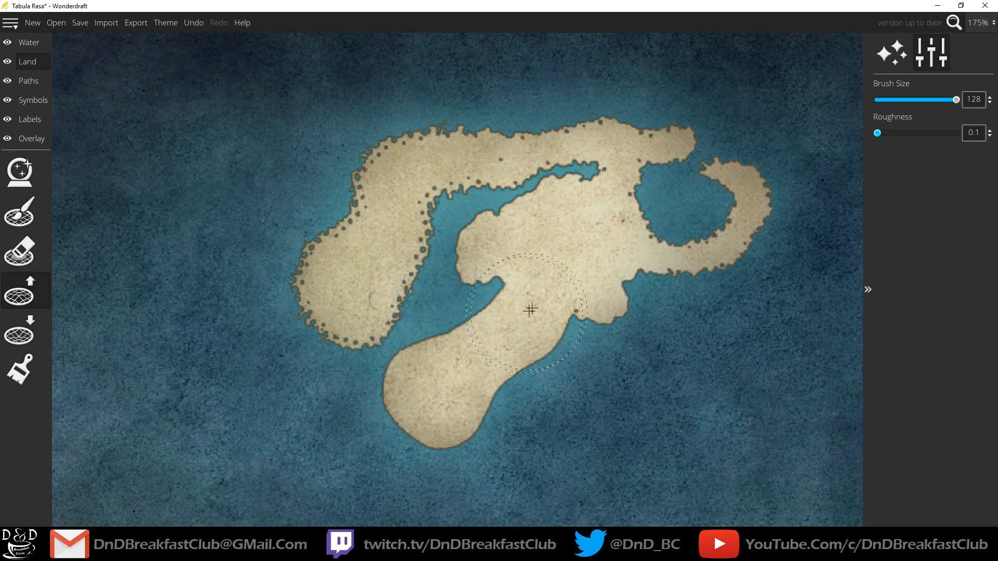
drag(531, 310, 423, 300)
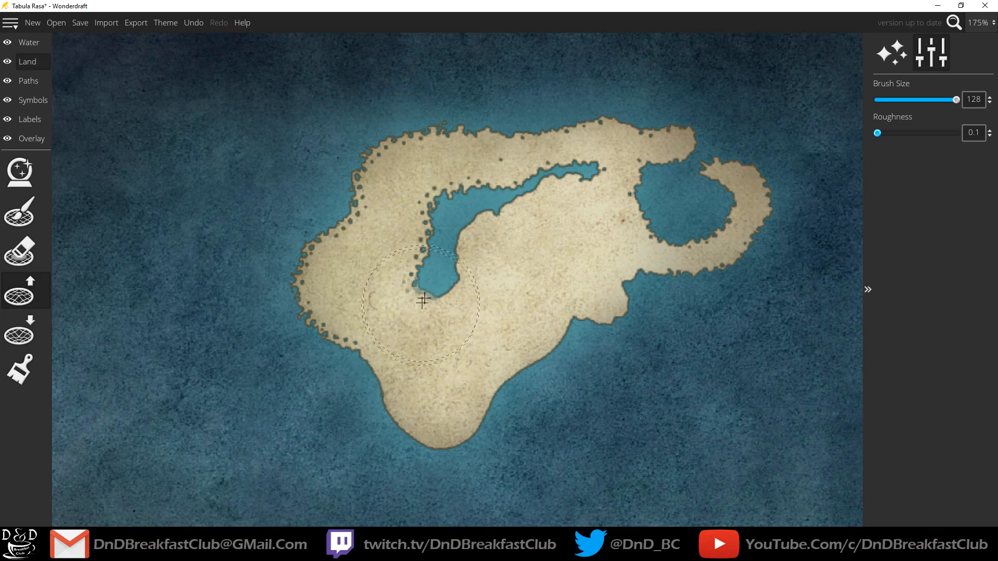
drag(424, 300, 532, 185)
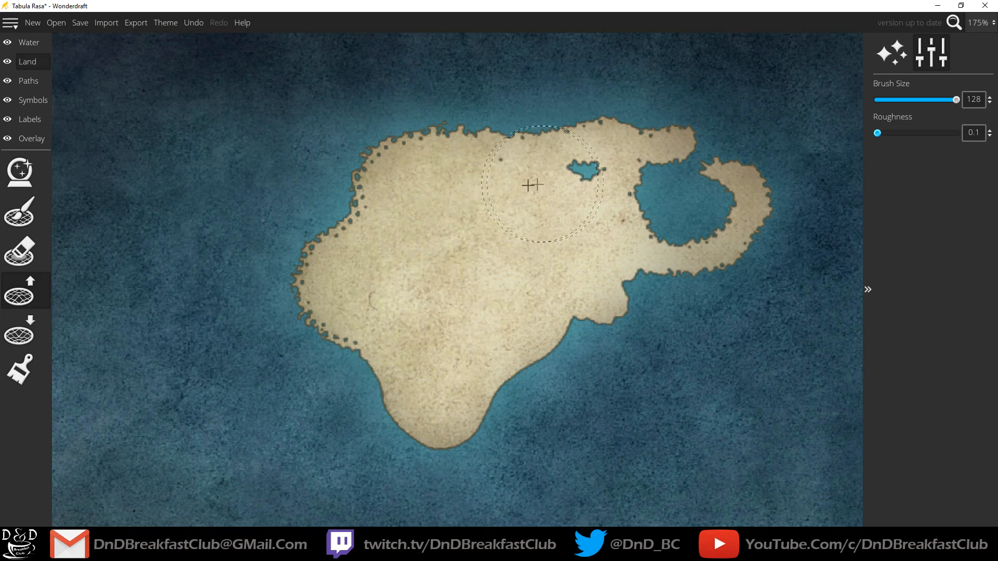
mouse_move(19, 212)
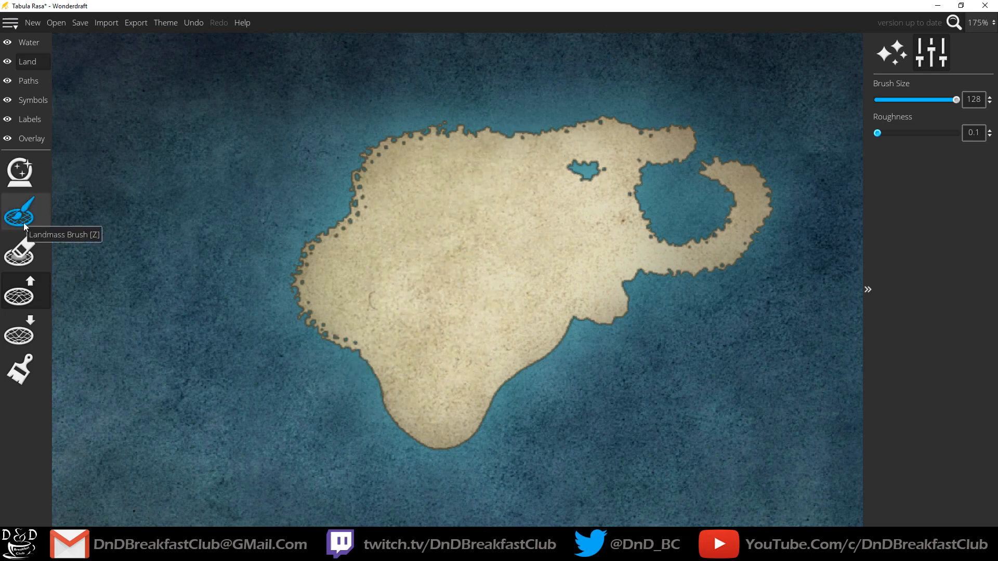
Clear the map and generate Uniform-pattern land along the eastern side
click(19, 172)
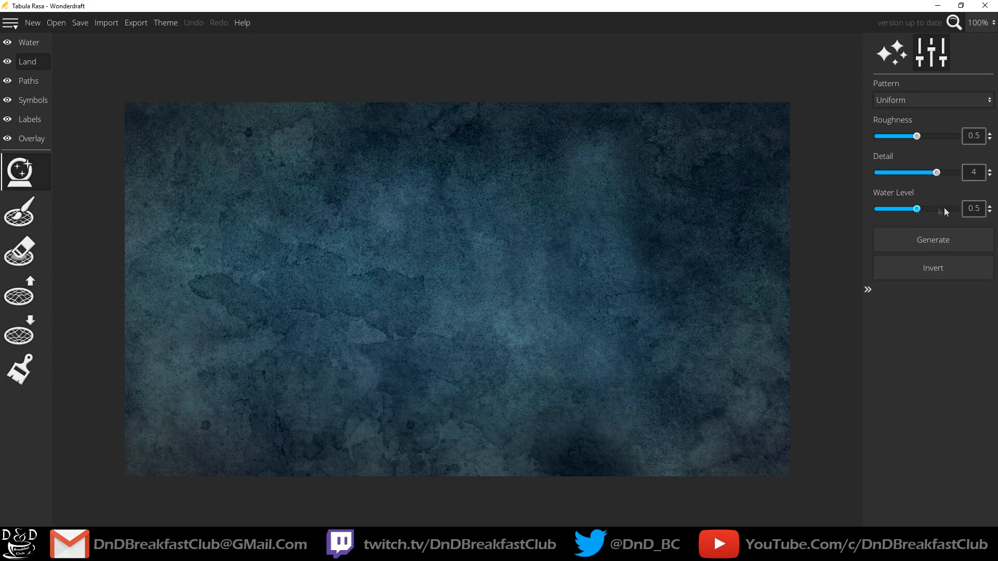
mouse_move(911, 96)
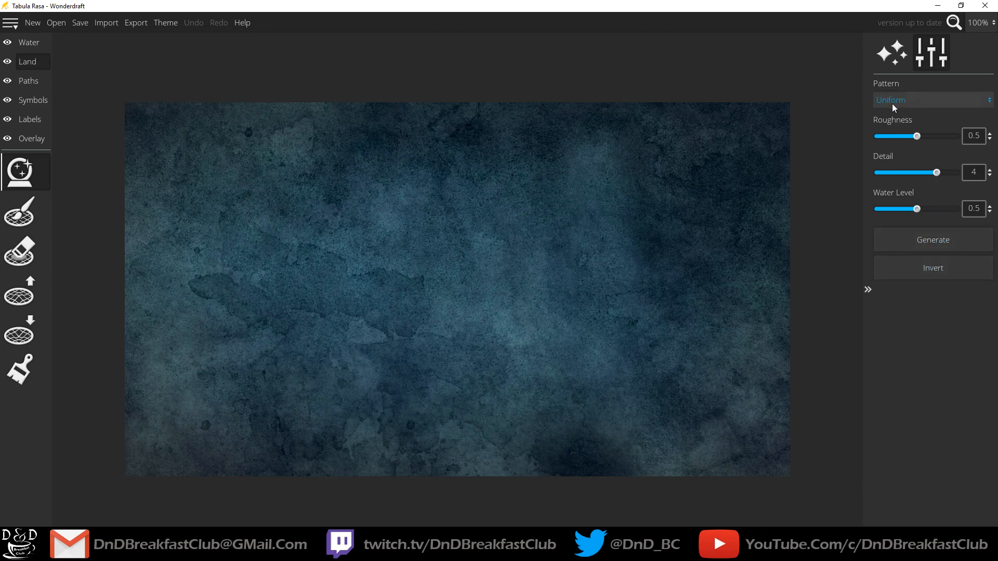
click(931, 100)
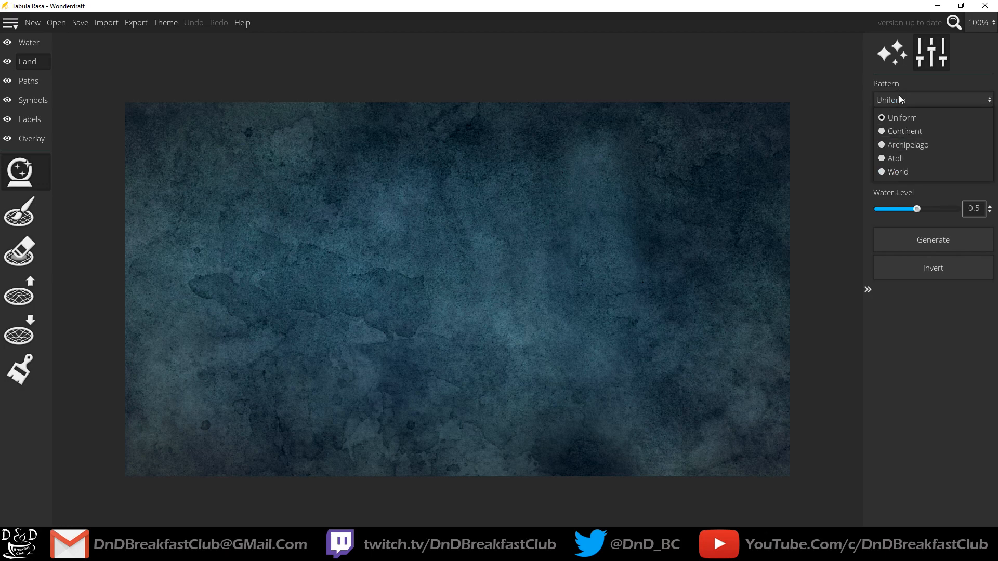
mouse_move(904, 131)
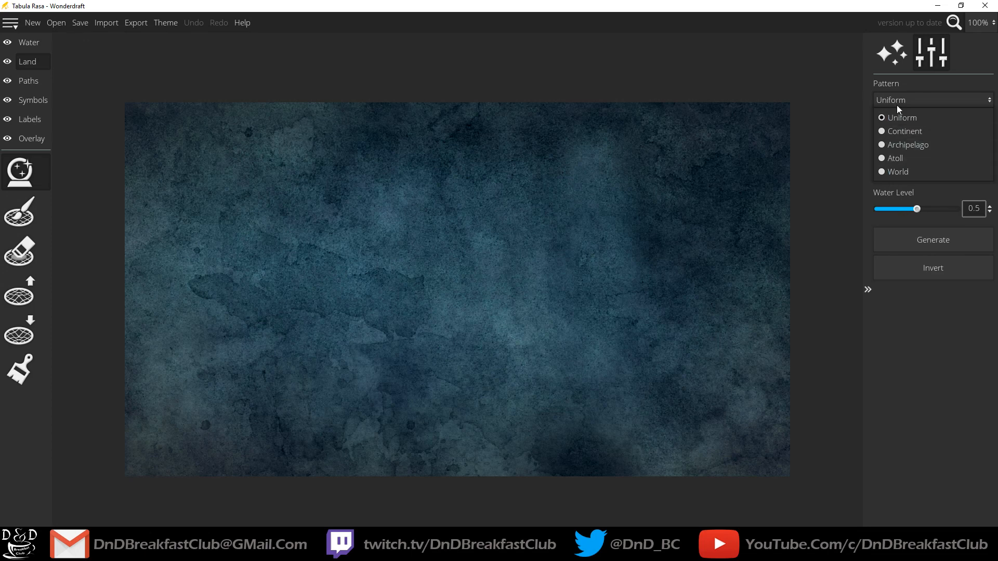
click(932, 240)
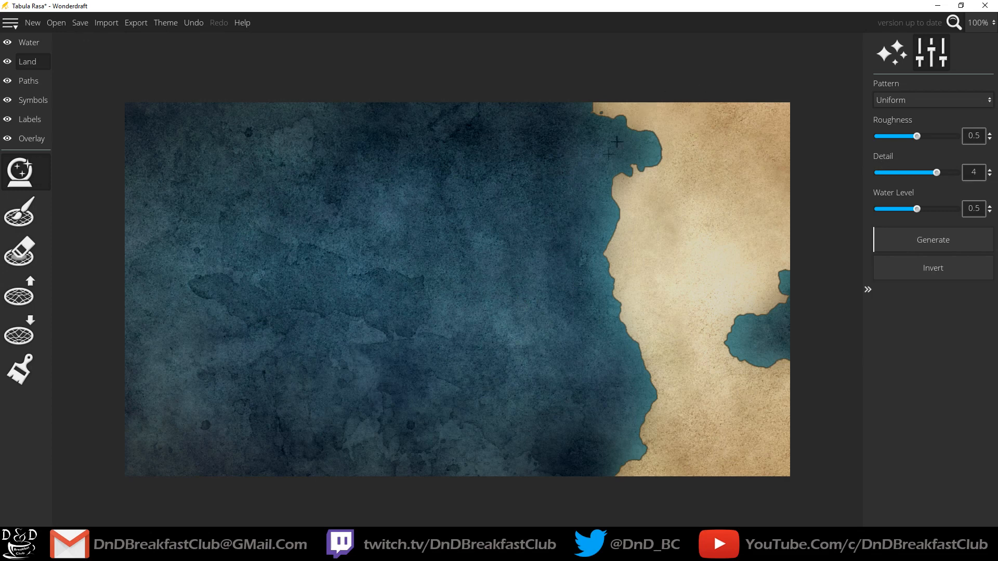
mouse_move(593, 185)
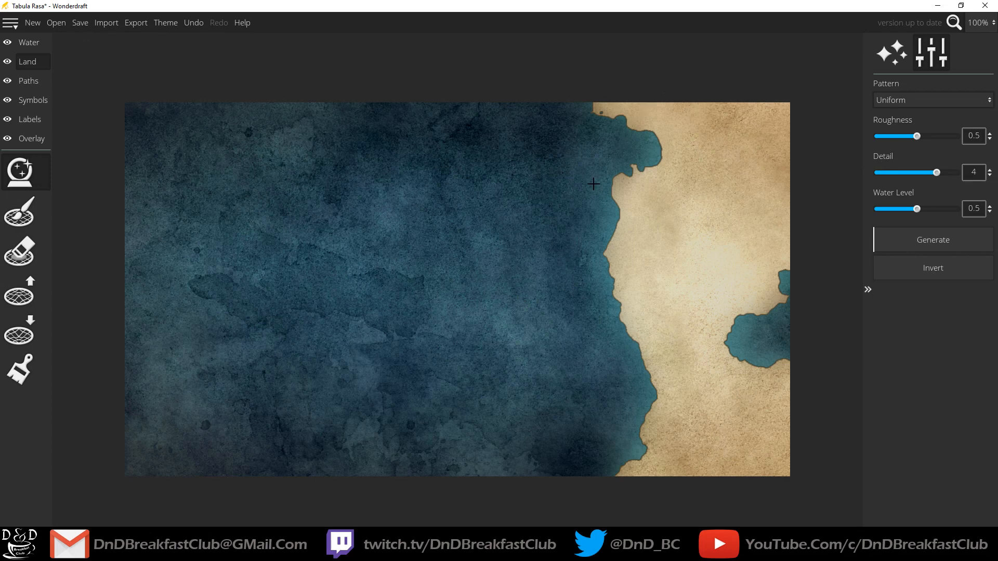
mouse_move(911, 83)
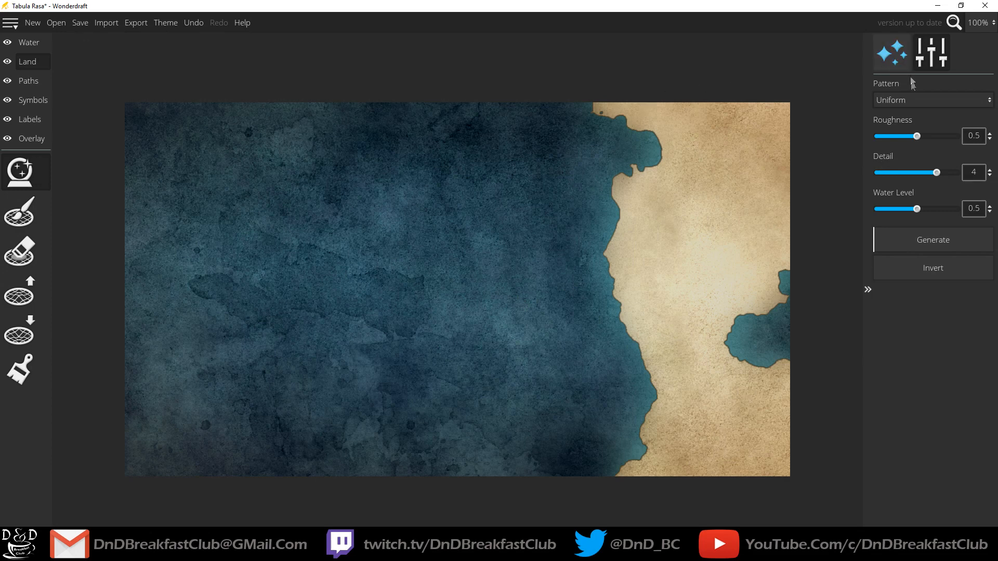
Generate four different layouts with the Continent pattern
click(930, 100)
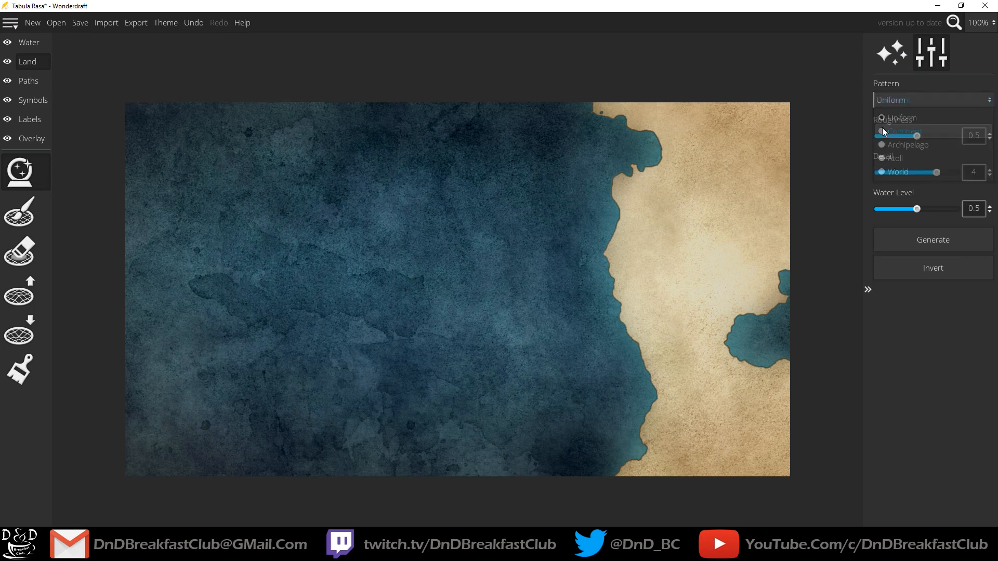
click(902, 131)
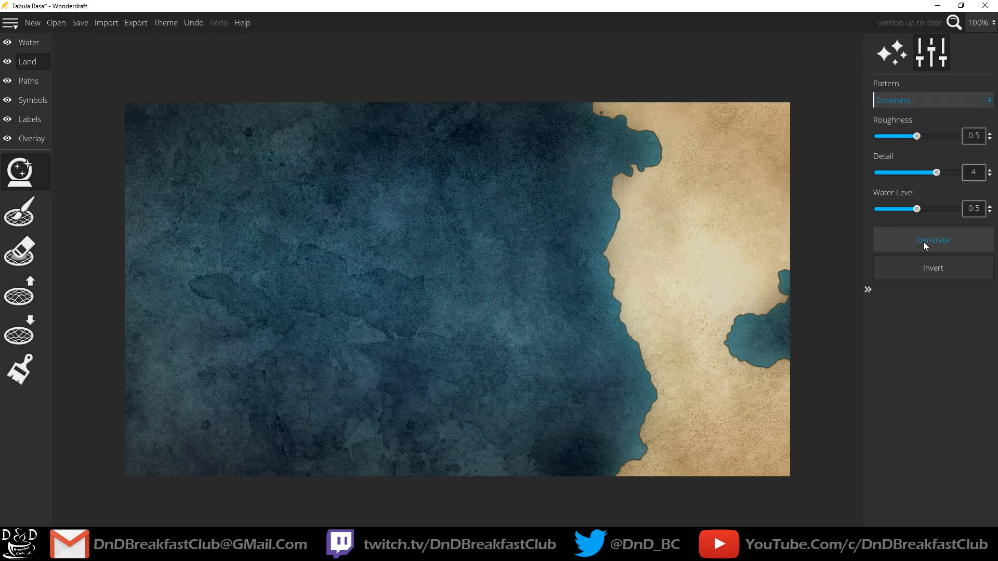
click(933, 240)
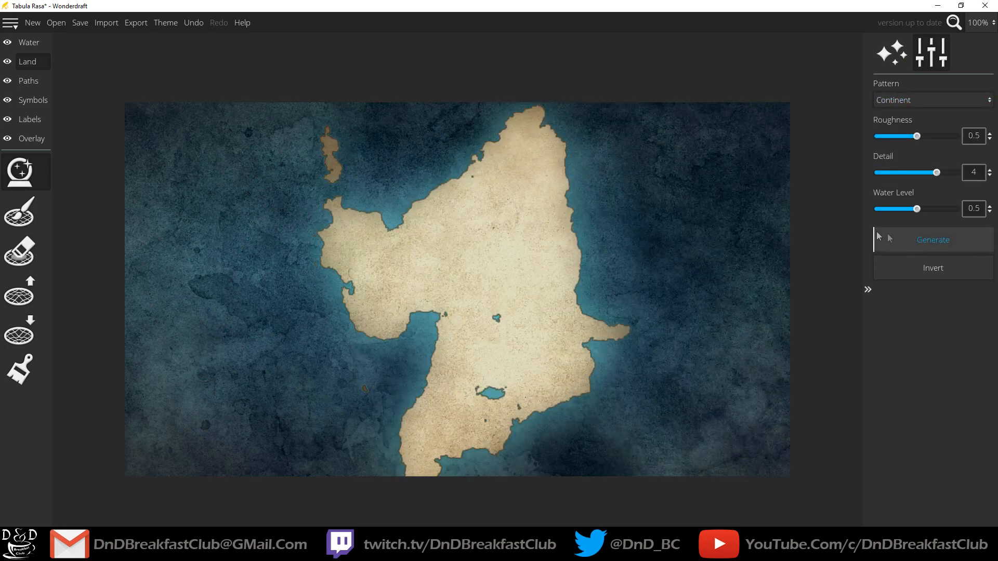
click(933, 239)
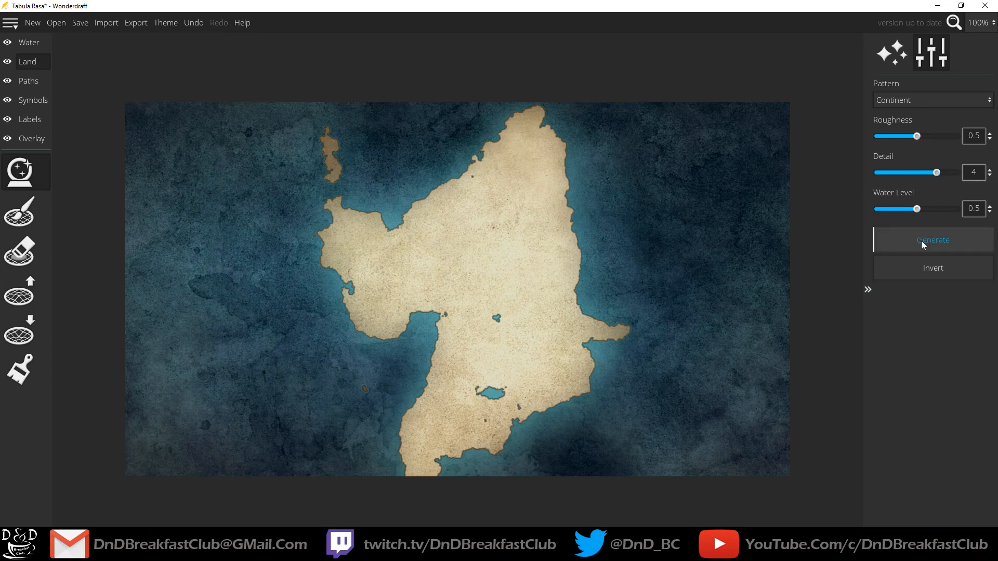
click(932, 240)
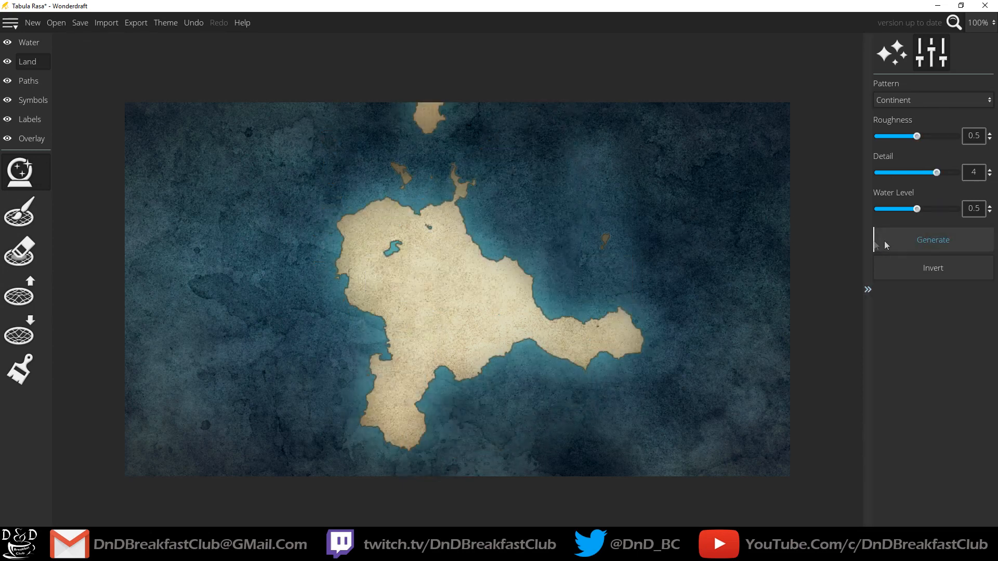
click(932, 241)
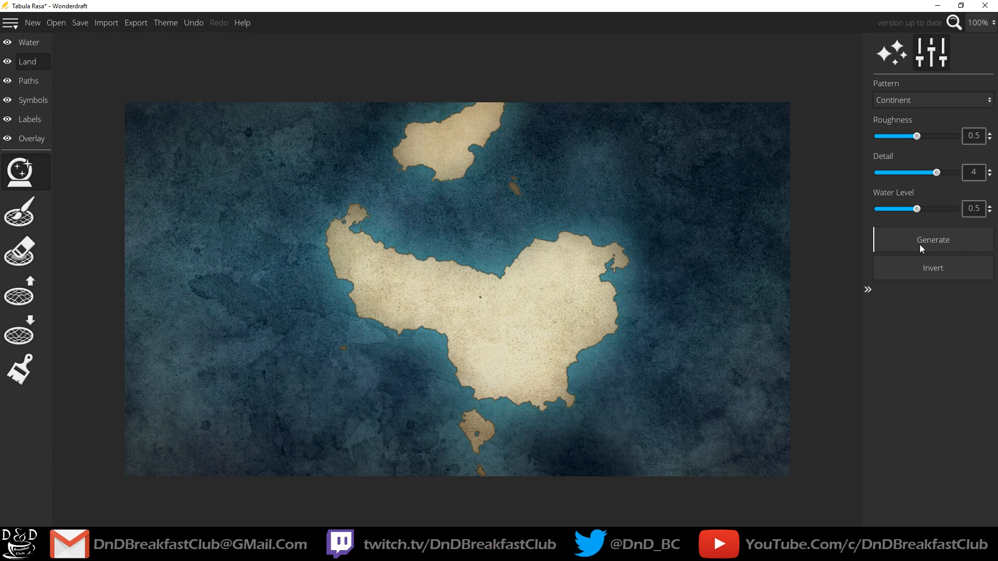
Switch to the Archipelago pattern and generate three scattered-island layouts
click(932, 239)
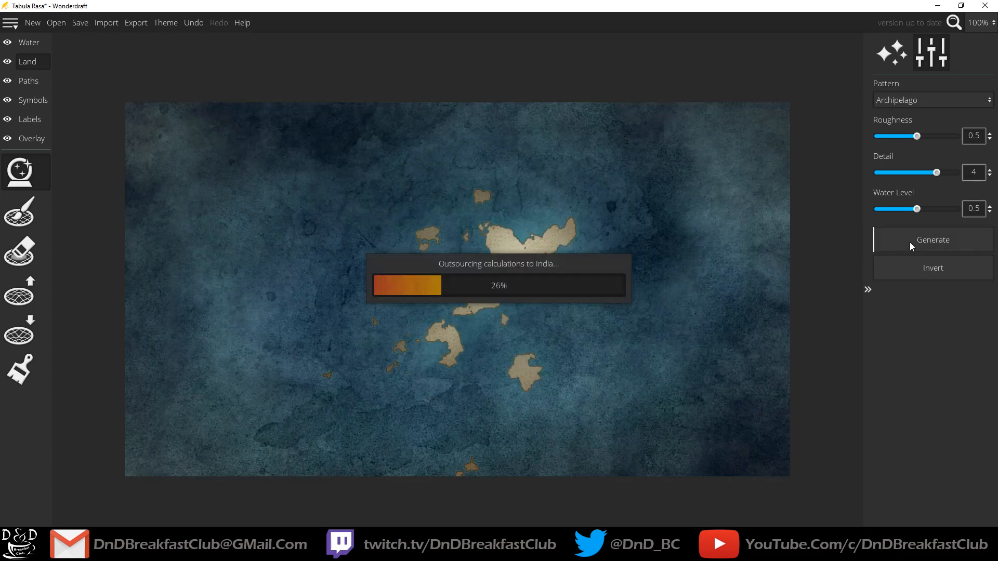
click(933, 240)
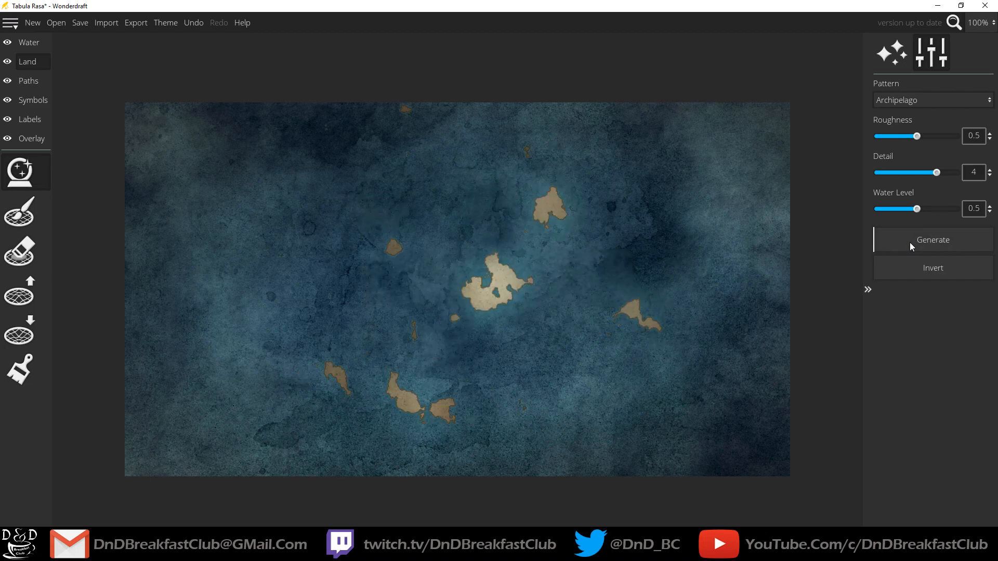
click(932, 241)
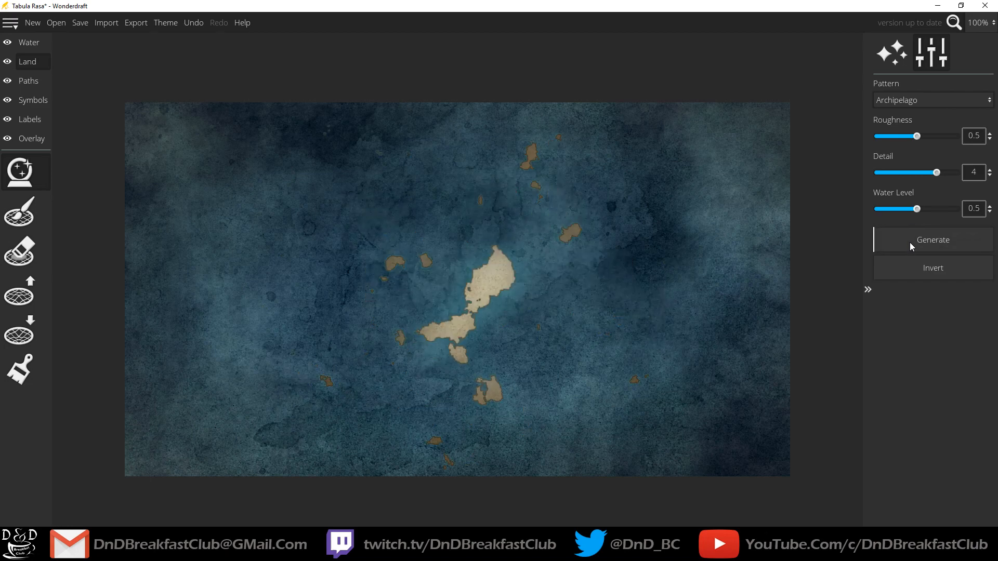
click(932, 240)
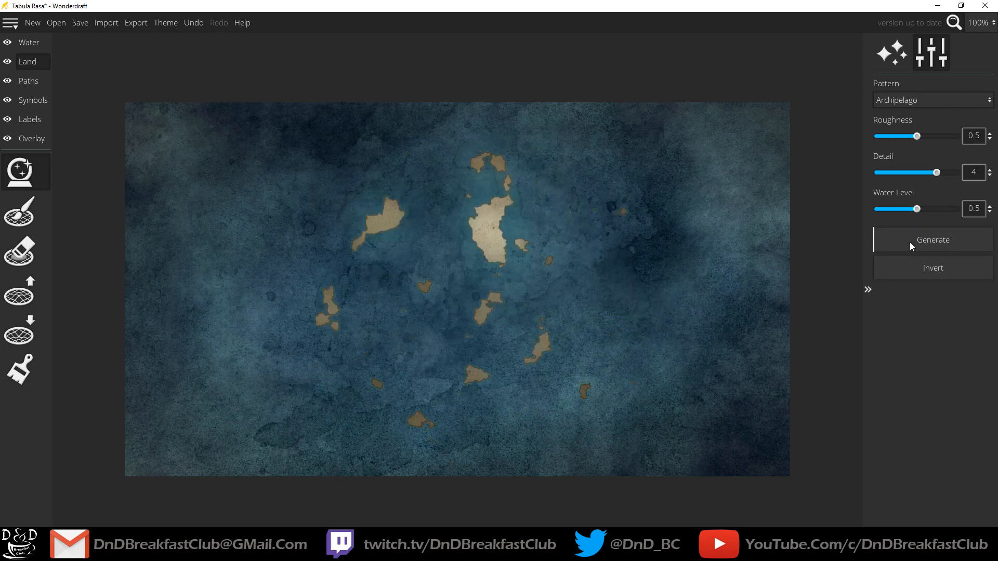
click(932, 99)
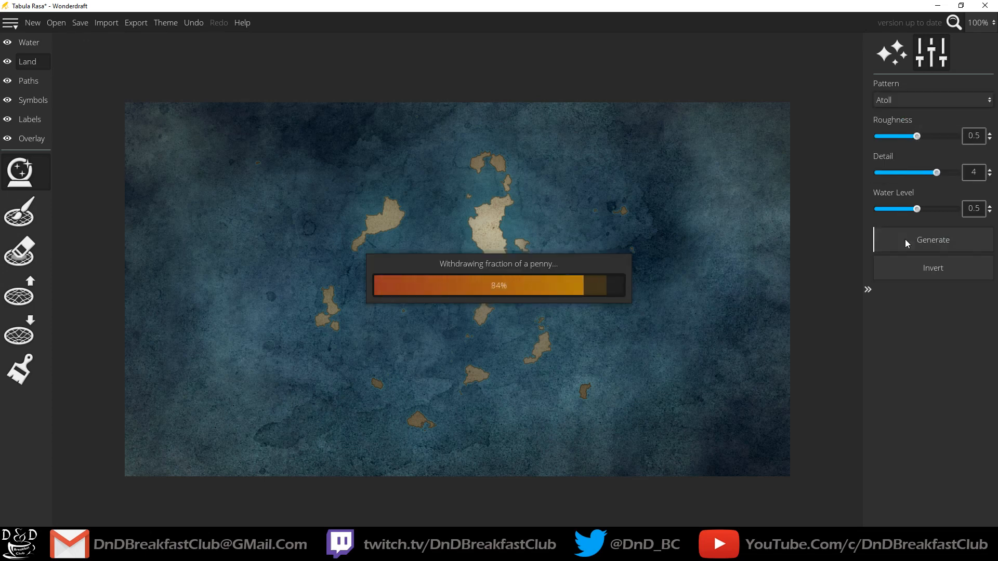
Generate two different ring-shaped atolls with central lagoons
click(932, 240)
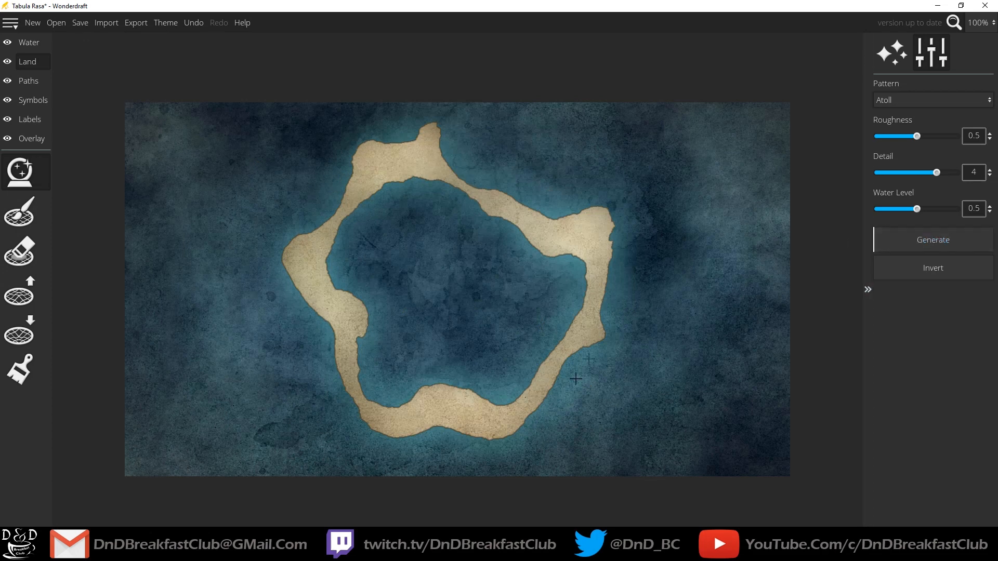
mouse_move(932, 240)
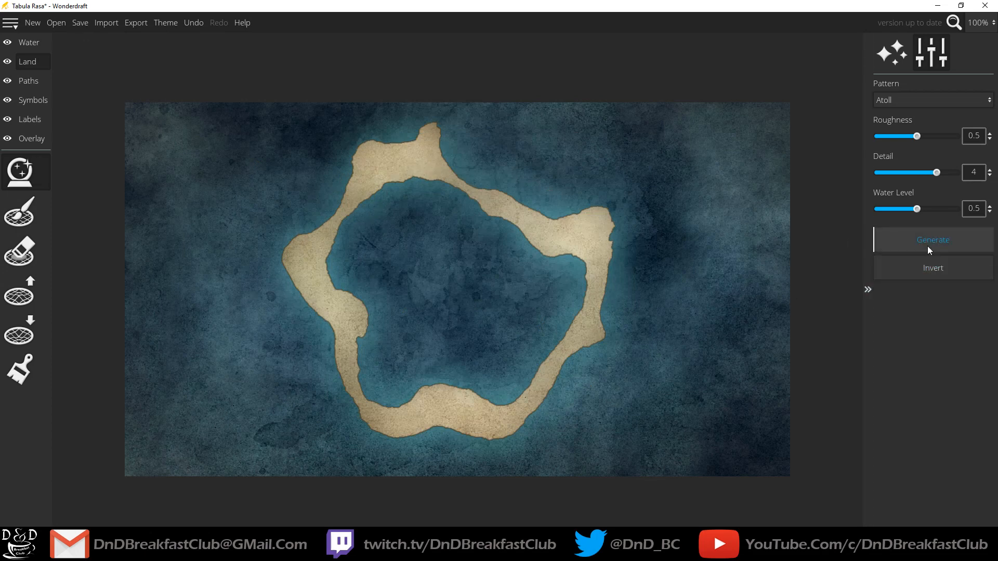
click(933, 240)
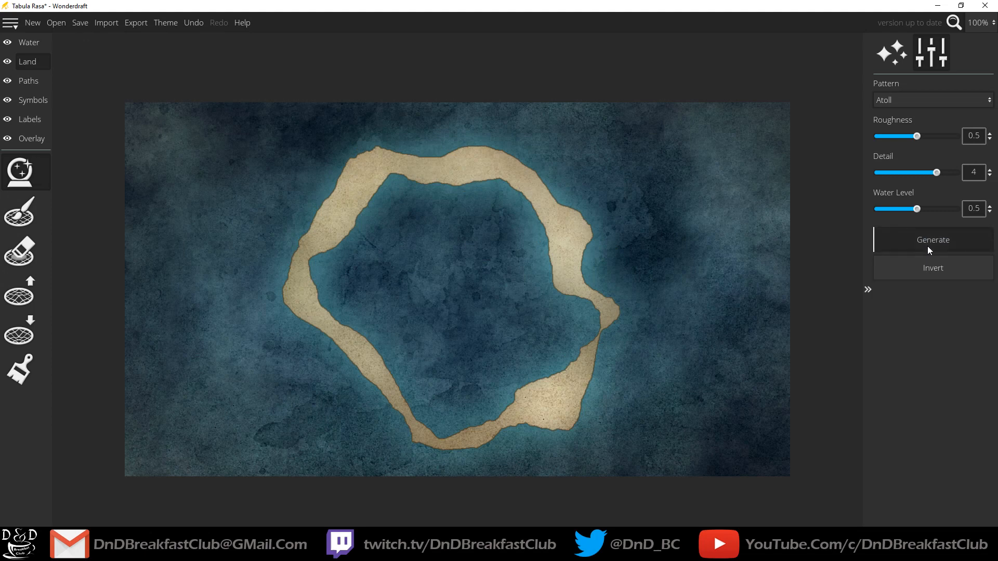
click(931, 99)
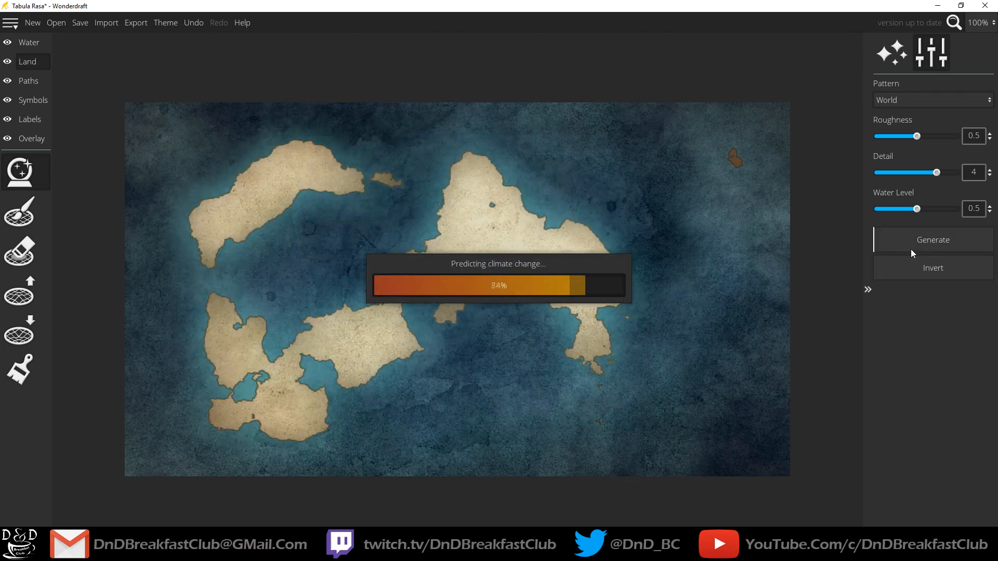
Generate seven World-pattern layouts, then lower the Water Level slider
click(933, 240)
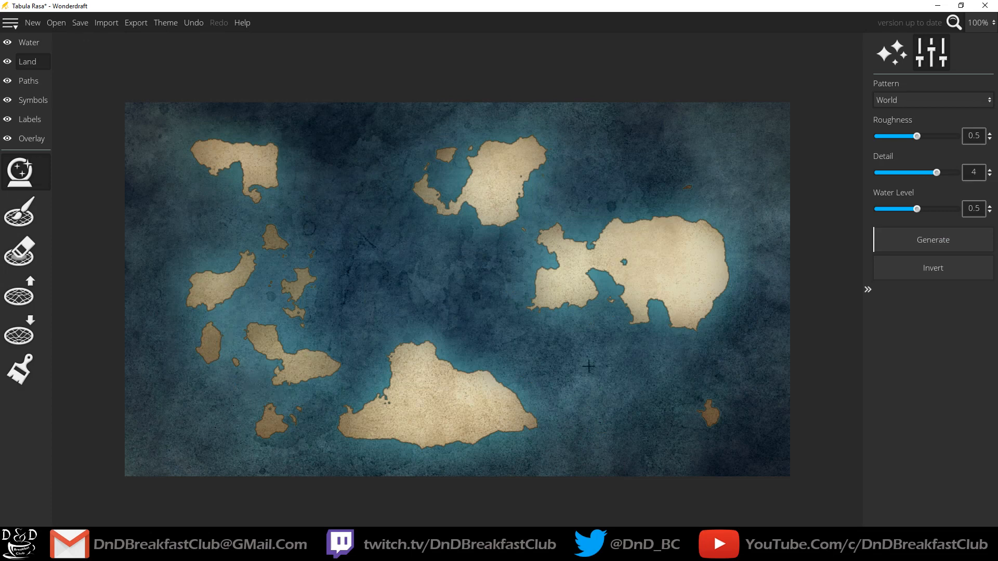
click(932, 241)
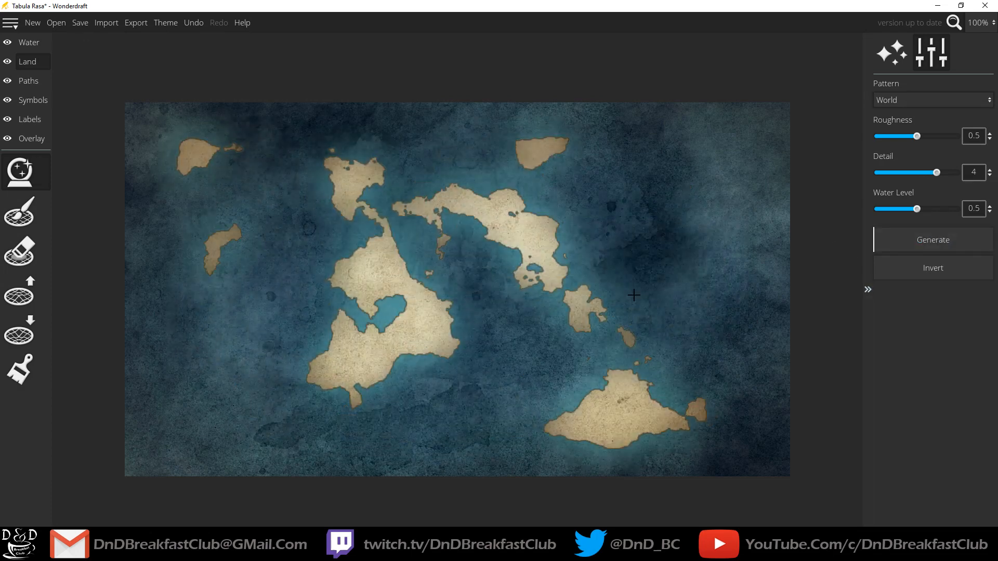
click(932, 240)
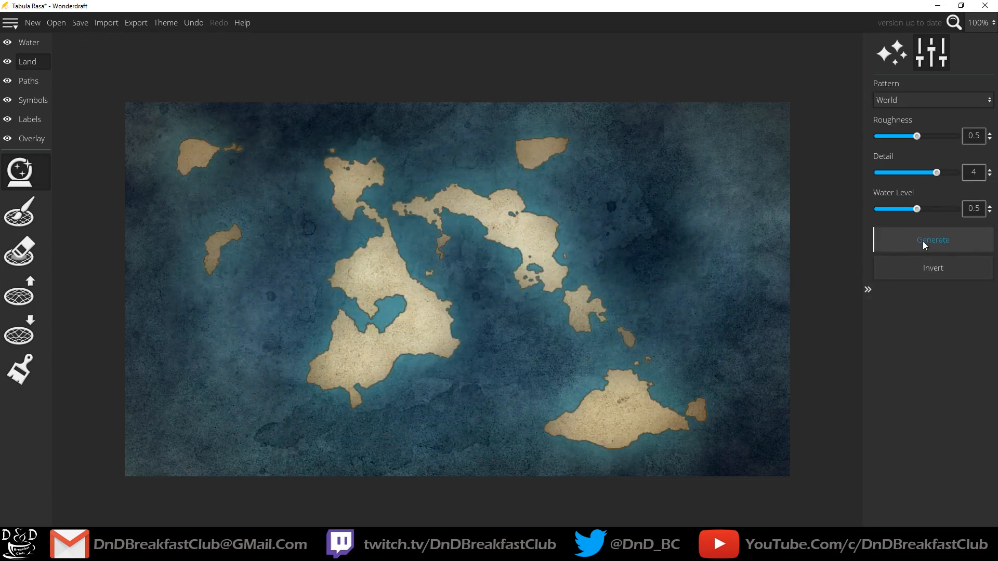
click(932, 240)
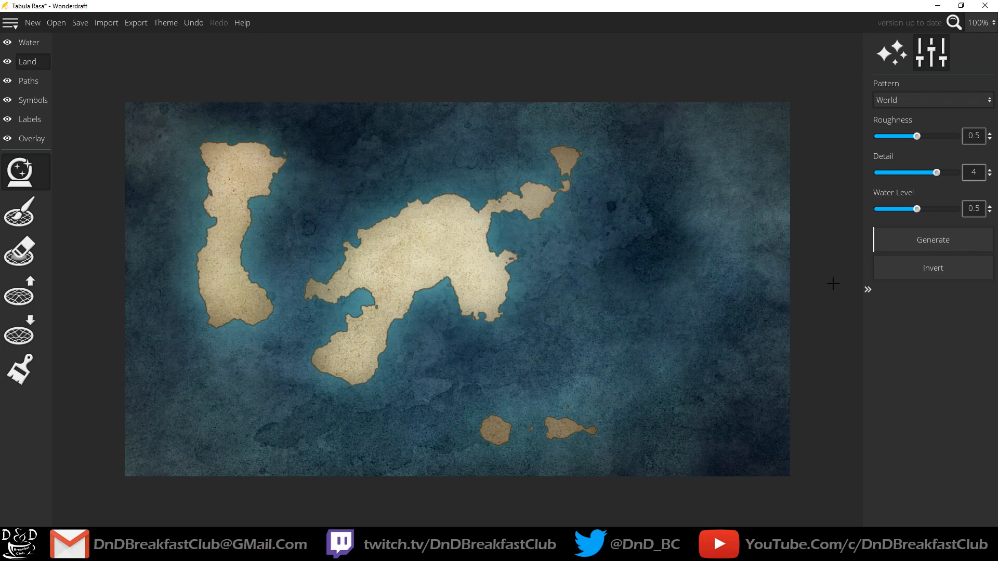
click(933, 240)
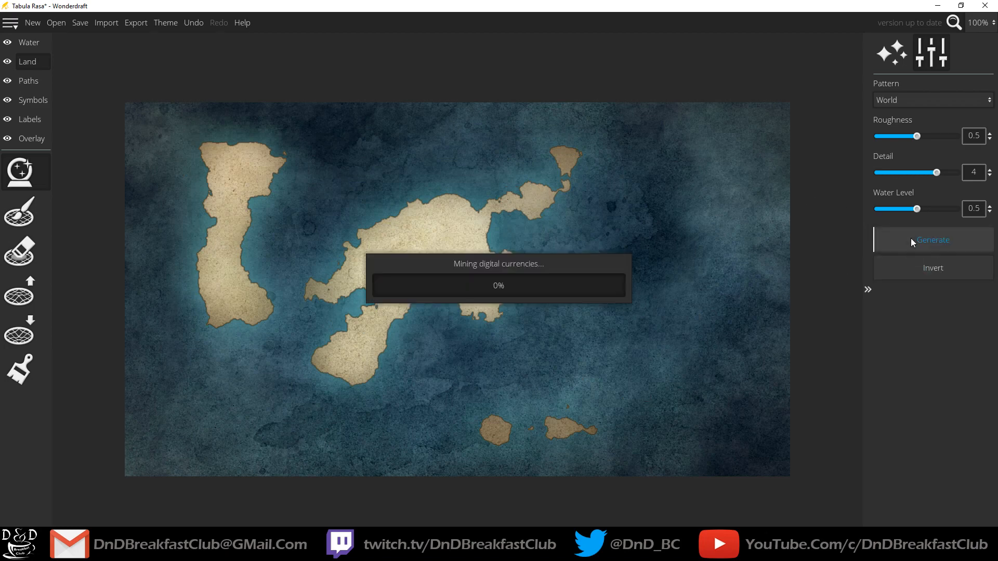
click(932, 240)
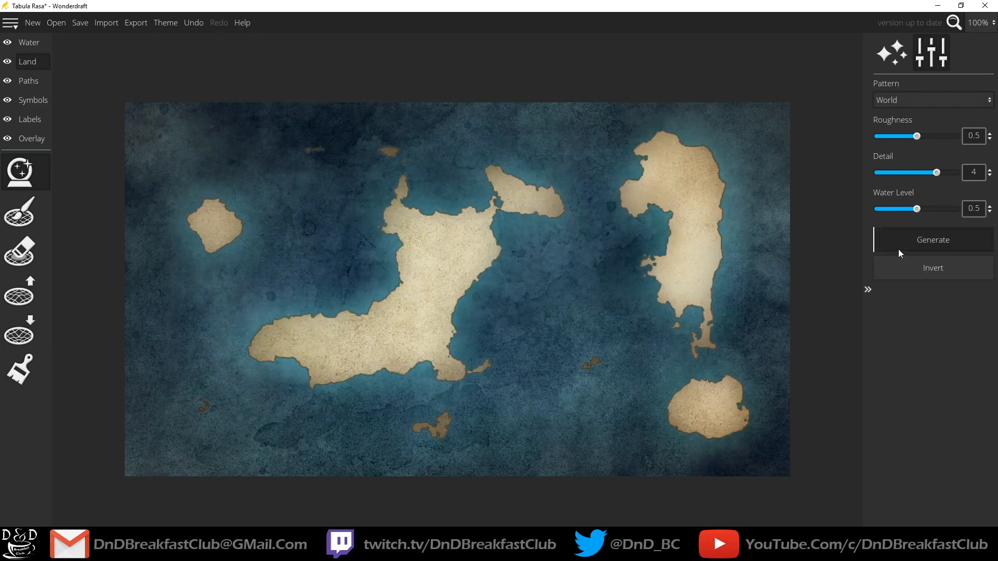
click(932, 240)
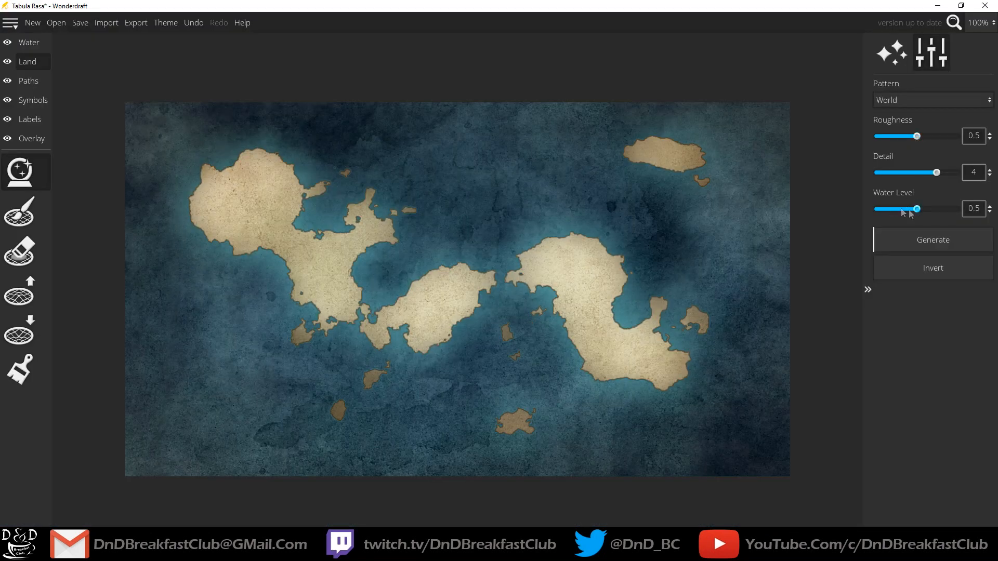
drag(916, 209, 877, 209)
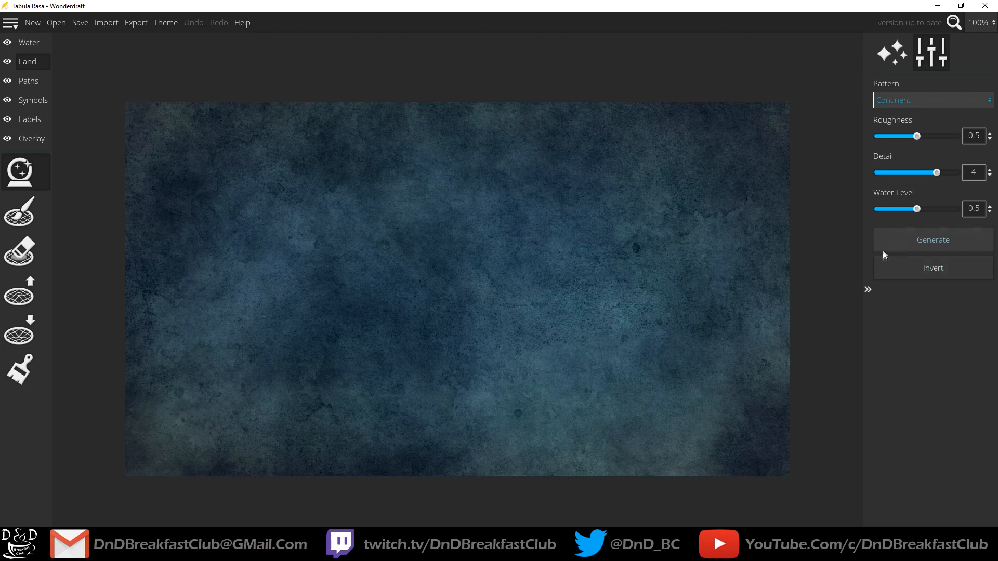
Generate a continent, then raise the water level to its maximum to shrink the land
click(932, 240)
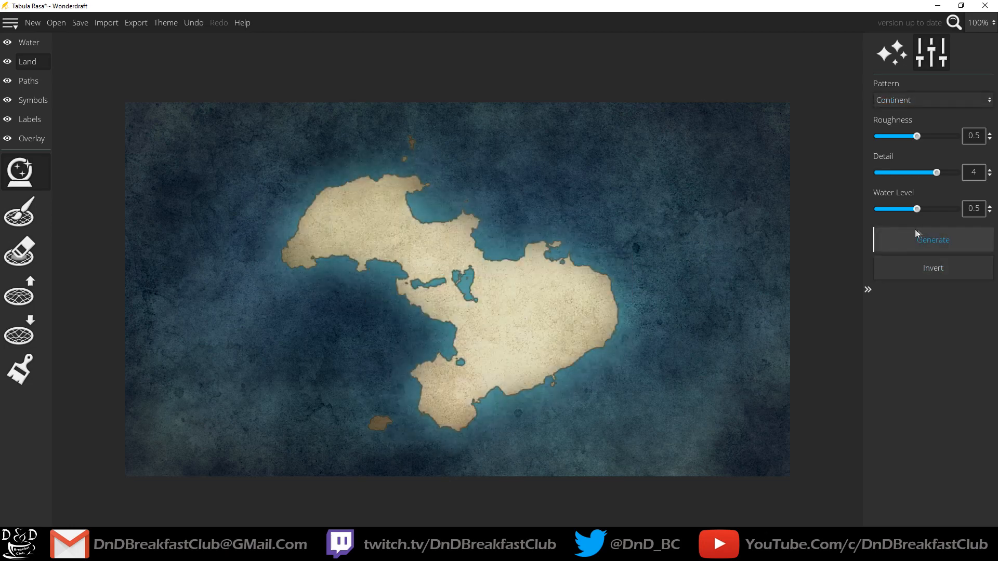
mouse_move(897, 224)
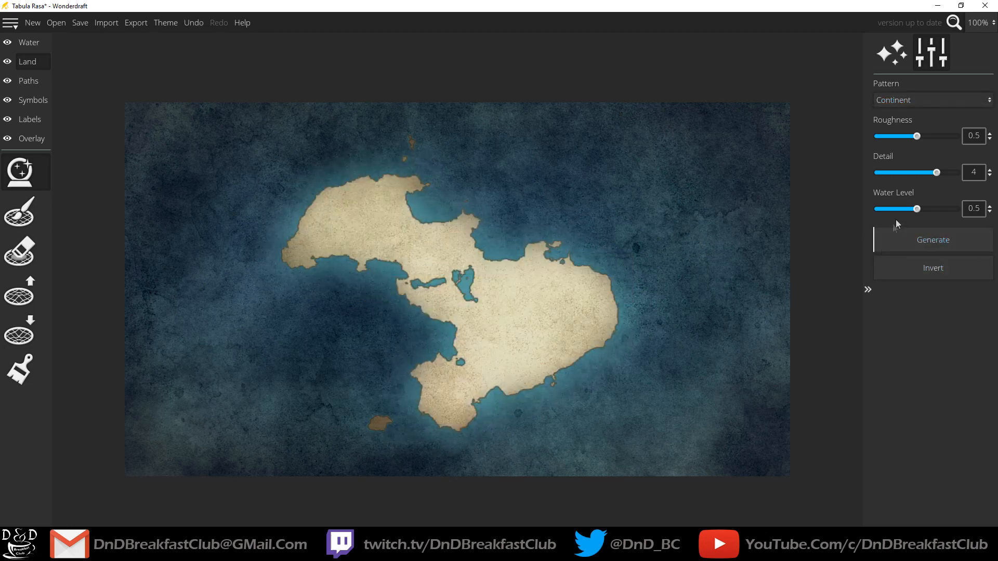
drag(917, 209, 936, 209)
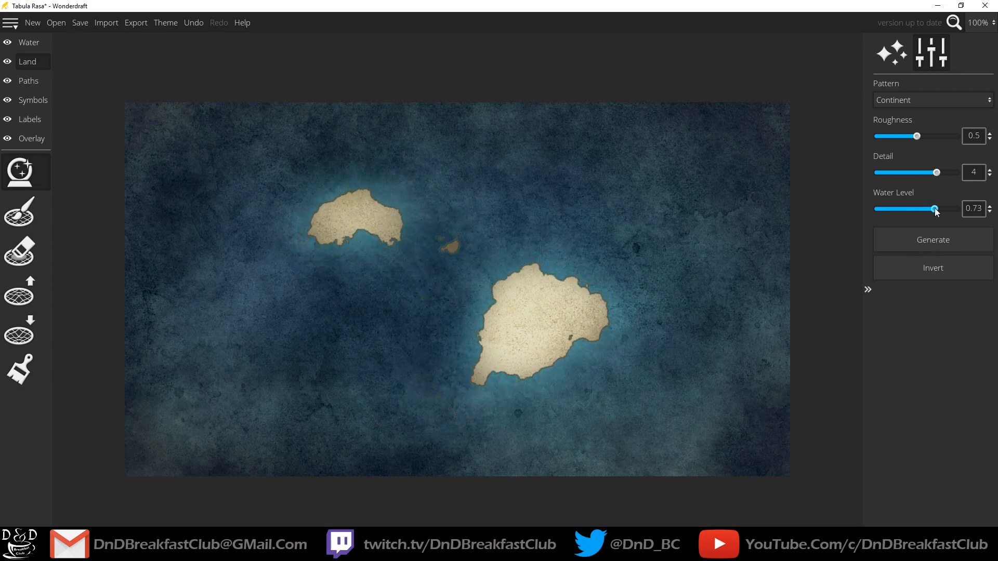
drag(935, 209, 954, 209)
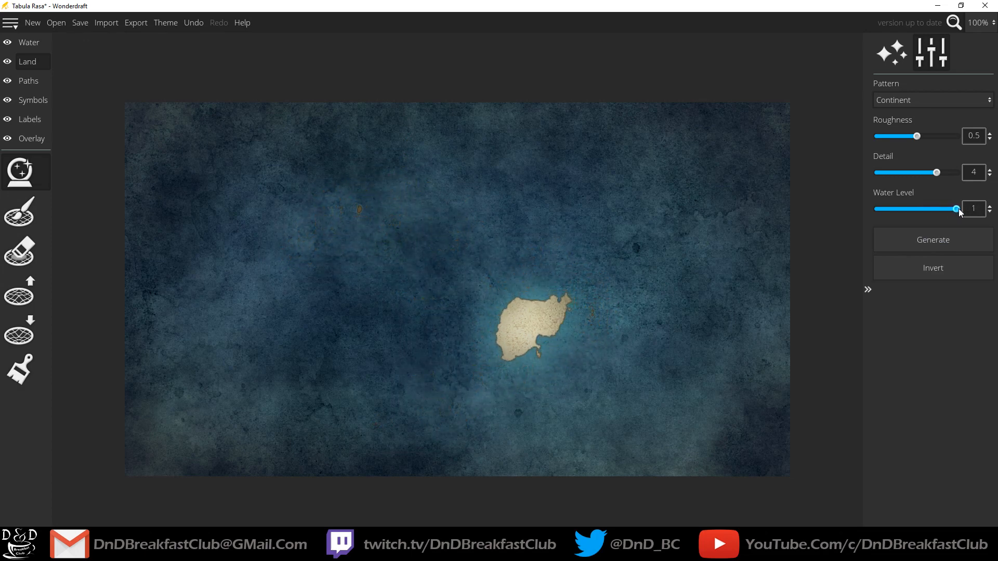
Lower the water level to almost zero, then return it to the midpoint
drag(956, 208, 947, 208)
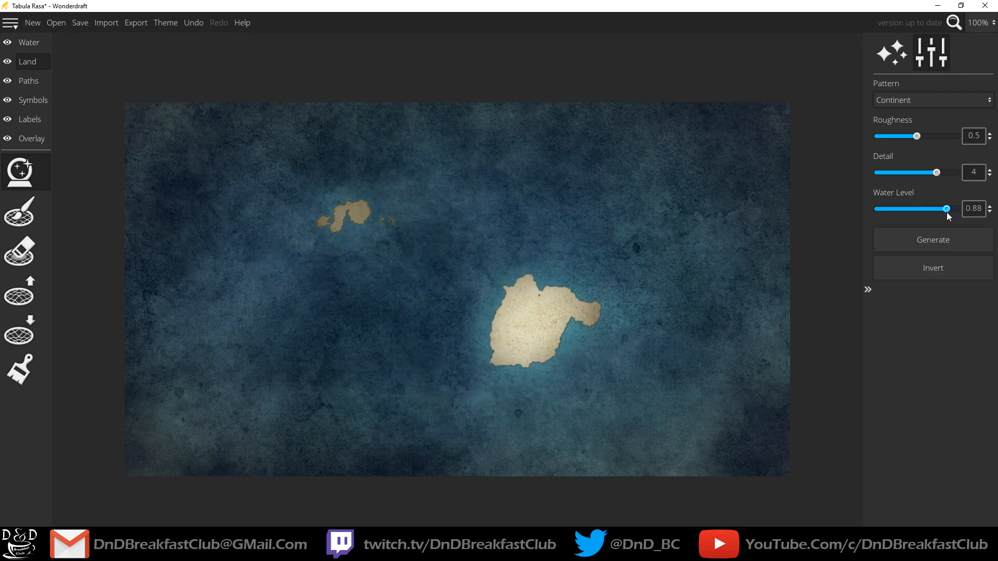
drag(948, 209, 895, 209)
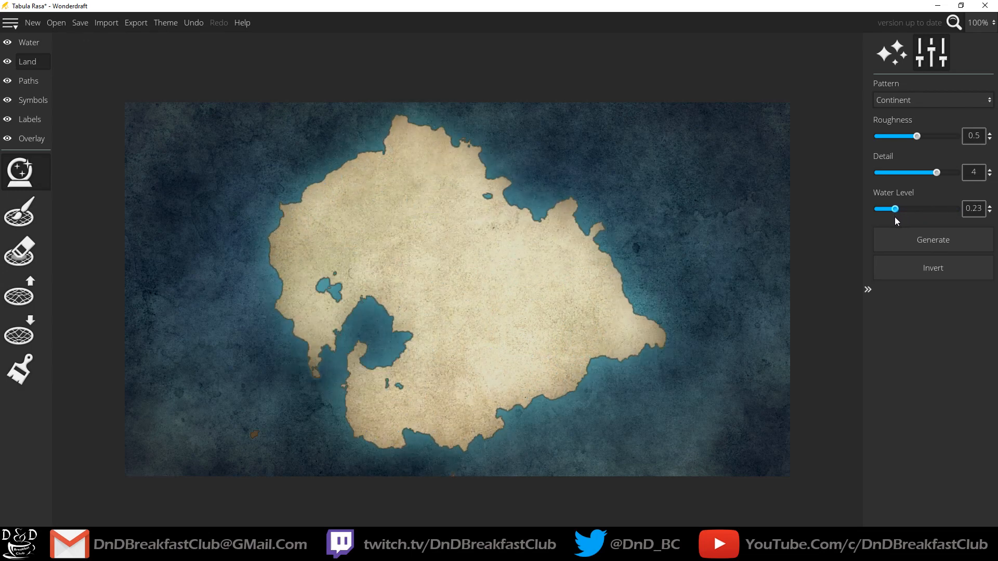
drag(895, 209, 879, 209)
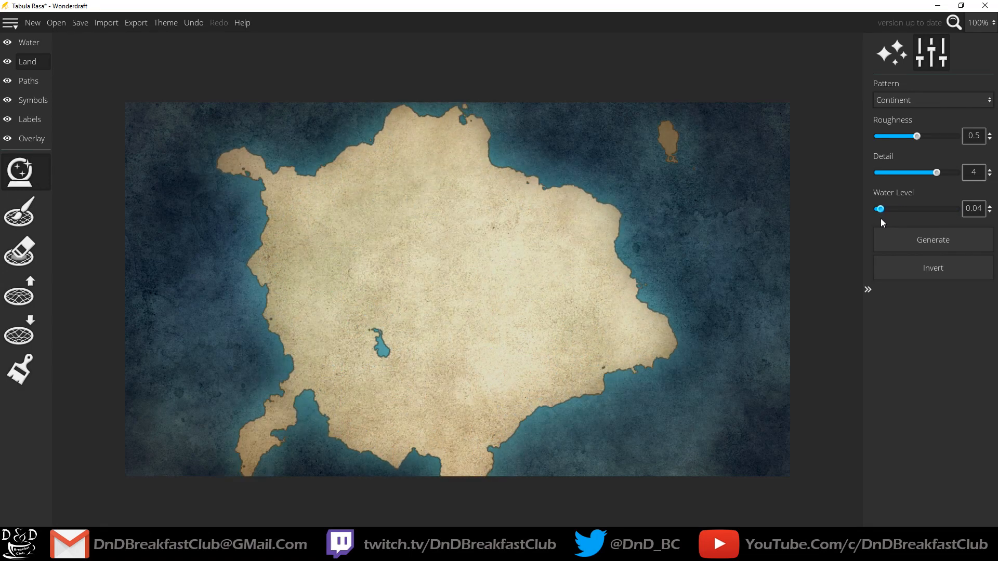
drag(880, 209, 877, 209)
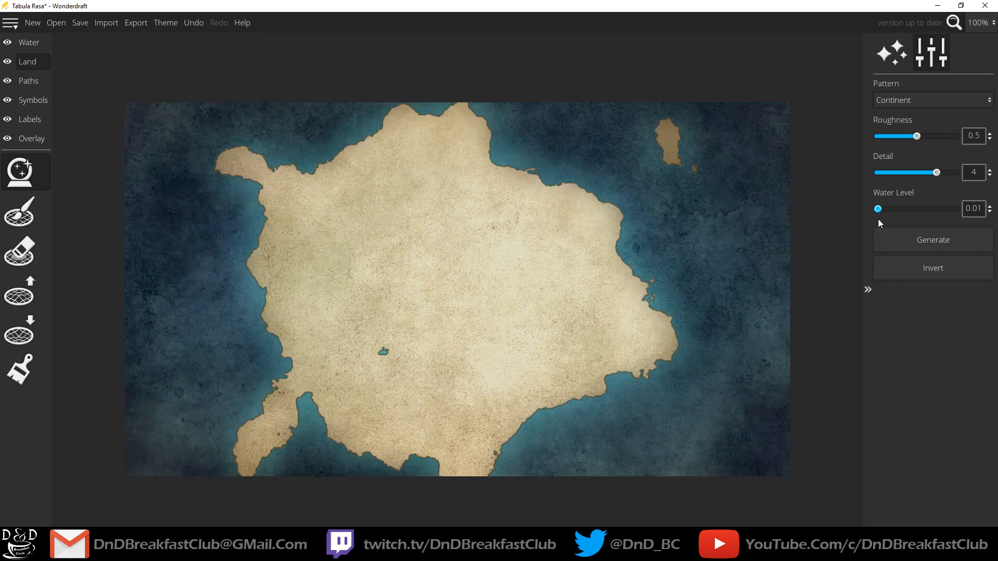
drag(878, 209, 916, 209)
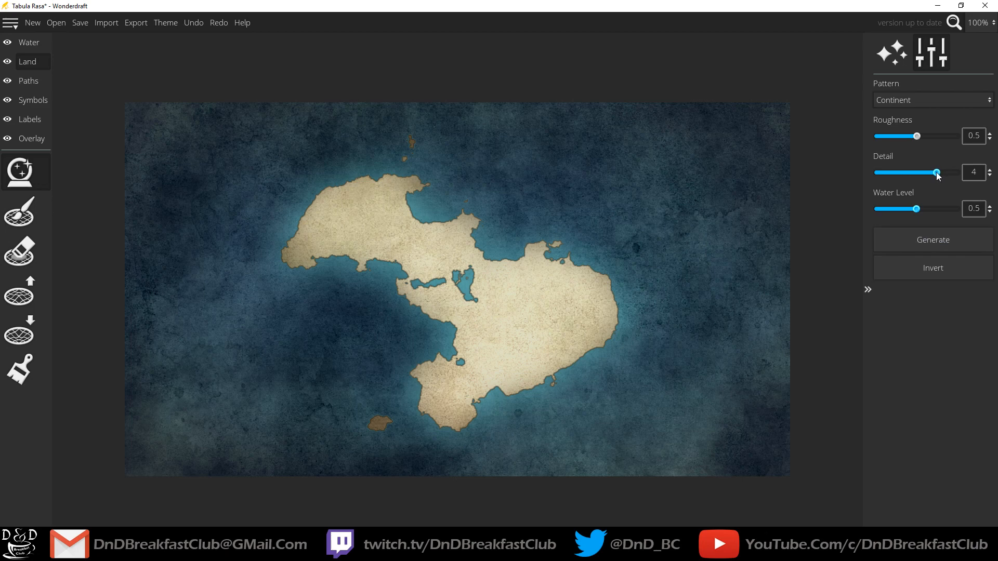
Generate a continent at detail 1 and roughness 1, then regenerate with detail 5
drag(936, 172, 877, 173)
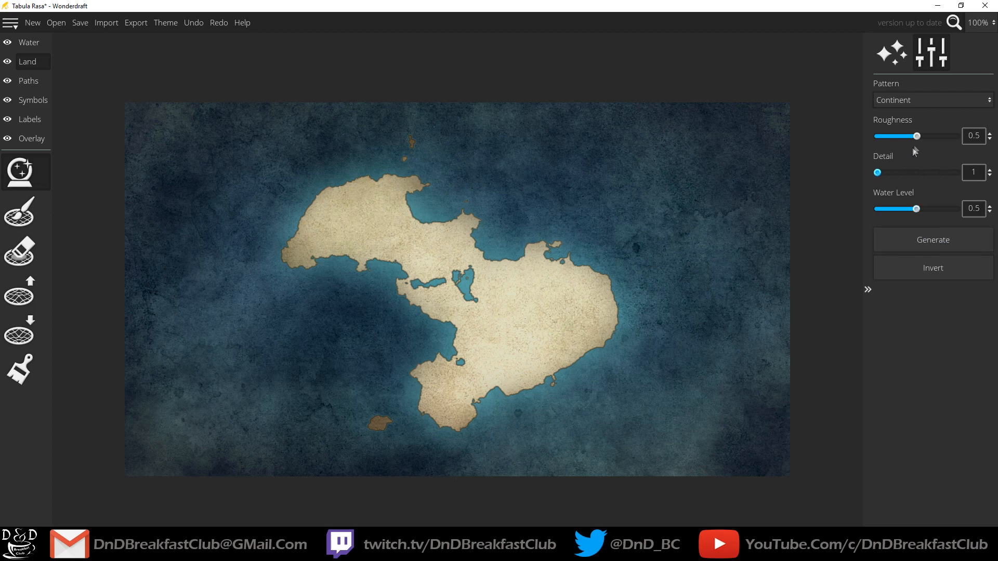
drag(917, 135, 955, 136)
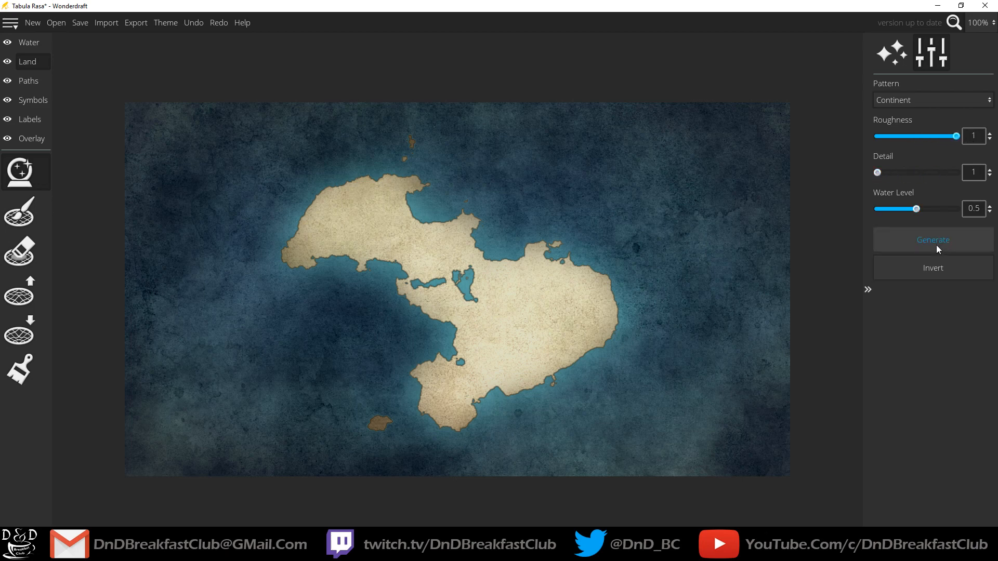
click(933, 240)
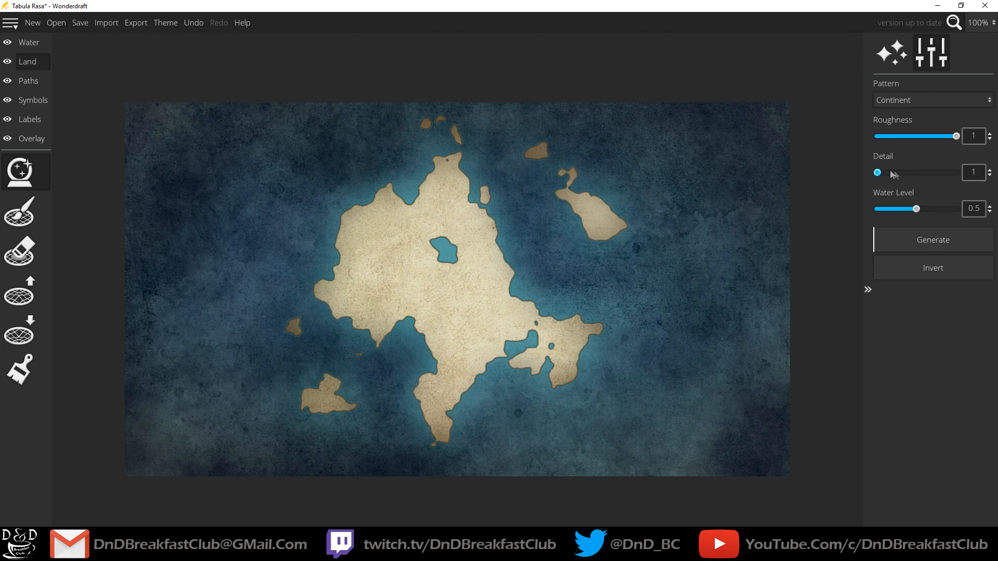
drag(877, 172, 955, 172)
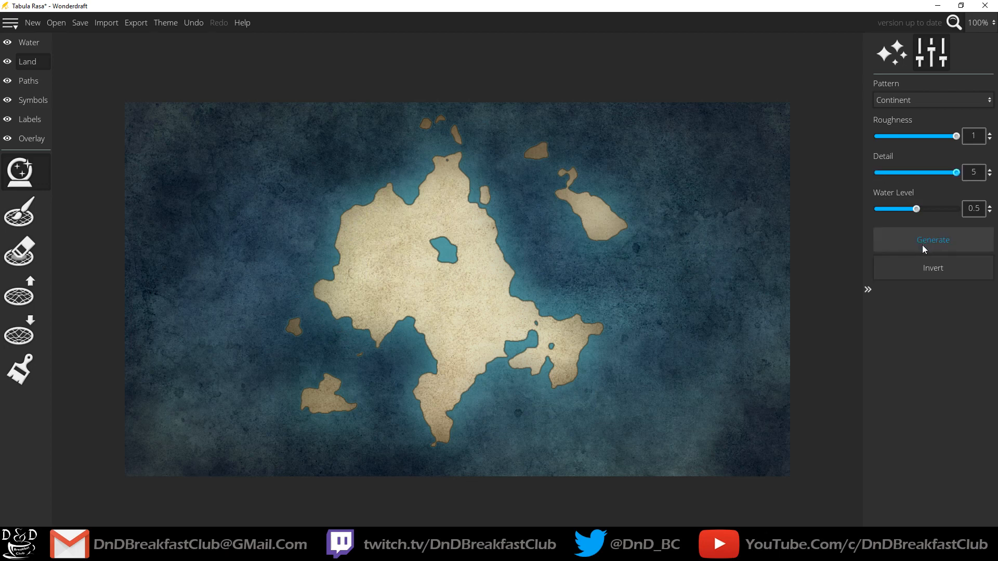
click(933, 241)
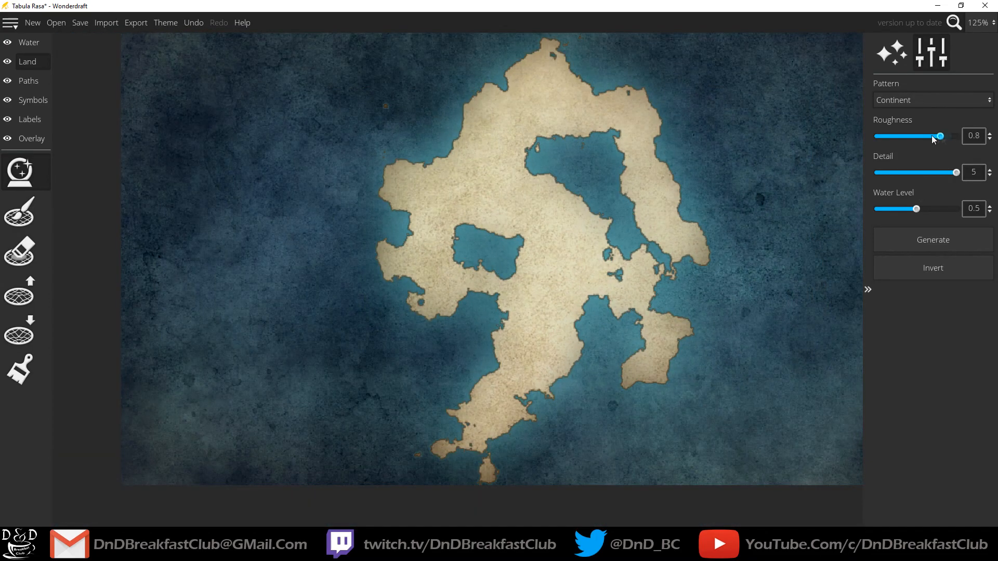
Drop roughness to 0, raise it back to 1, and generate a rough continent
drag(938, 137, 877, 137)
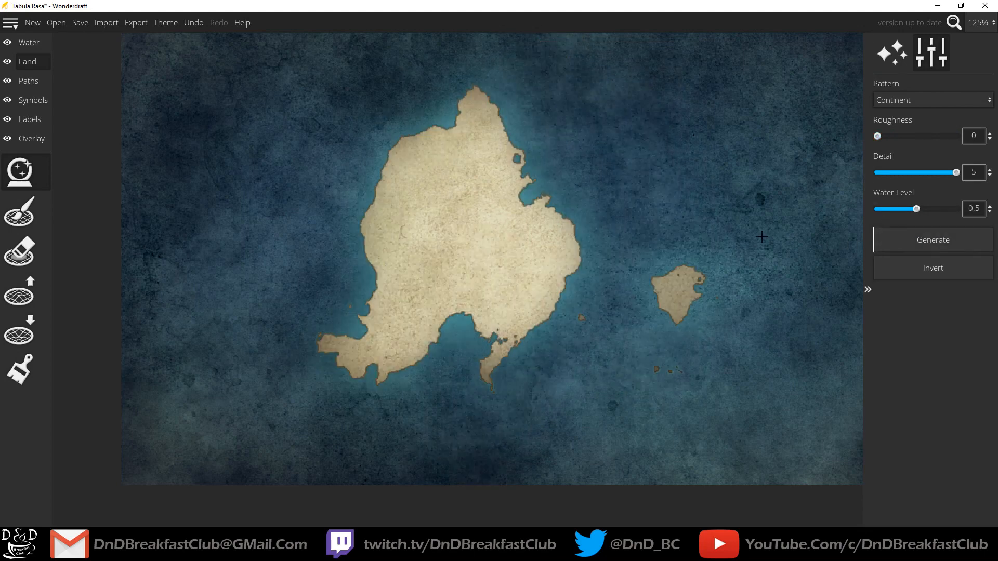
mouse_move(282, 290)
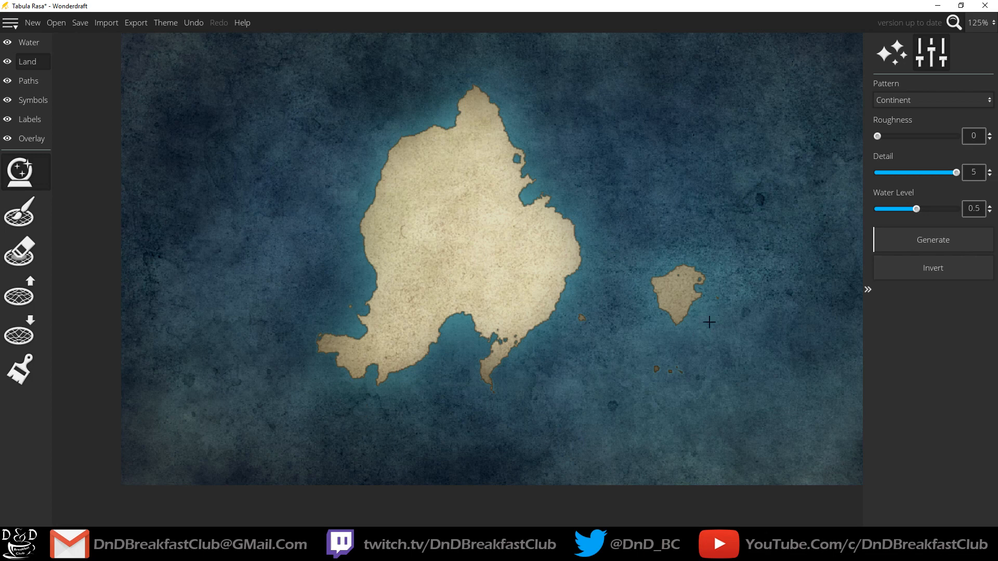
drag(877, 137, 956, 136)
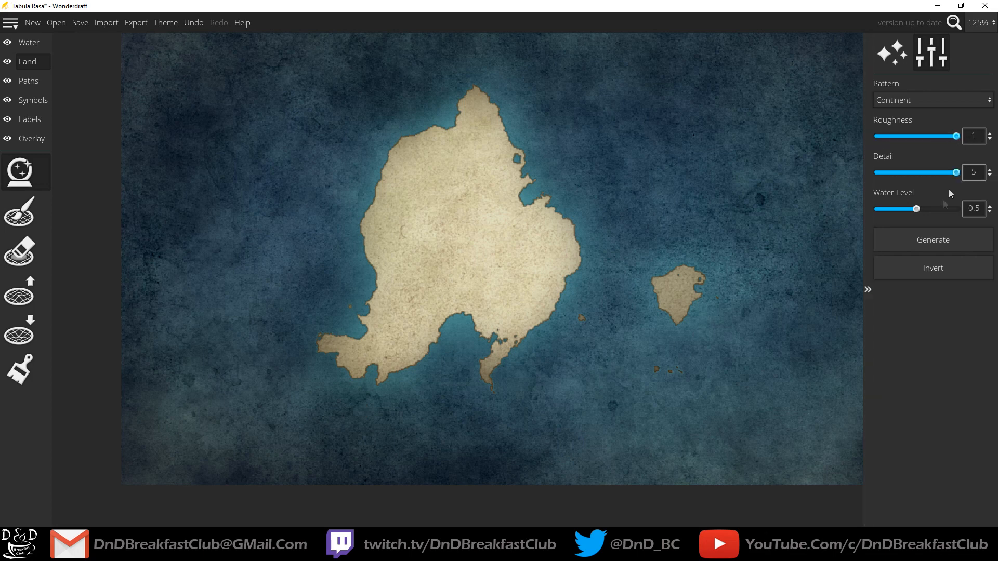
click(932, 240)
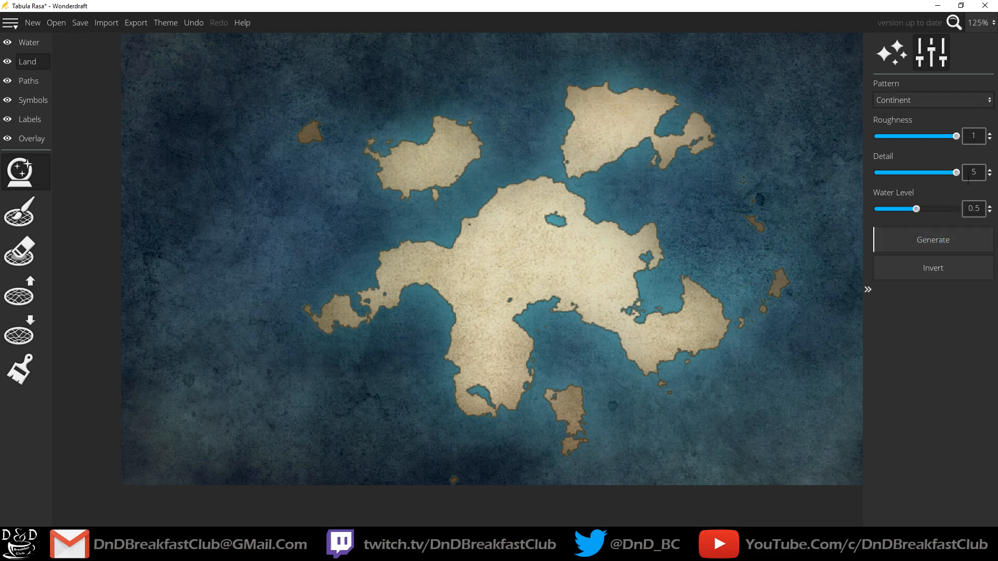
Set detail to 3 and roughness to 0.5, then generate moderate continents
drag(953, 172, 917, 173)
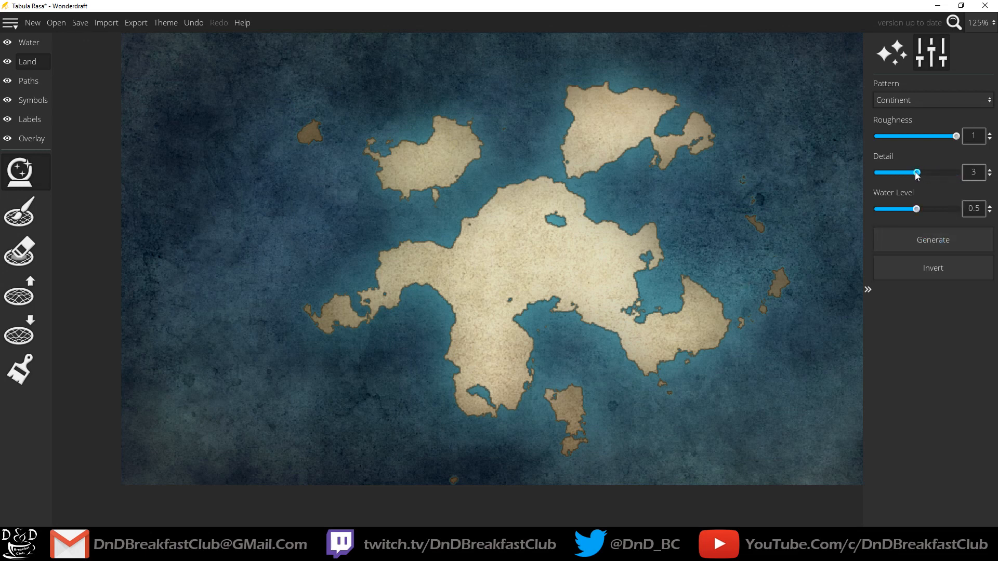
click(932, 240)
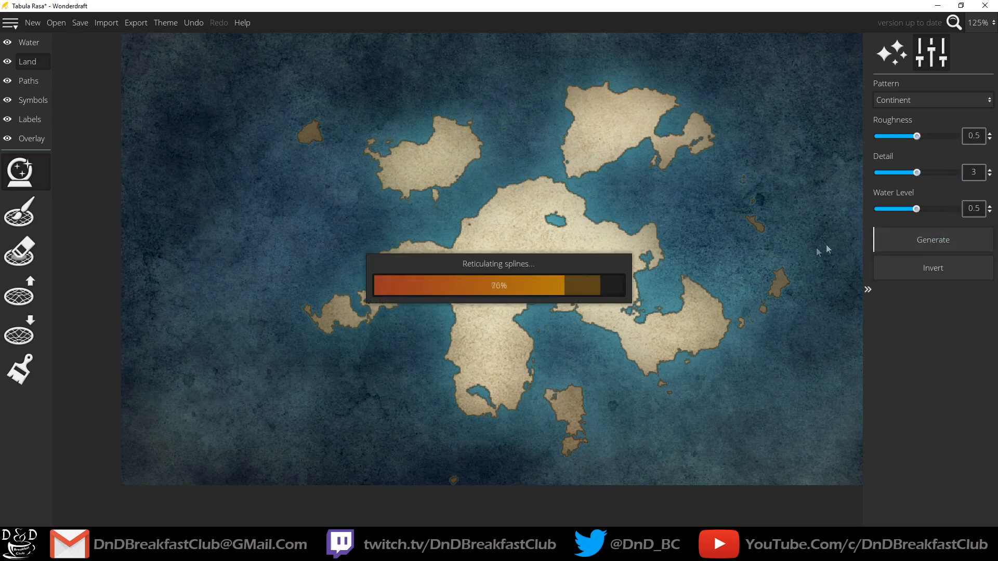
click(933, 240)
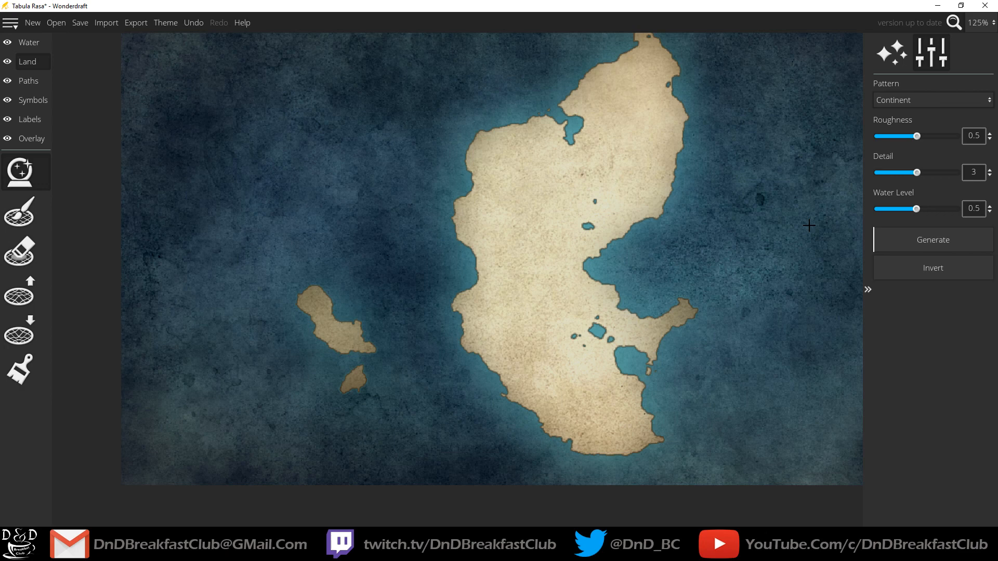
click(932, 241)
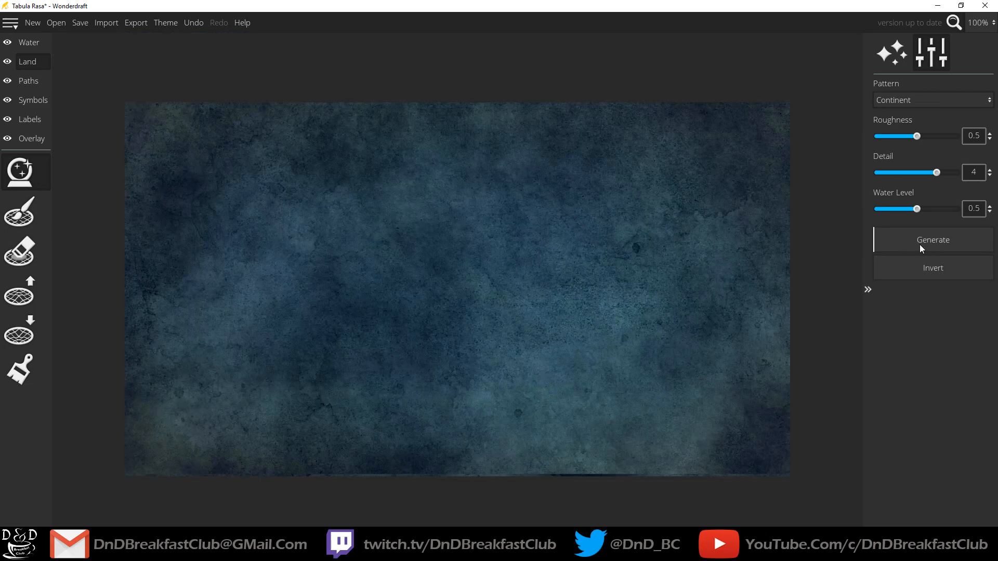
Generate a continent with a northern peninsula, western lobe and small southern island
click(932, 240)
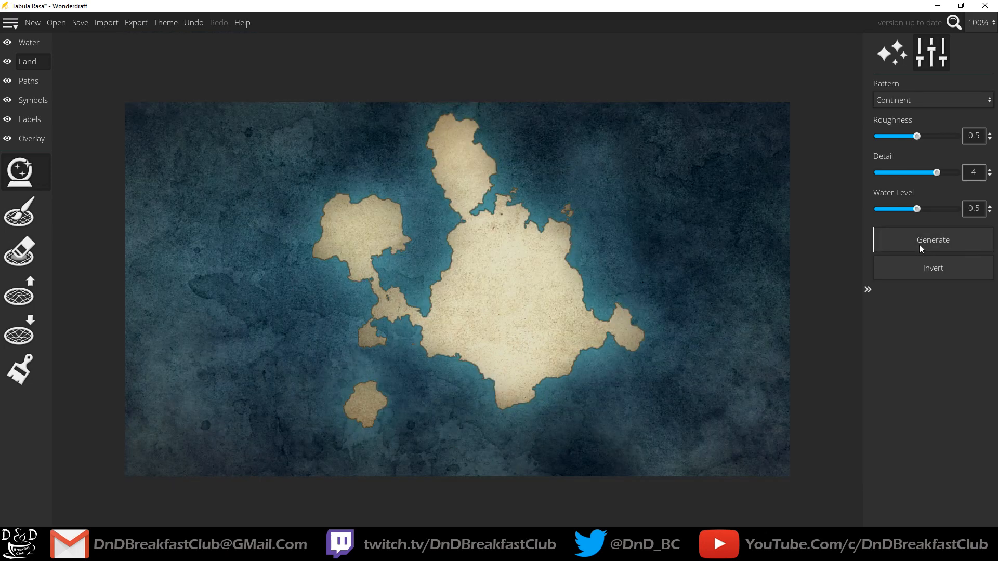
mouse_move(476, 322)
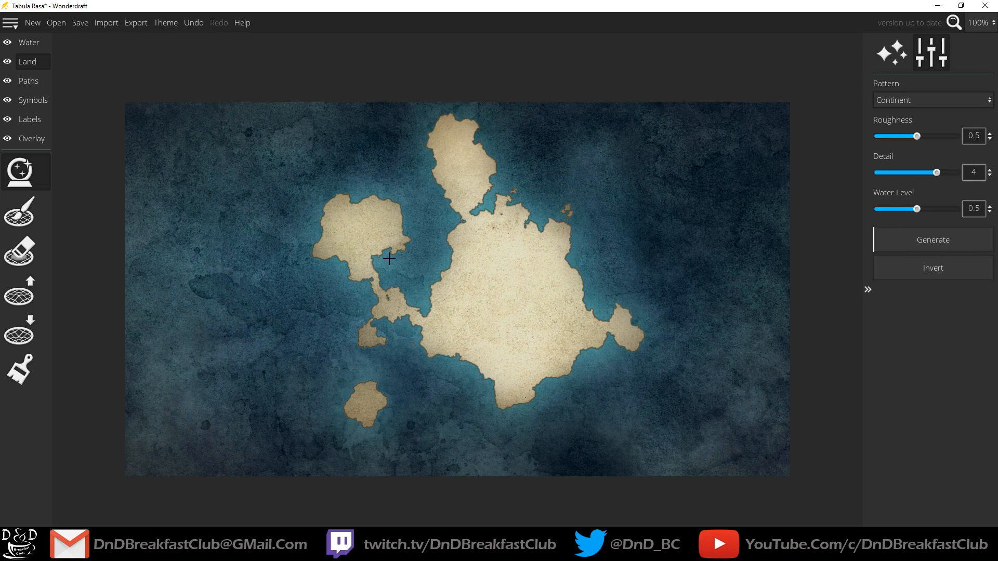
mouse_move(531, 226)
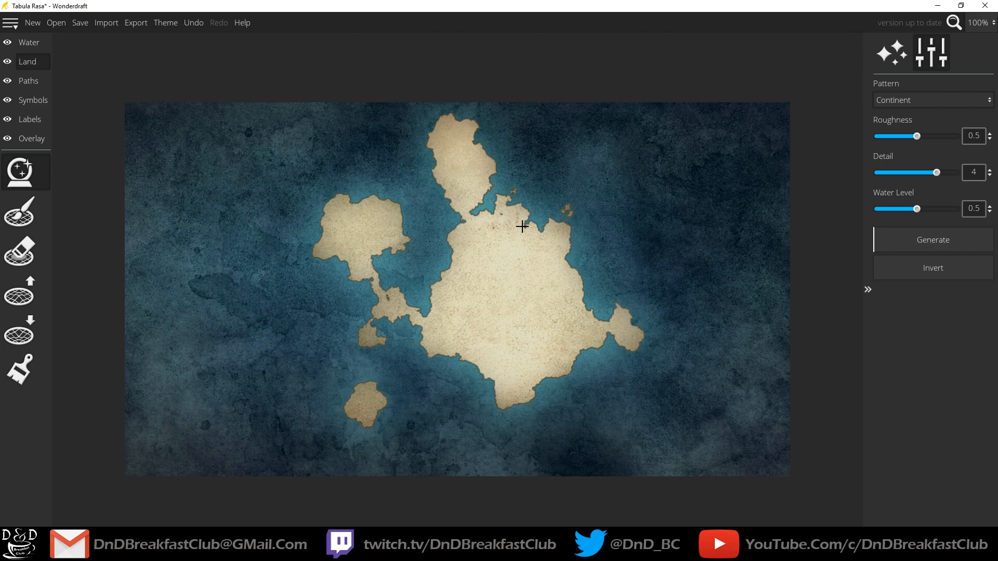
mouse_move(666, 210)
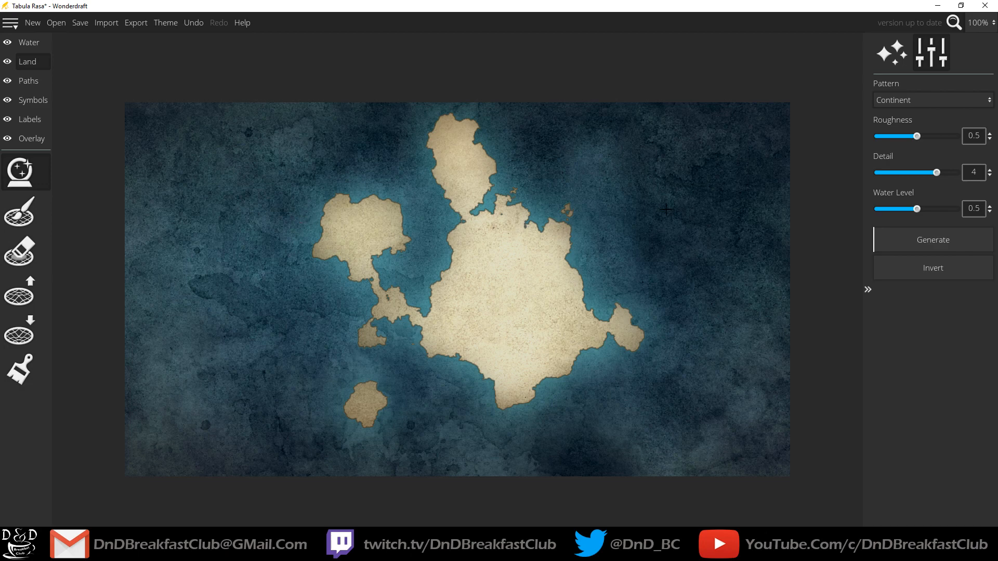
mouse_move(649, 210)
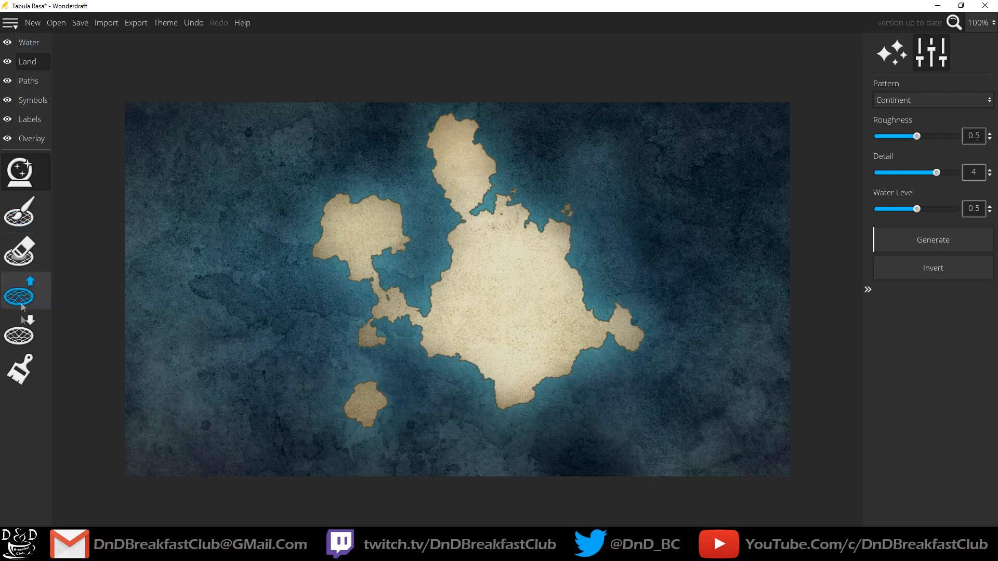
Undo two earlier land strokes and set the Lower Land brush to maximum roughness
click(19, 329)
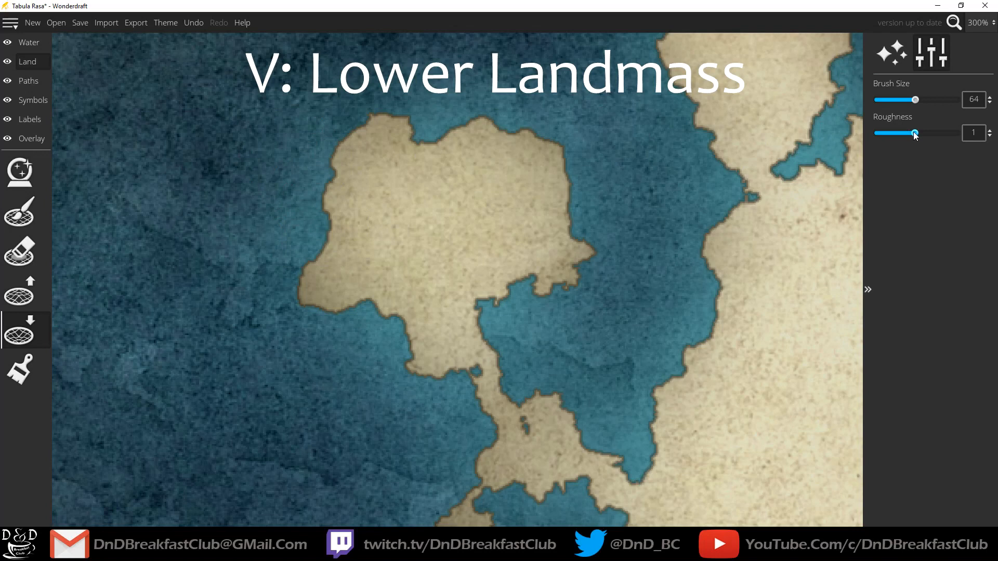
drag(915, 100, 899, 99)
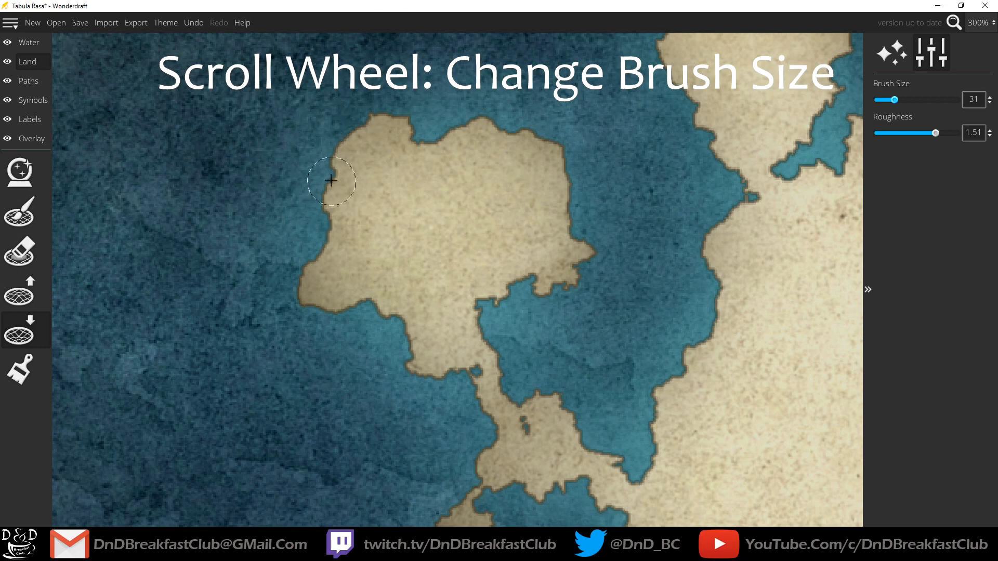
mouse_move(313, 233)
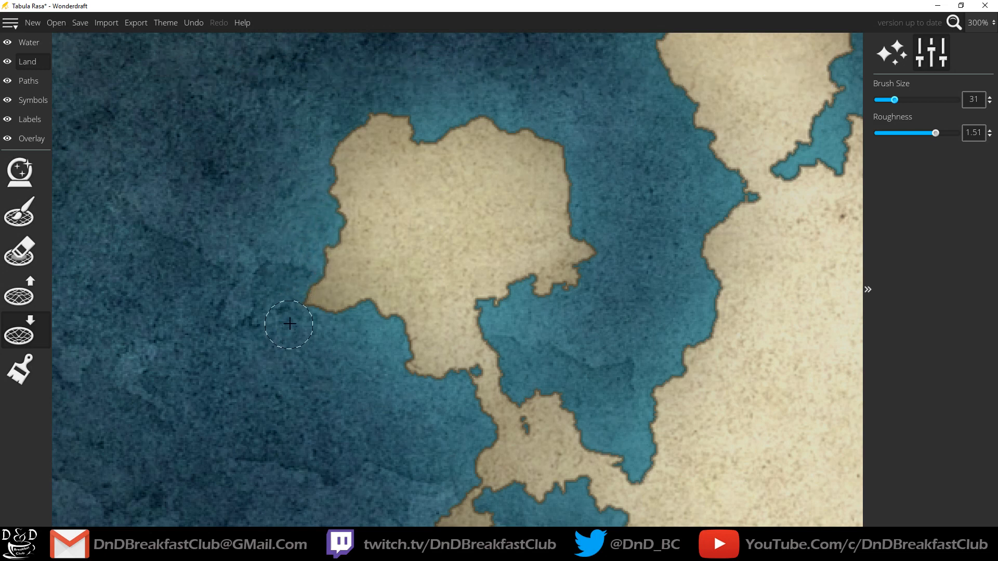
key(ctrl+z)
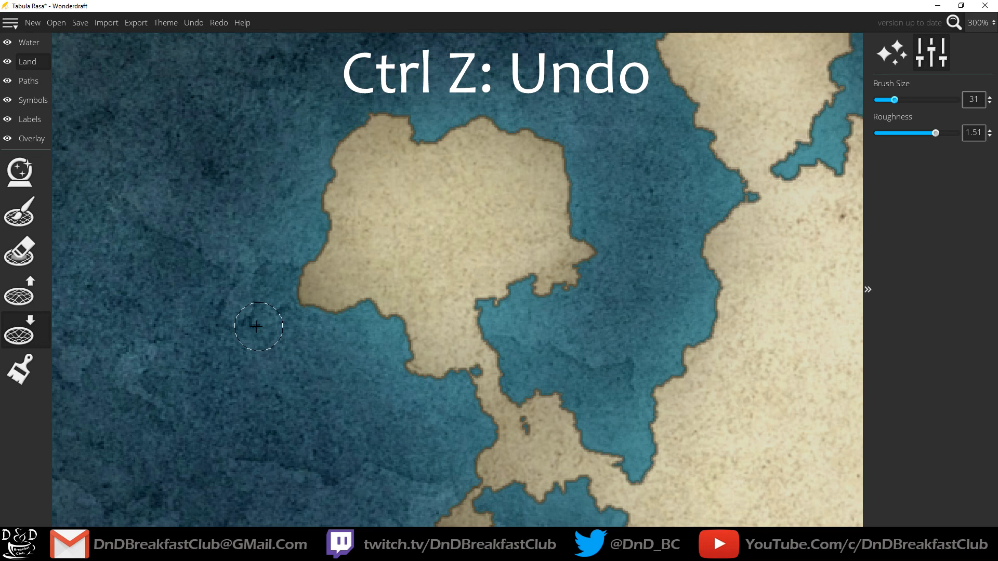
mouse_move(362, 81)
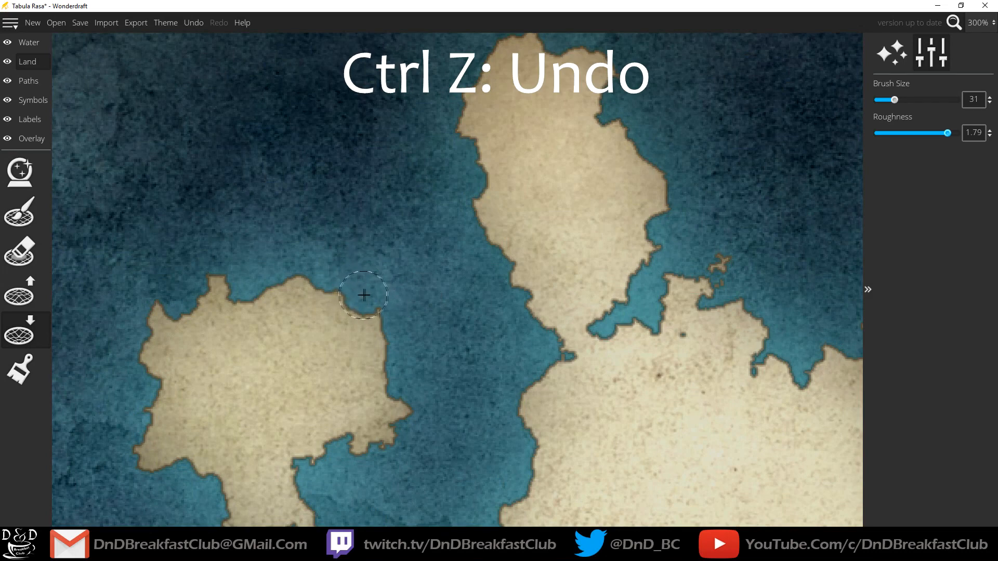
key(ctrl+z)
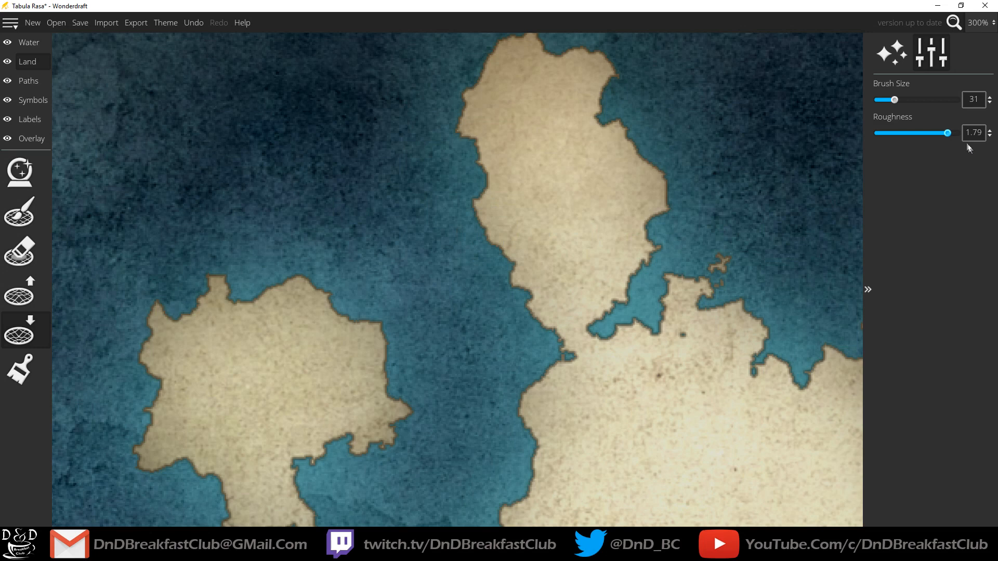
drag(947, 133, 898, 133)
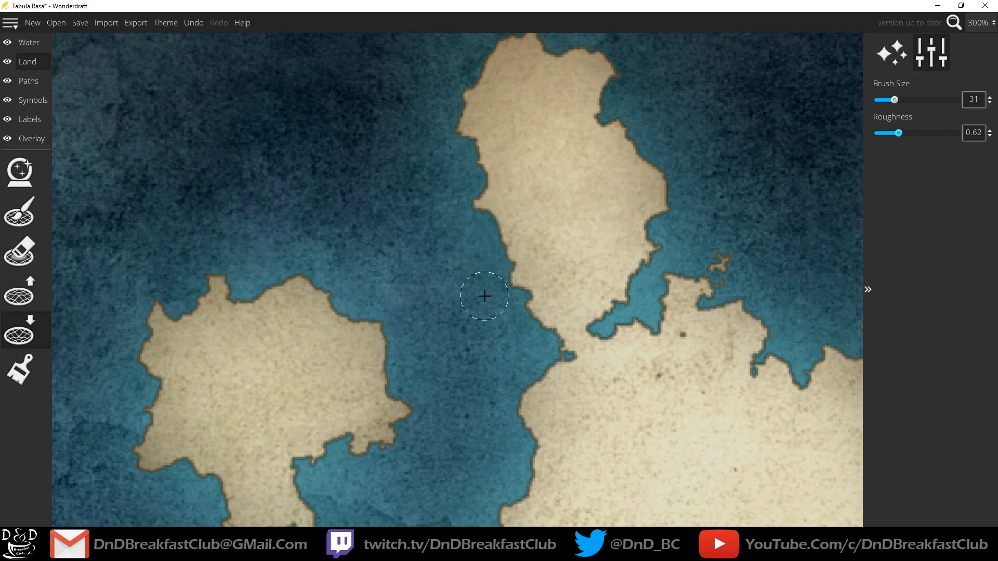
mouse_move(918, 142)
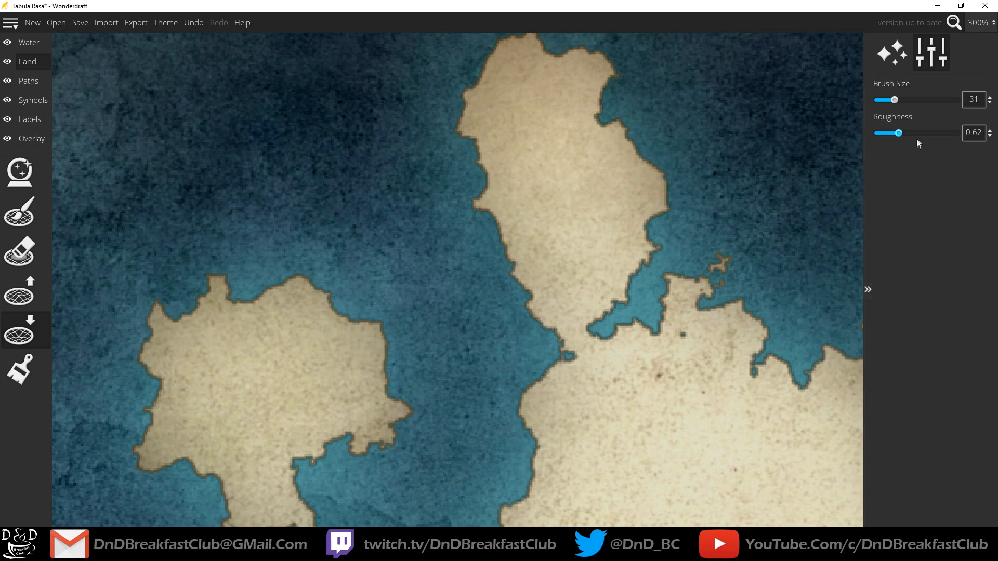
drag(899, 133, 955, 133)
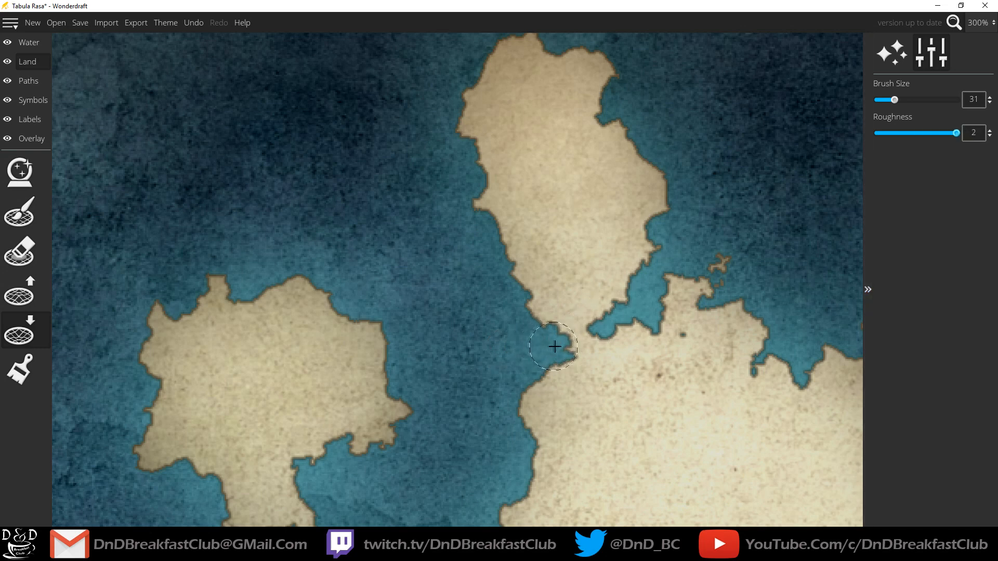
Carve a narrow water channel cutting the northern peninsula off the main continent
drag(554, 347, 634, 307)
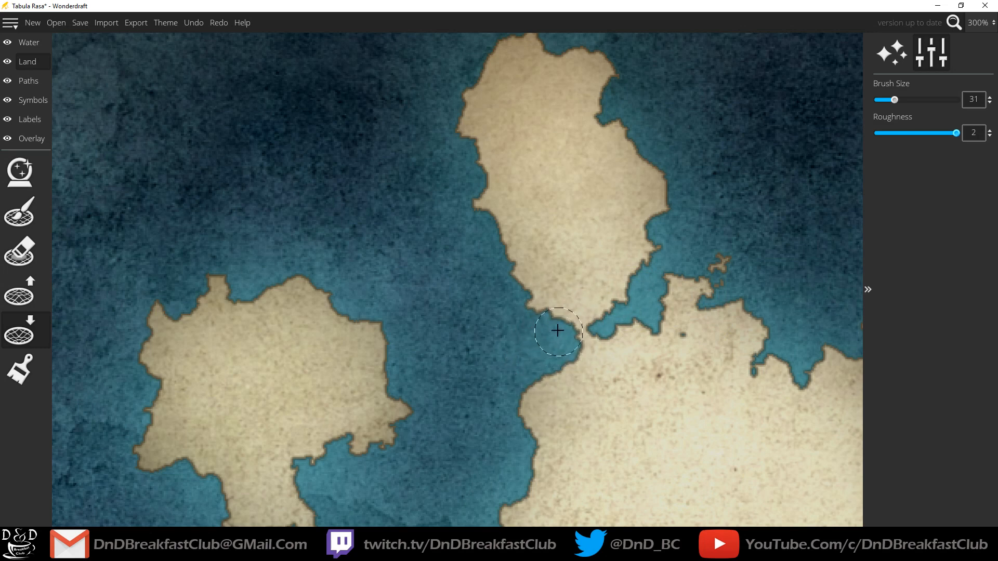
drag(557, 330, 545, 293)
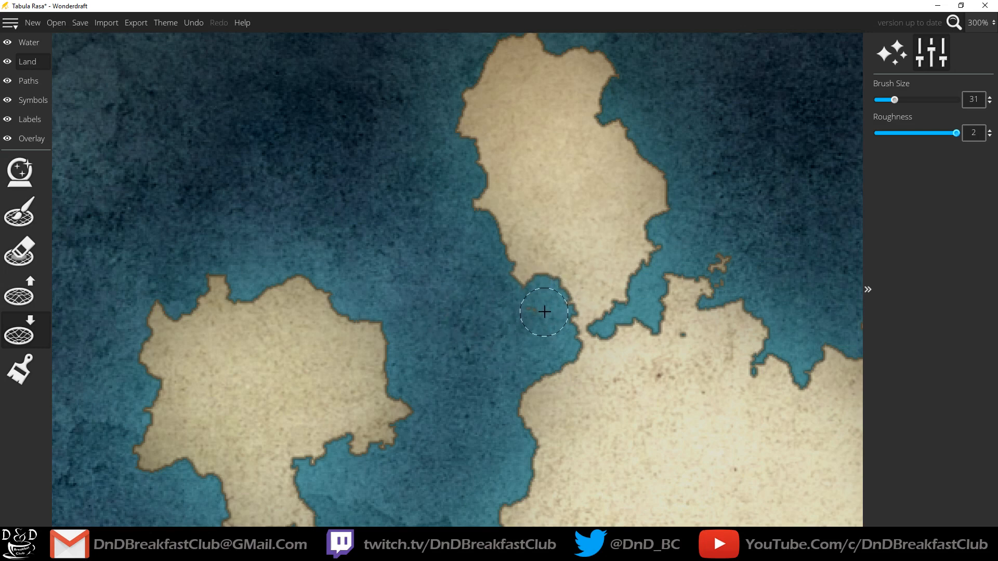
scroll(down, 3)
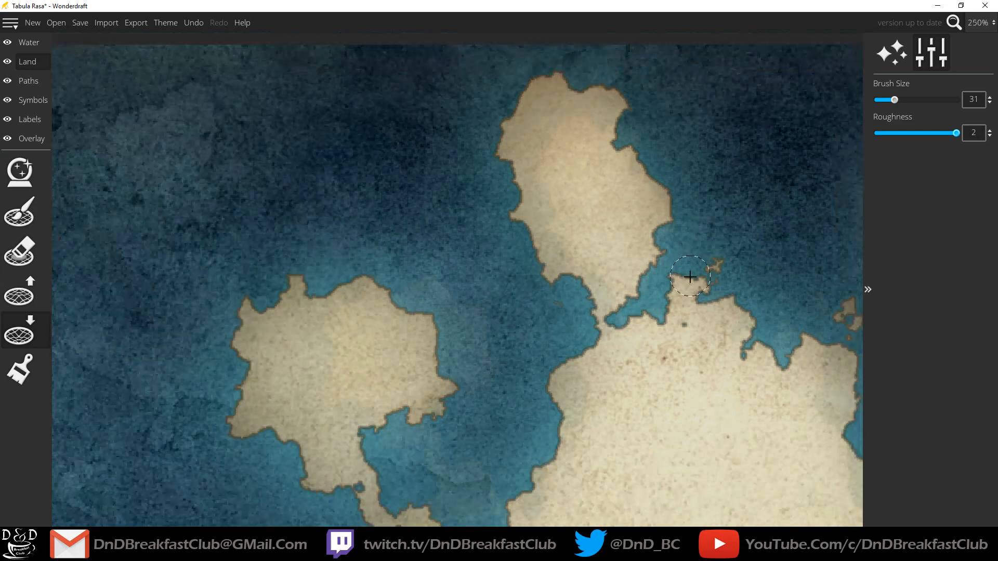
scroll(down, 3)
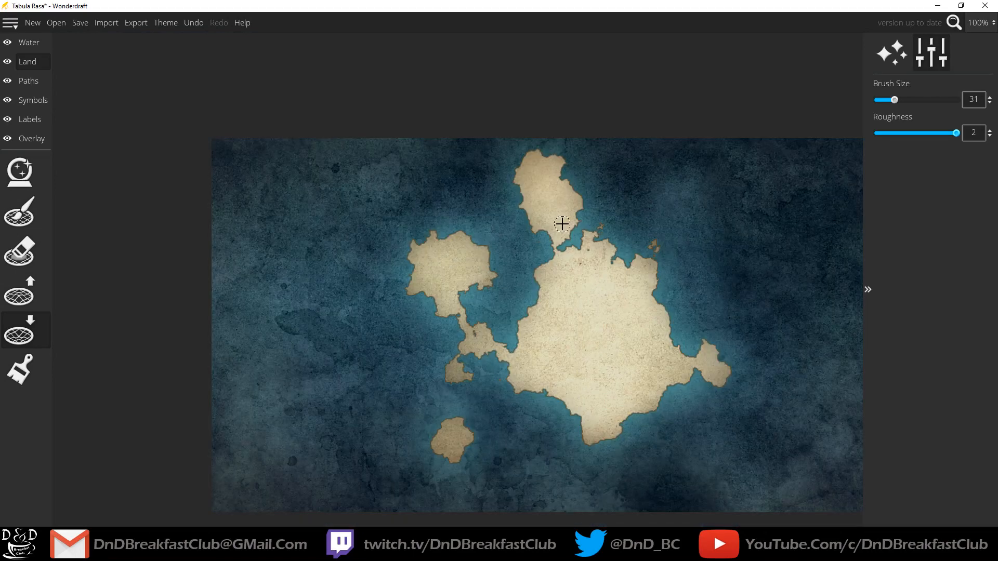
mouse_move(536, 238)
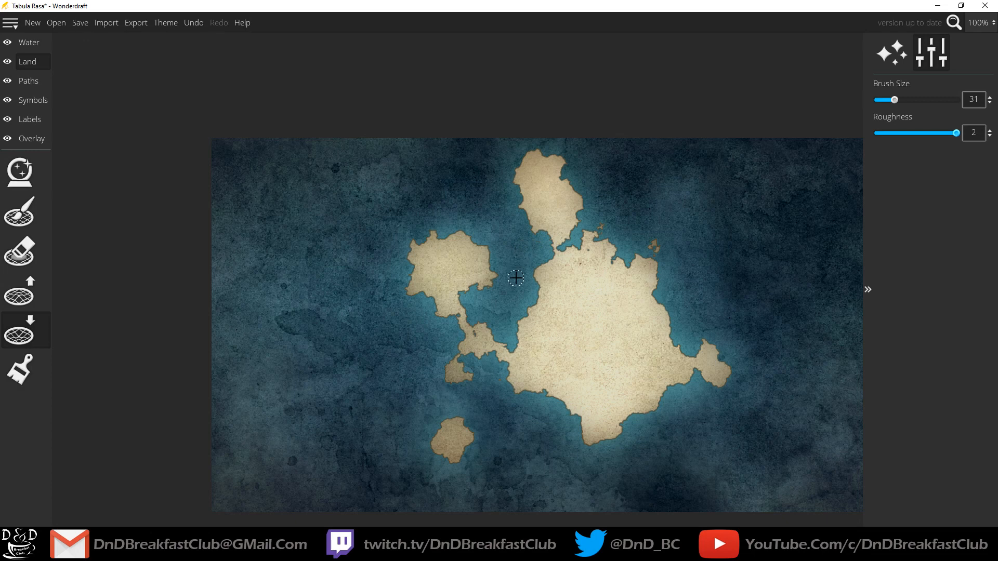
mouse_move(491, 332)
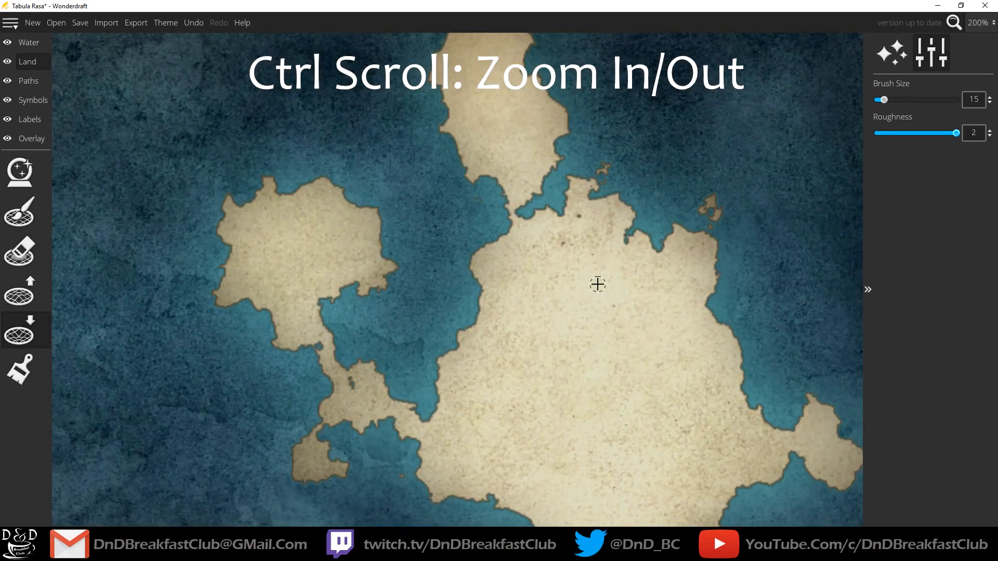
Zoom the view and enlarge the brush size, showing the Worn water and ground theme settings
scroll(down, 3)
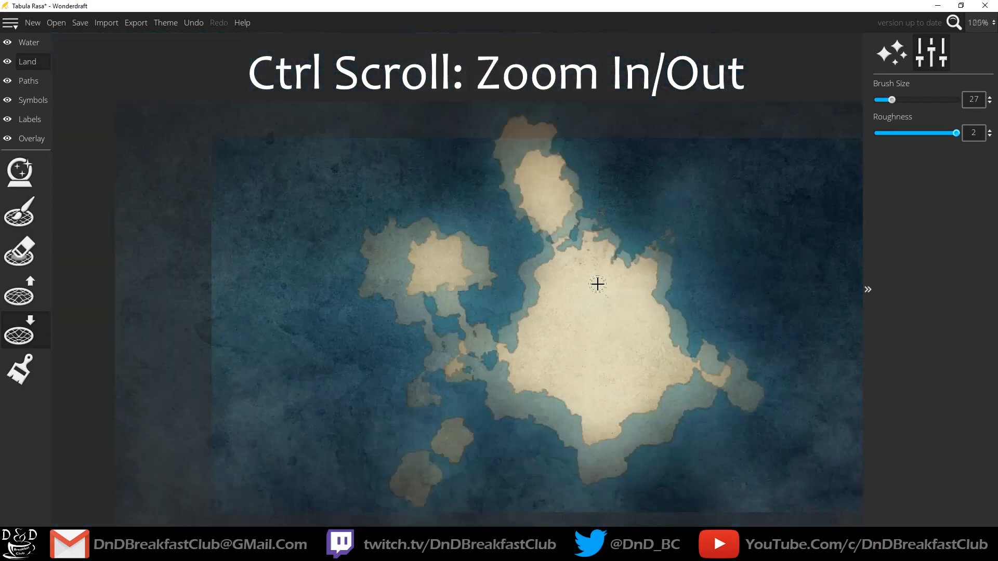
scroll(down, 3)
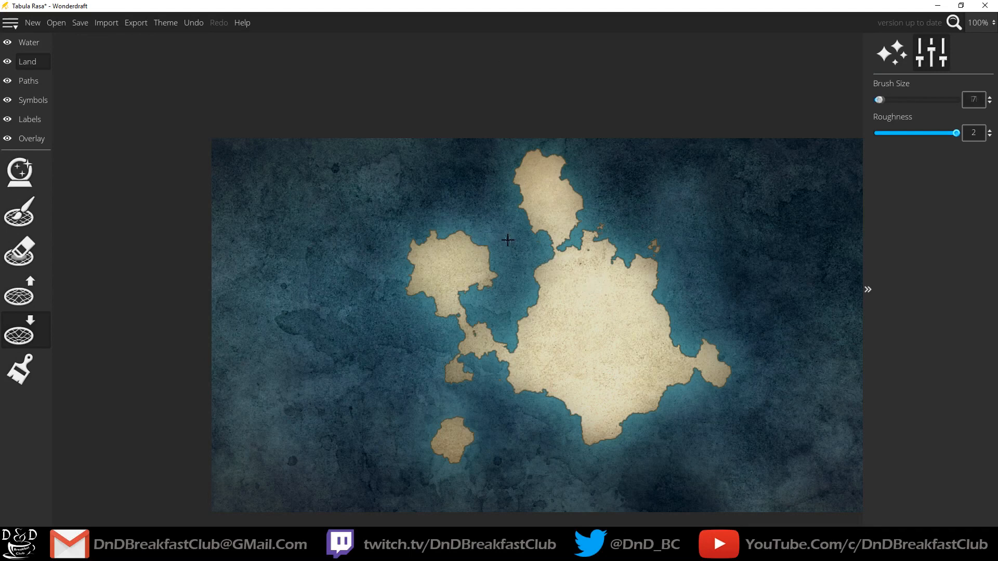
drag(880, 100, 930, 100)
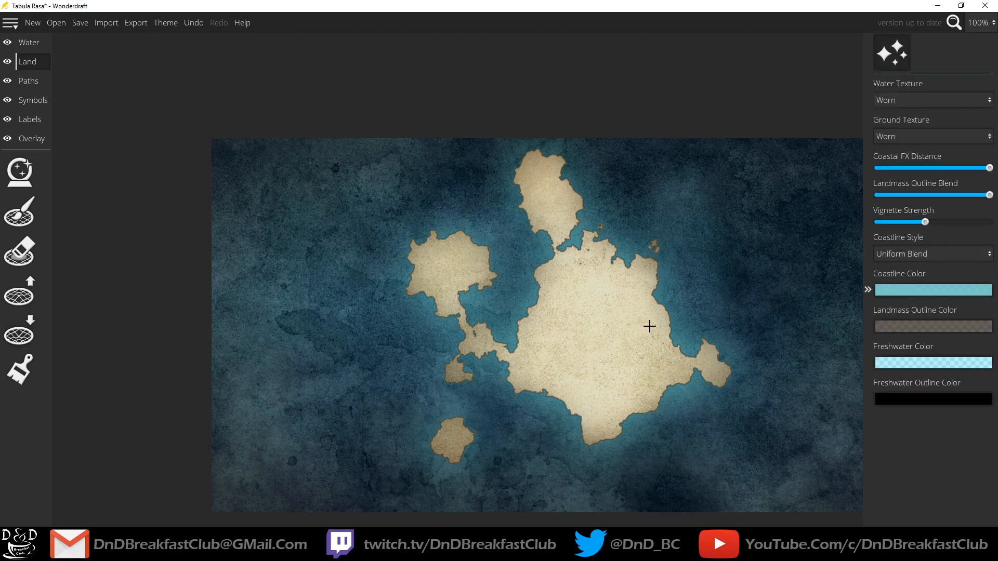
mouse_move(125, 246)
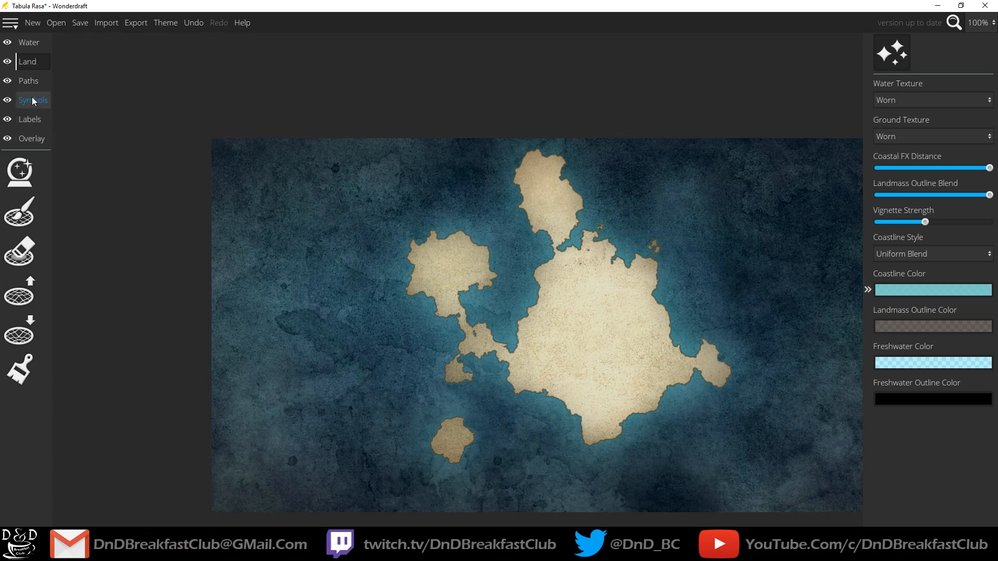
Activate the Symbols layer and Symbol Tool, showing the palette of bridges and other symbols
click(33, 100)
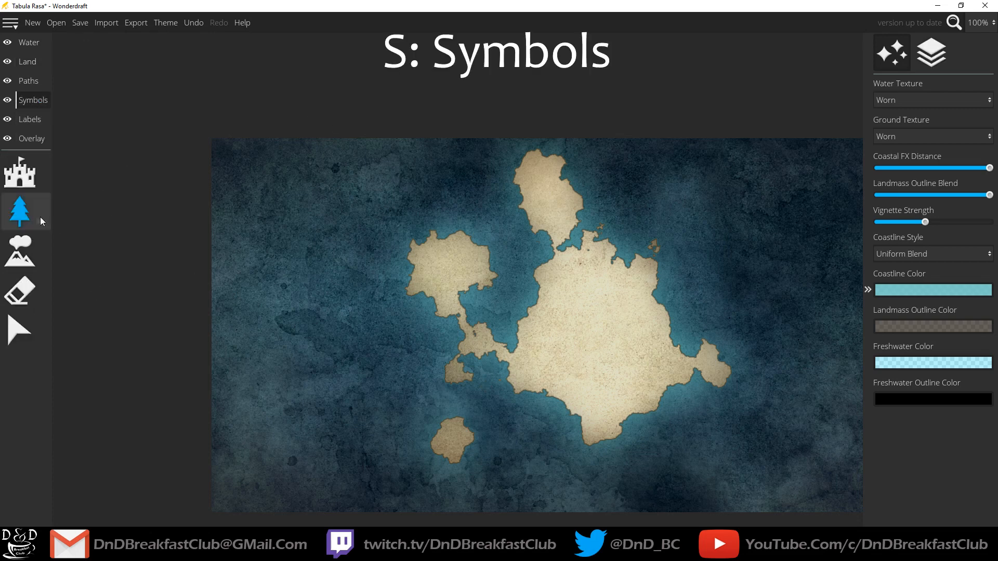
click(20, 171)
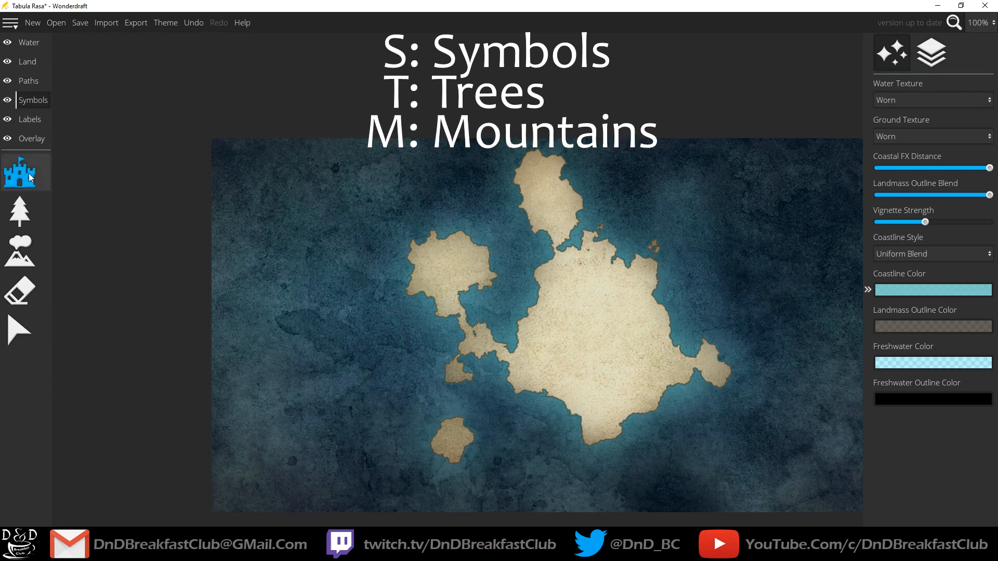
mouse_move(20, 172)
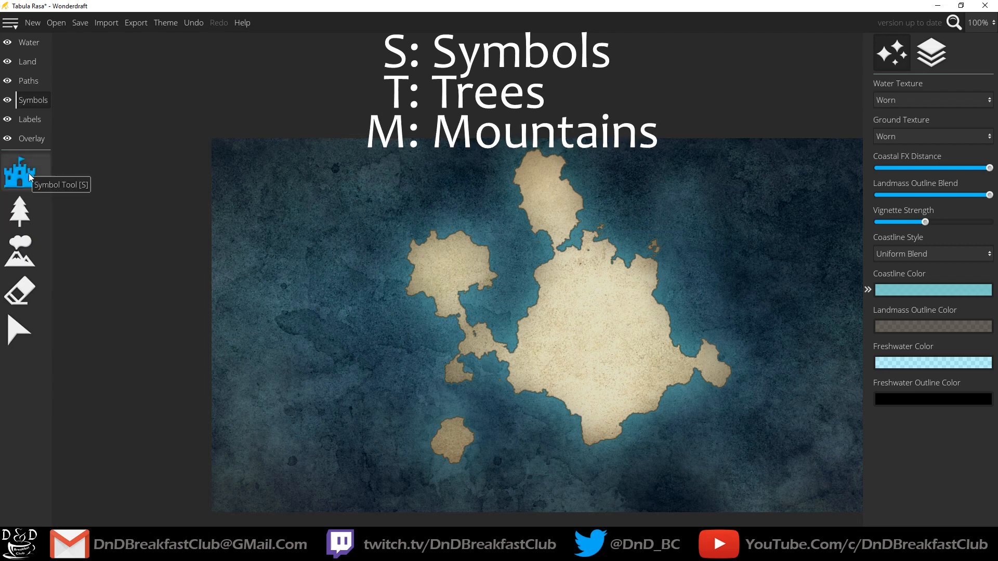
click(25, 170)
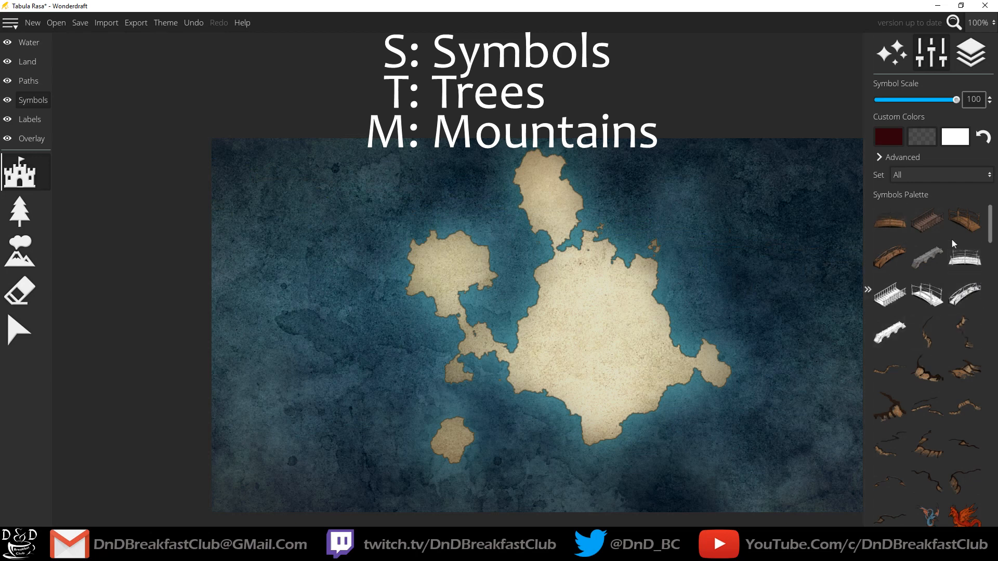
mouse_move(890, 220)
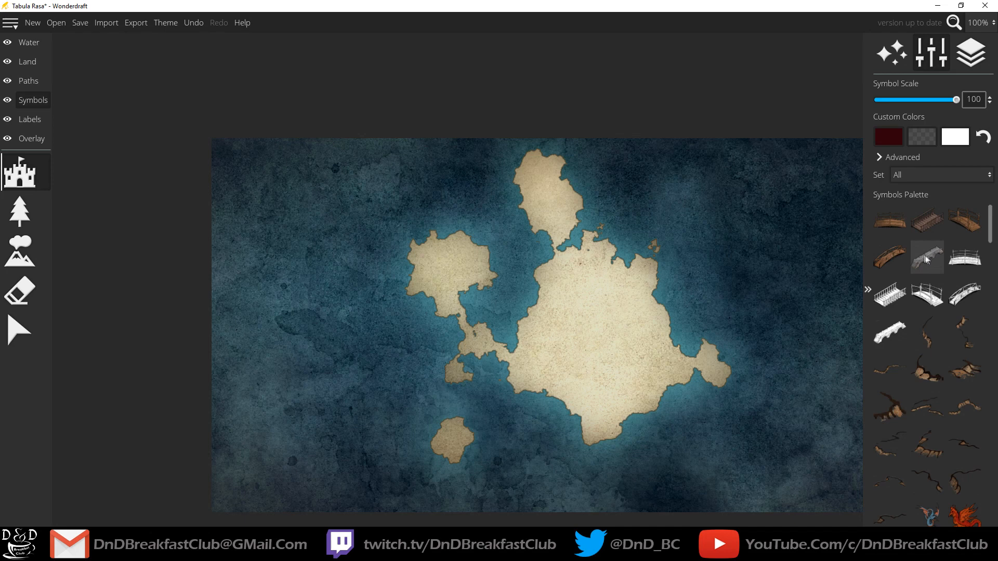
mouse_move(927, 258)
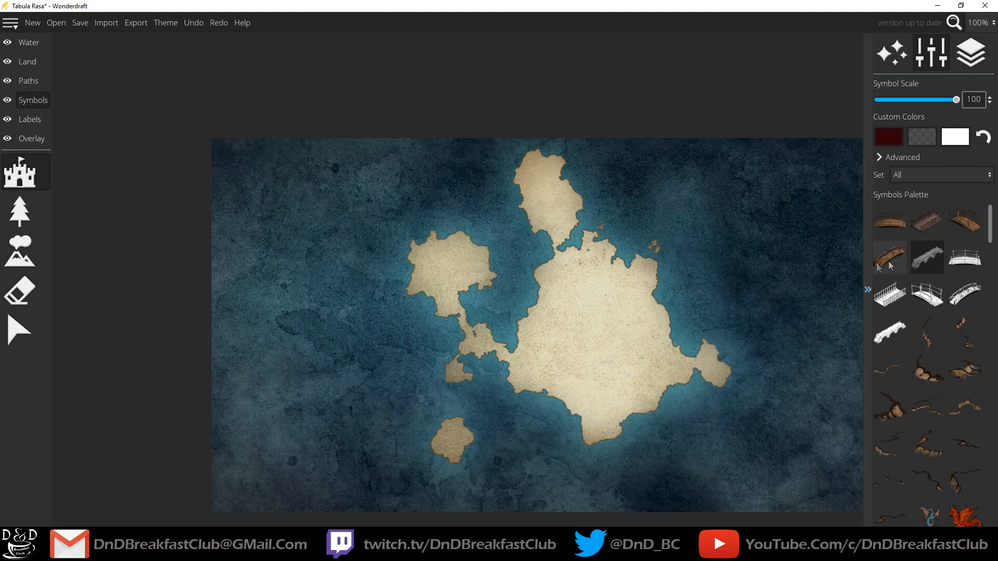
scroll(down, 3)
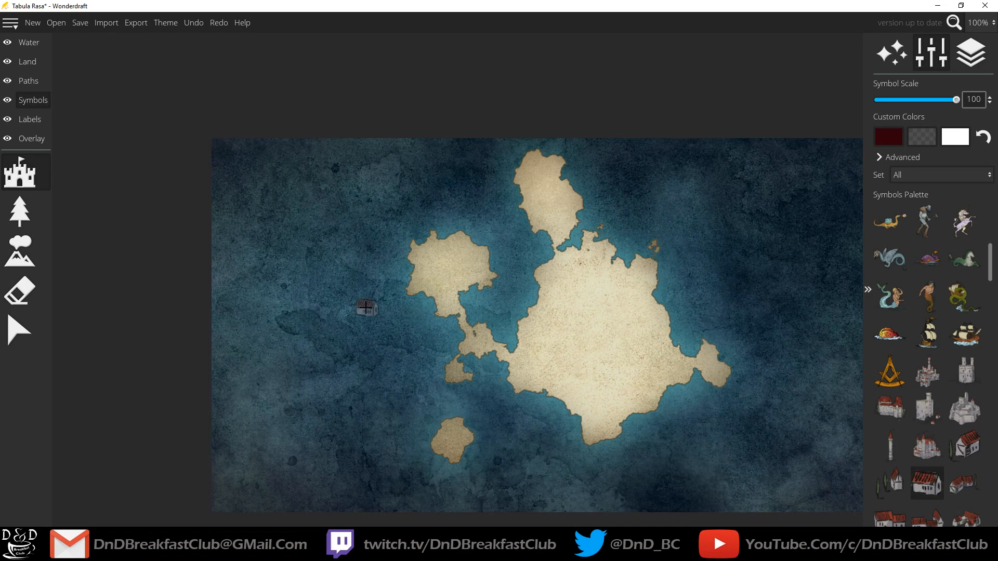
scroll(down, 3)
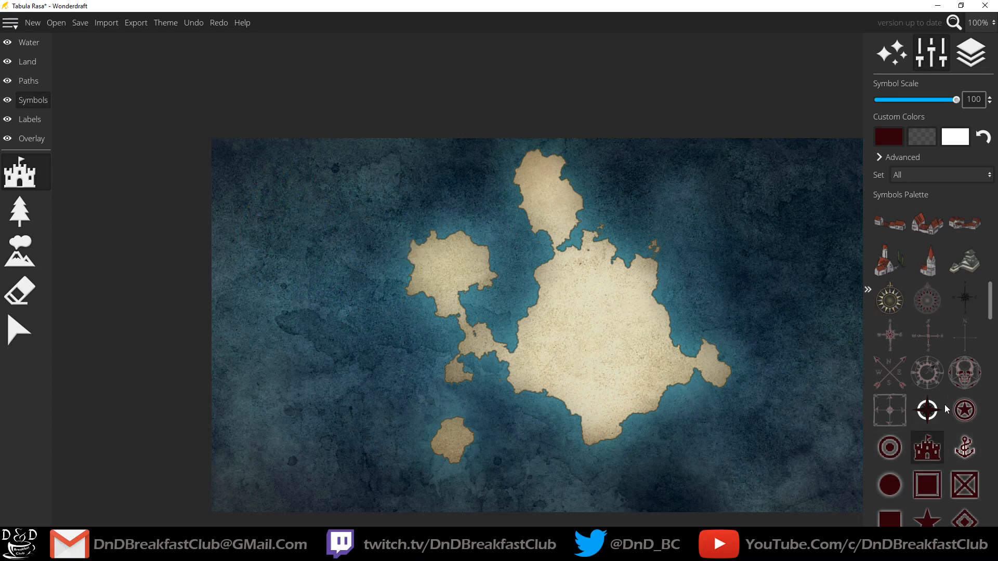
scroll(down, 3)
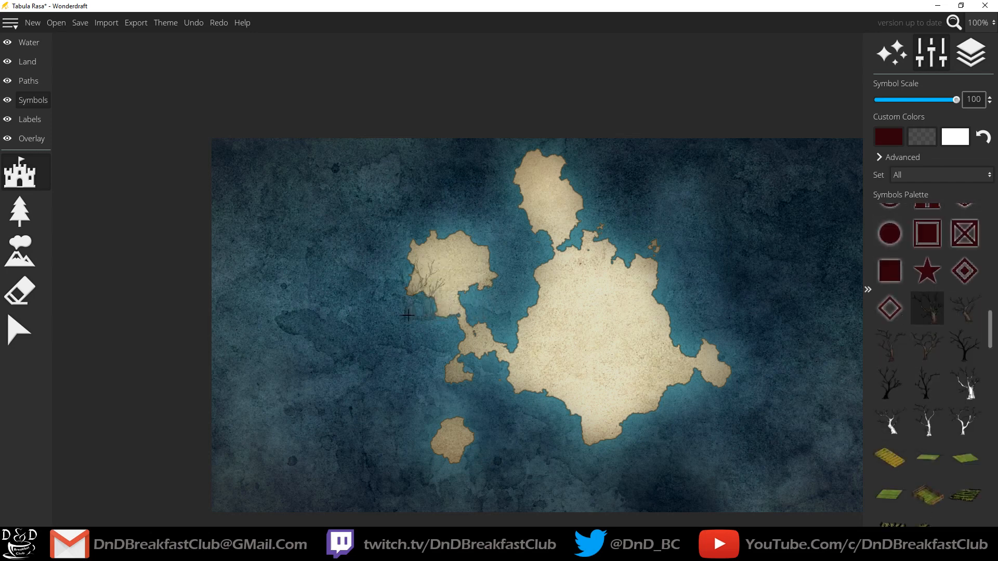
click(599, 335)
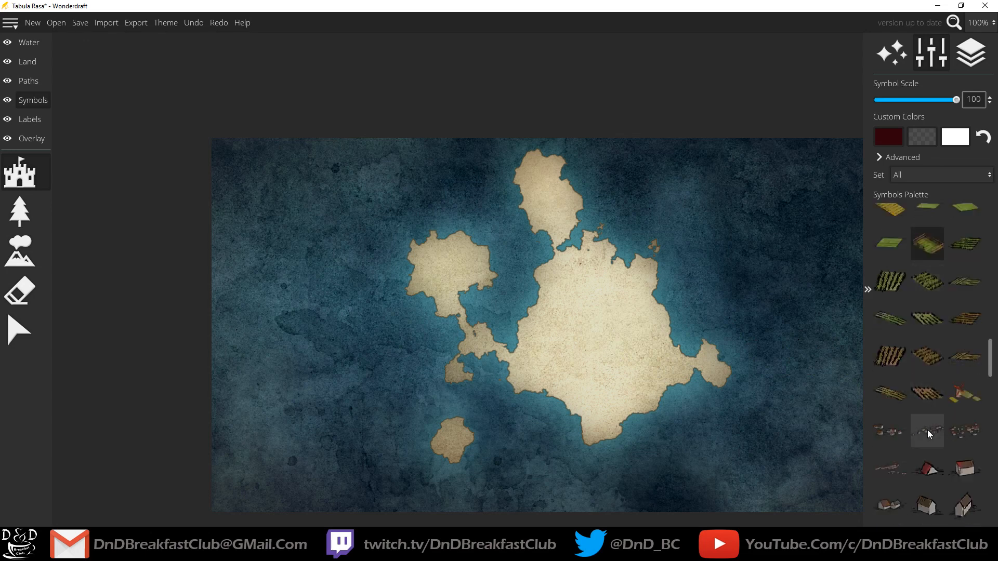
mouse_move(927, 433)
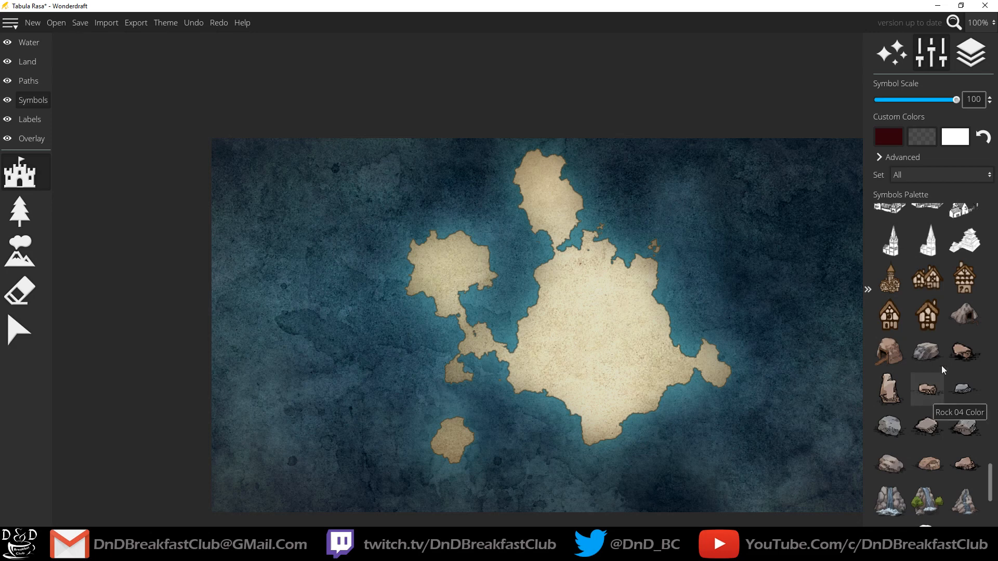
mouse_move(965, 345)
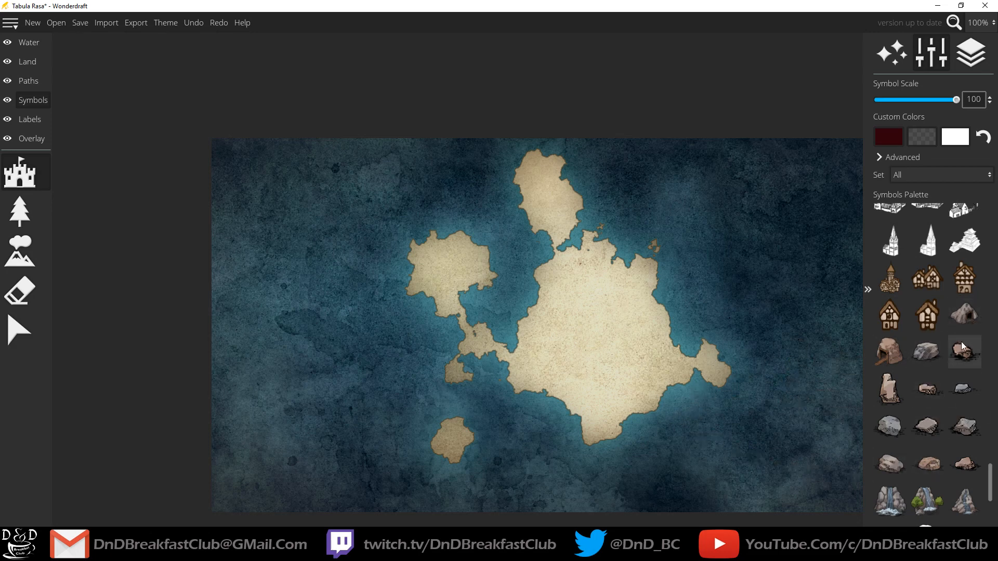
Pick a cave symbol from the palette, then switch to a different cave variant
click(589, 307)
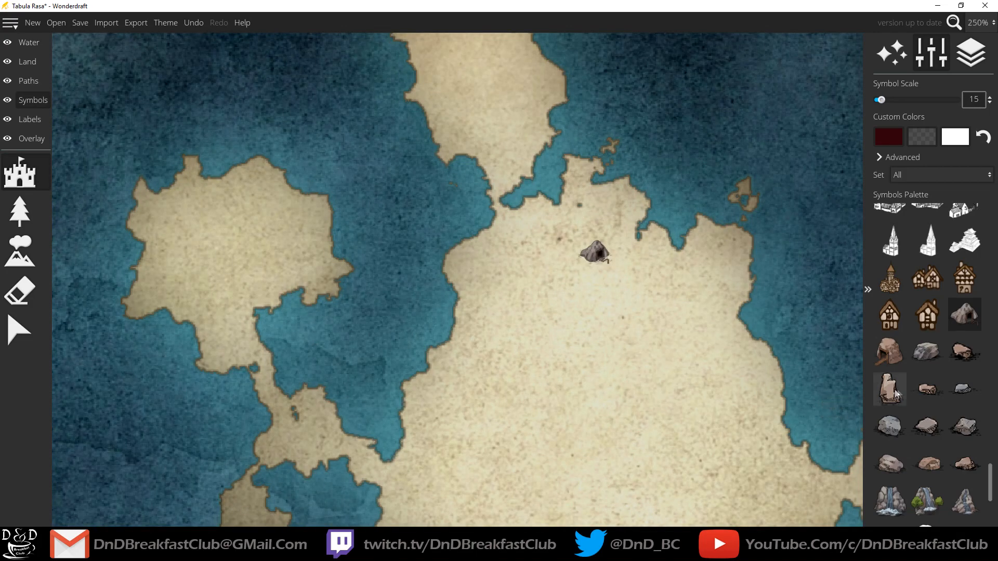
click(646, 414)
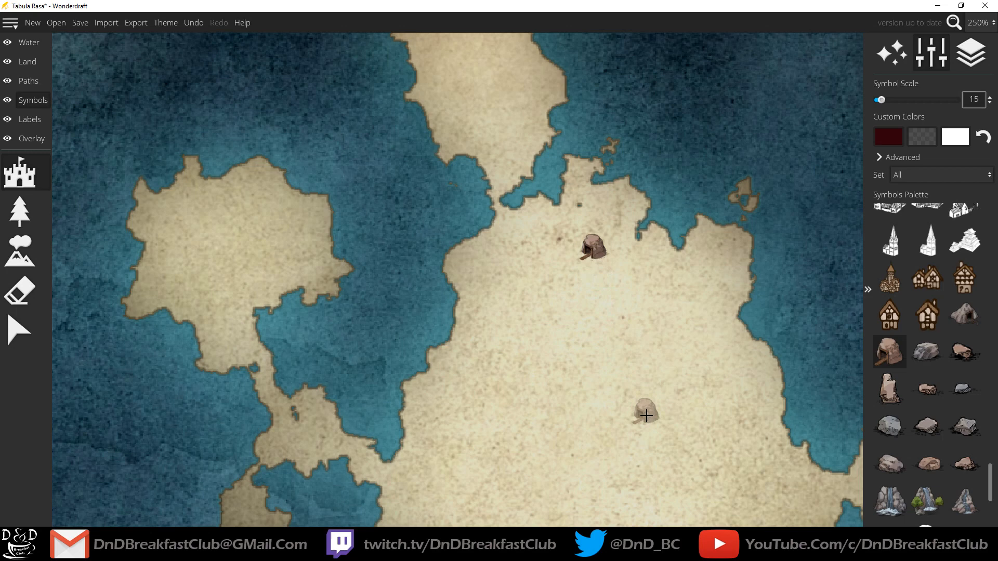